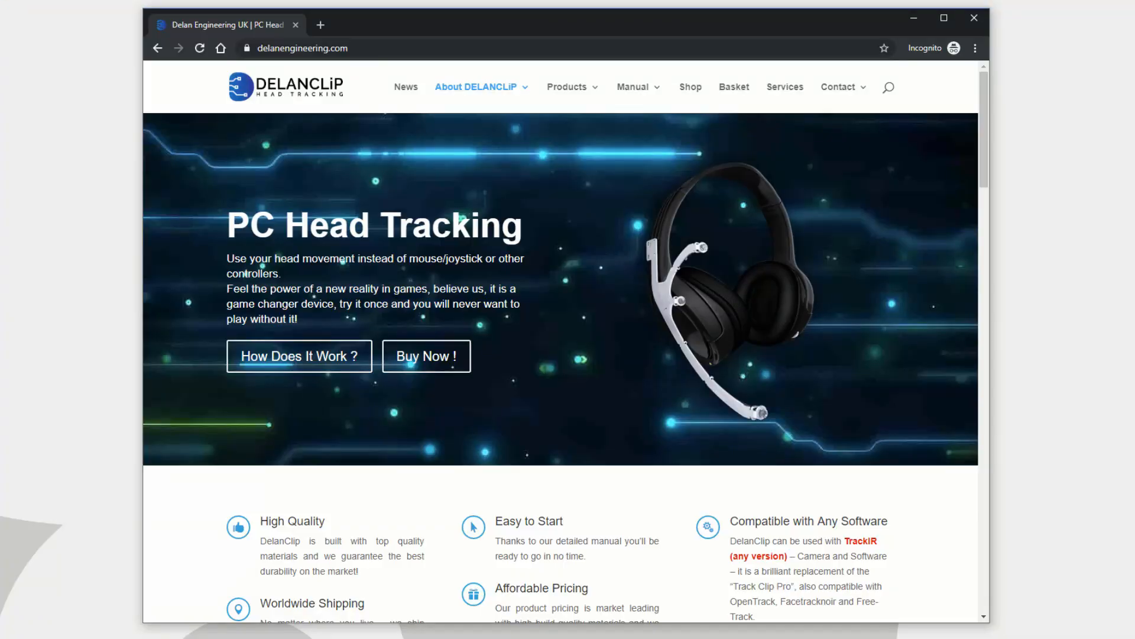
mouse_move(708, 354)
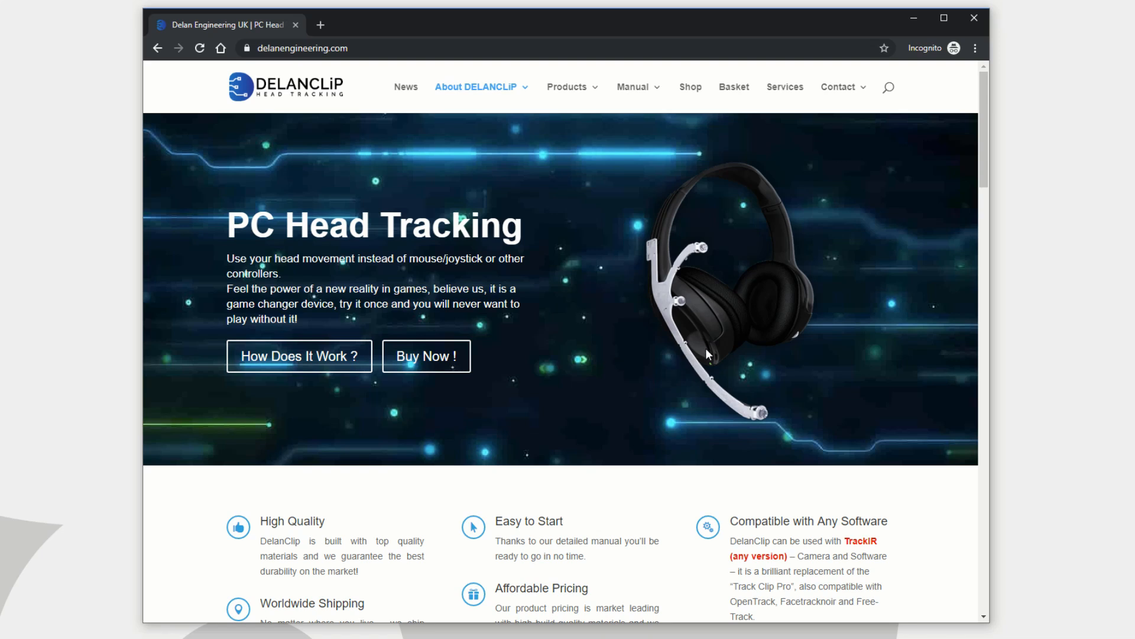
mouse_move(853, 395)
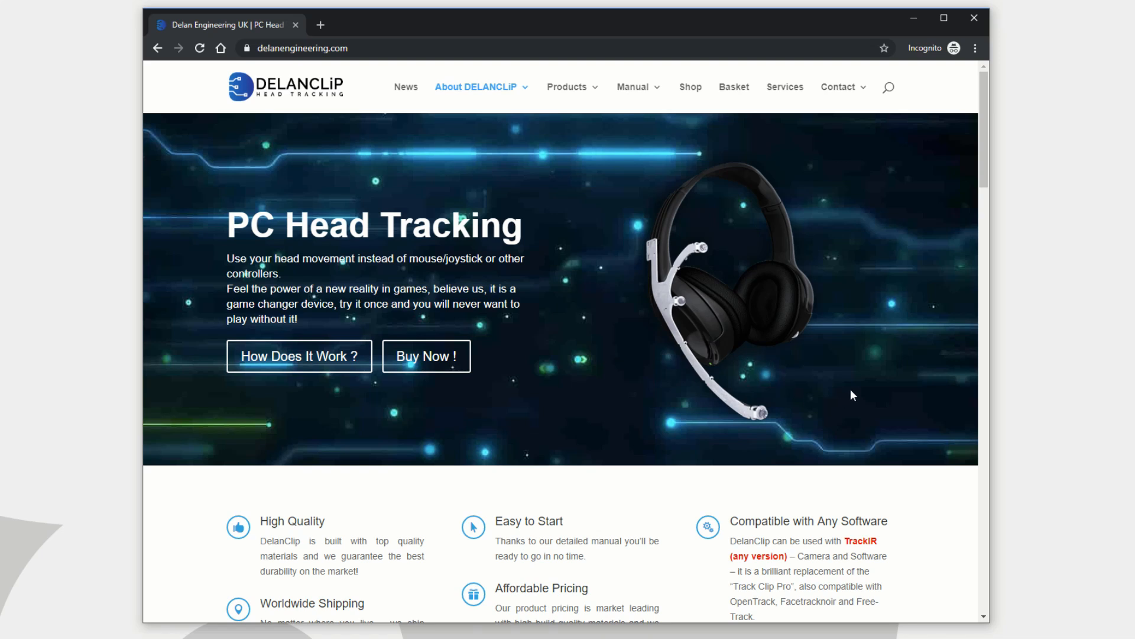
mouse_move(639, 271)
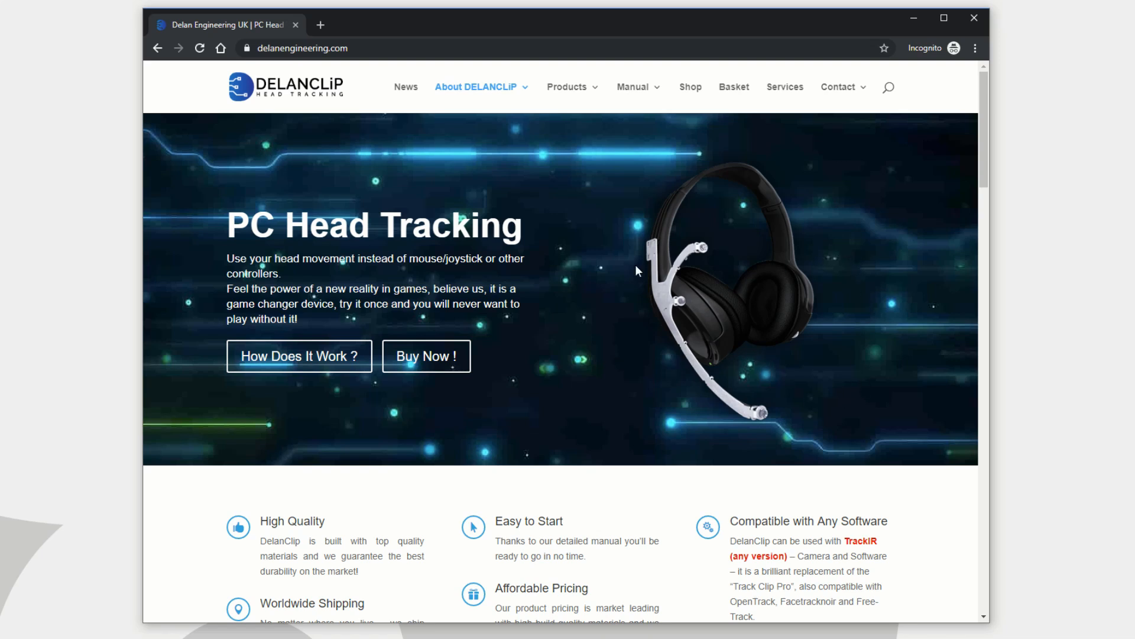
mouse_move(570, 367)
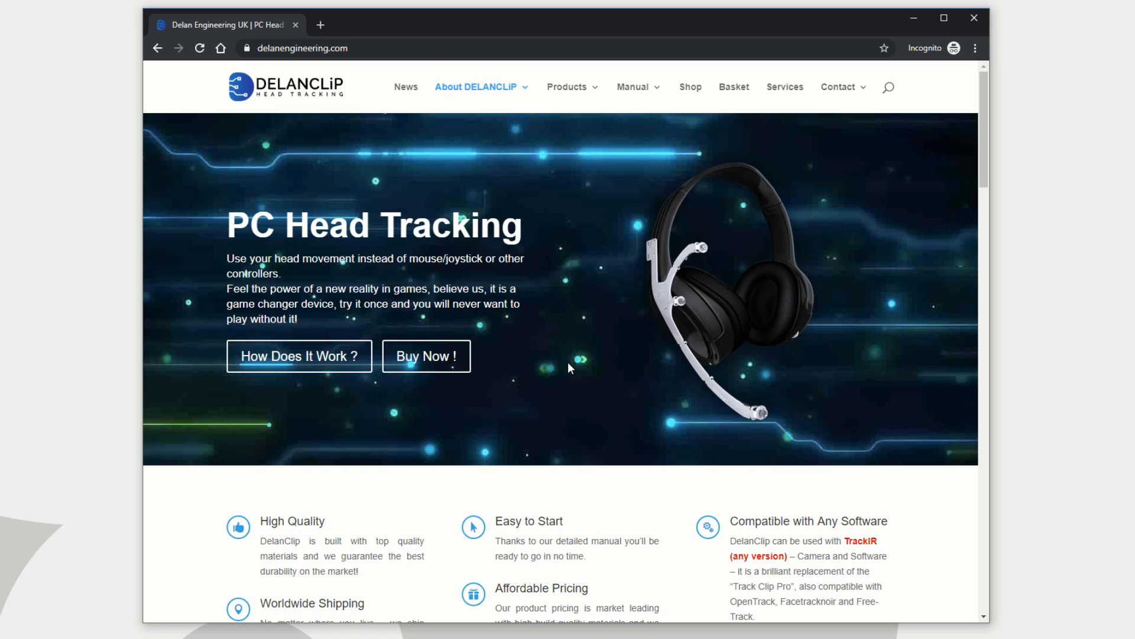
mouse_move(630, 249)
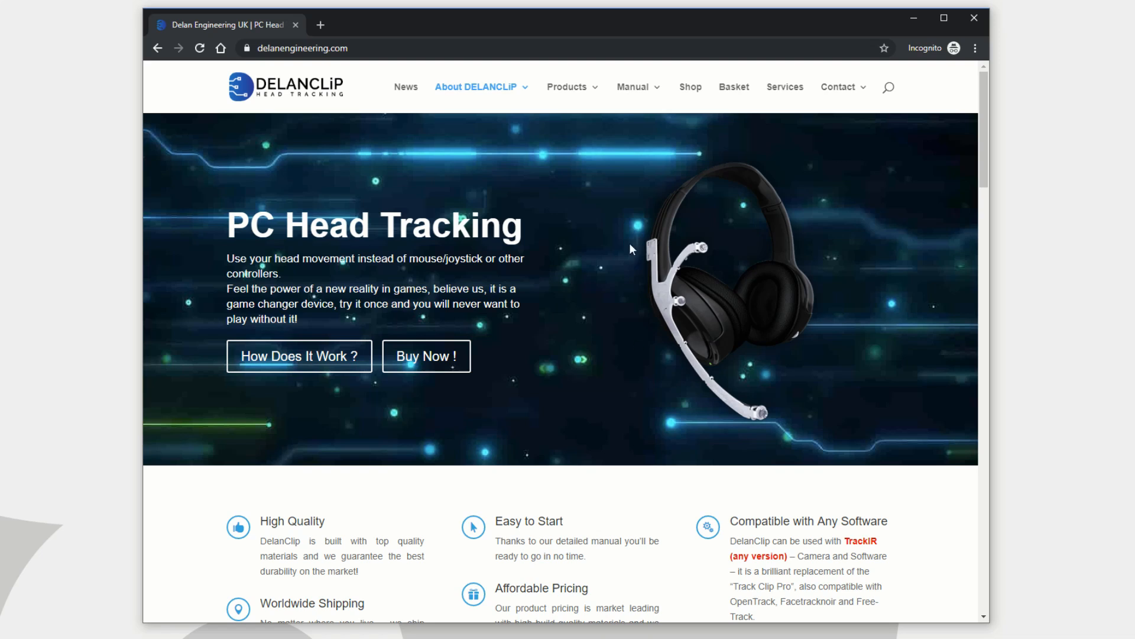
mouse_move(629, 219)
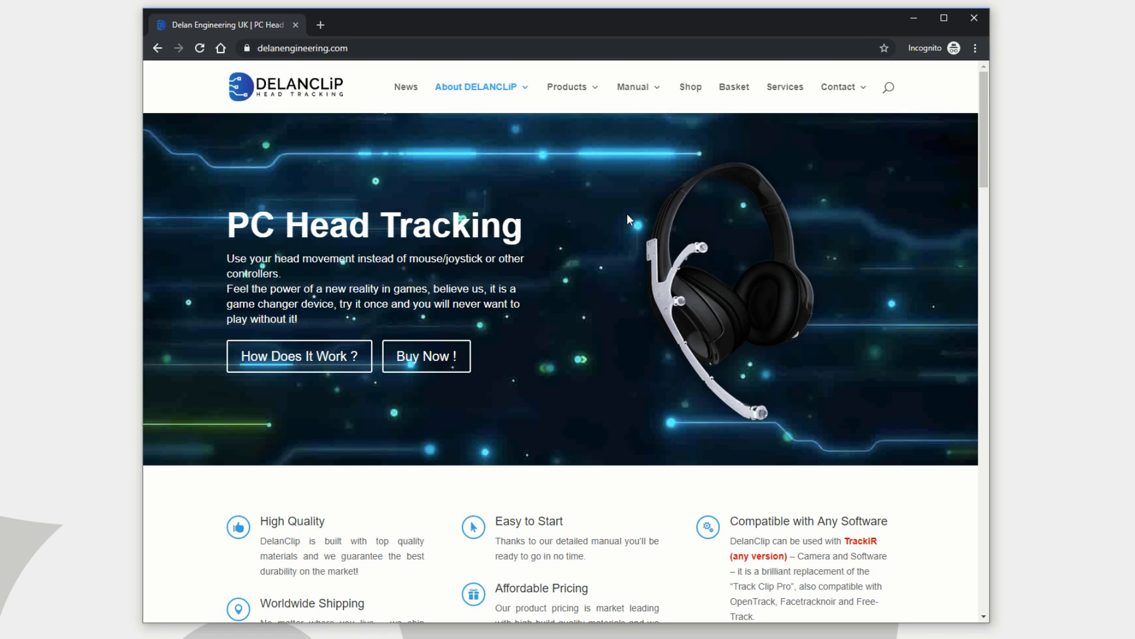
mouse_move(651, 201)
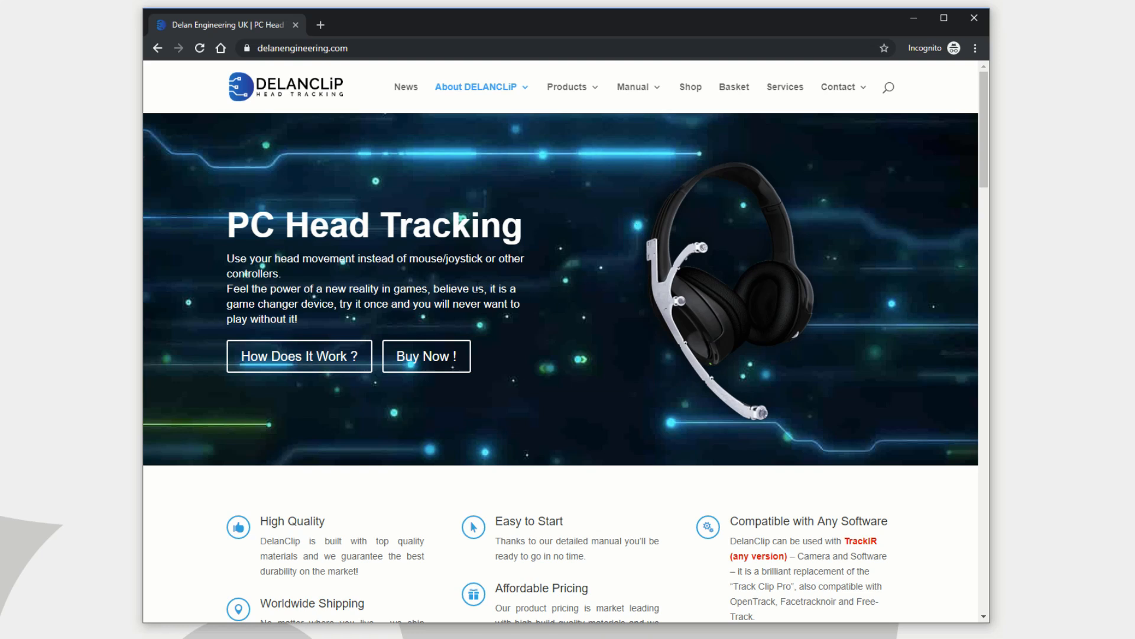
mouse_move(556, 264)
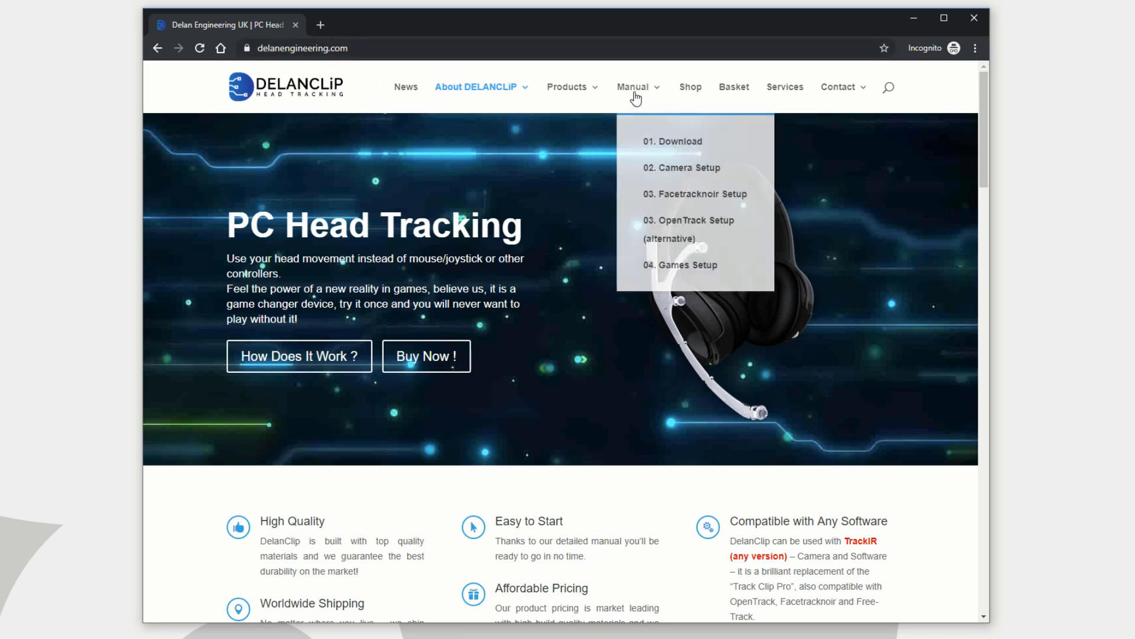
mouse_move(479, 316)
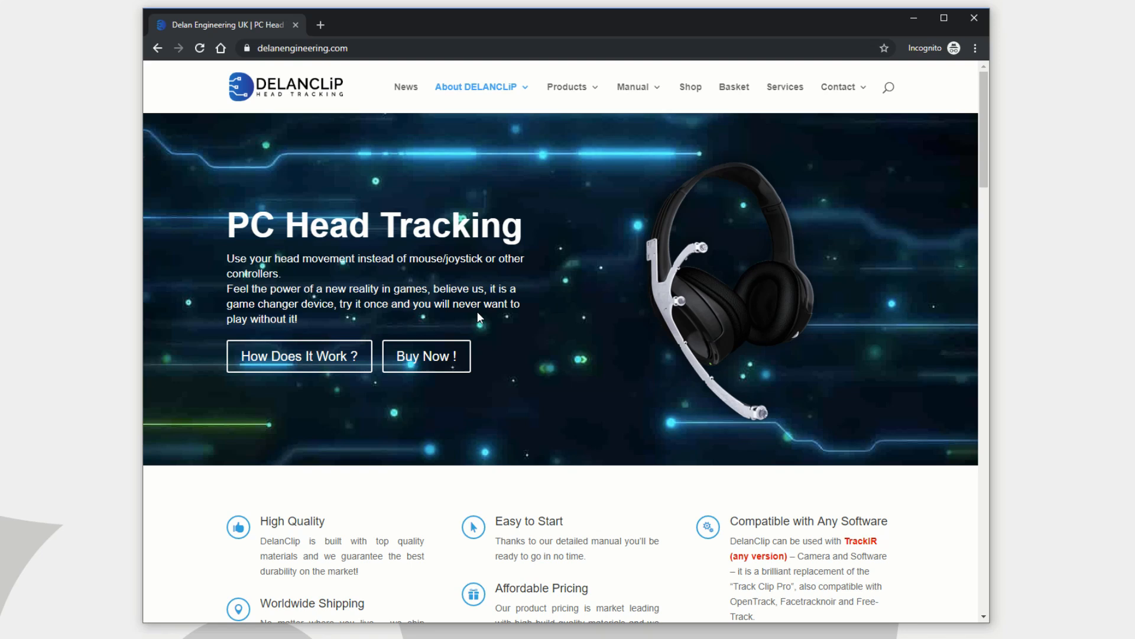
mouse_move(581, 192)
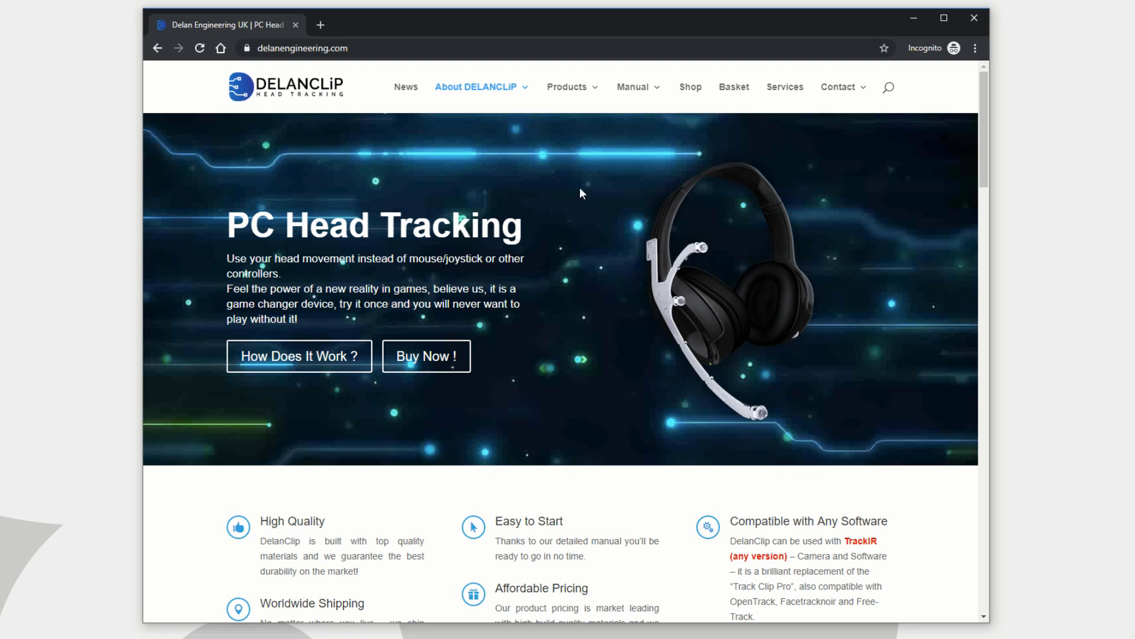
mouse_move(600, 208)
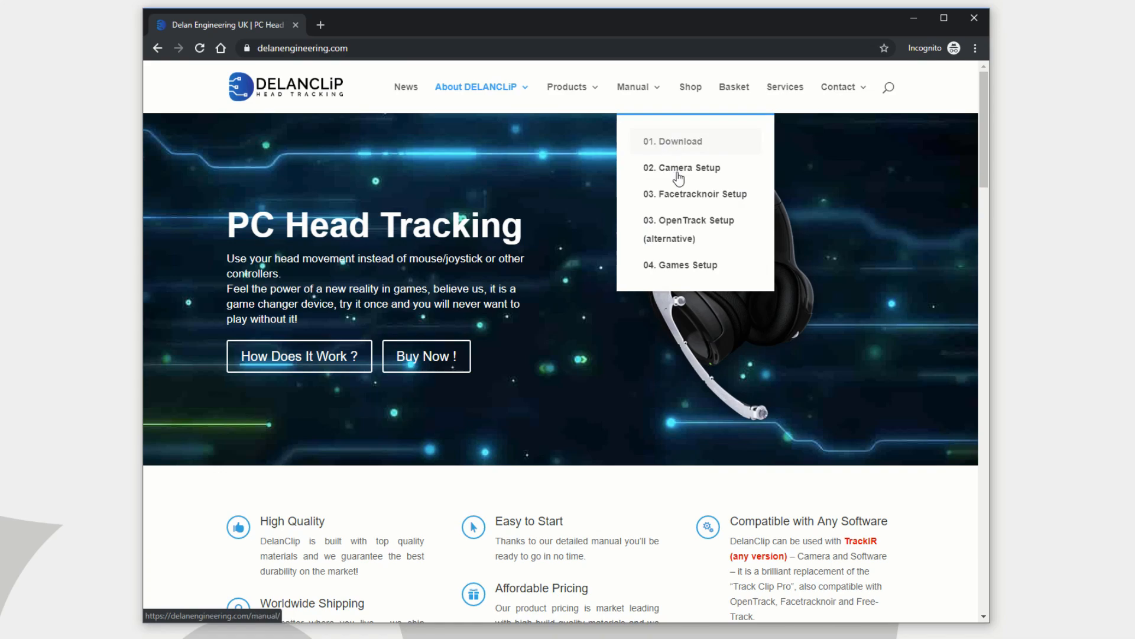
- Go to the IR Tracking Software Download page and highlight the password note
click(682, 167)
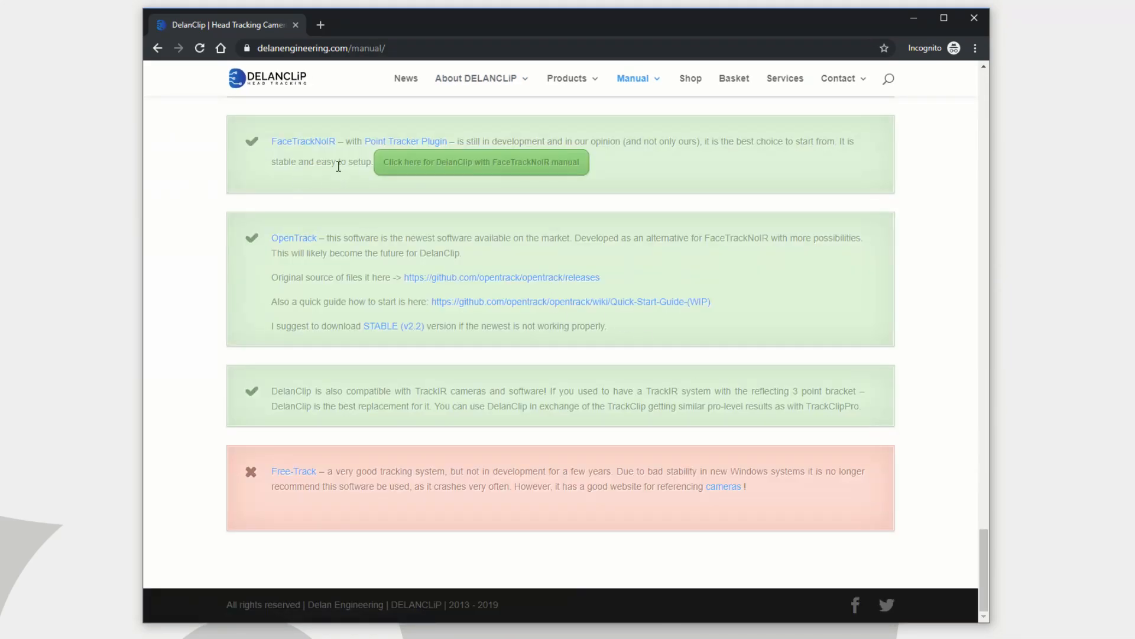
mouse_move(319, 501)
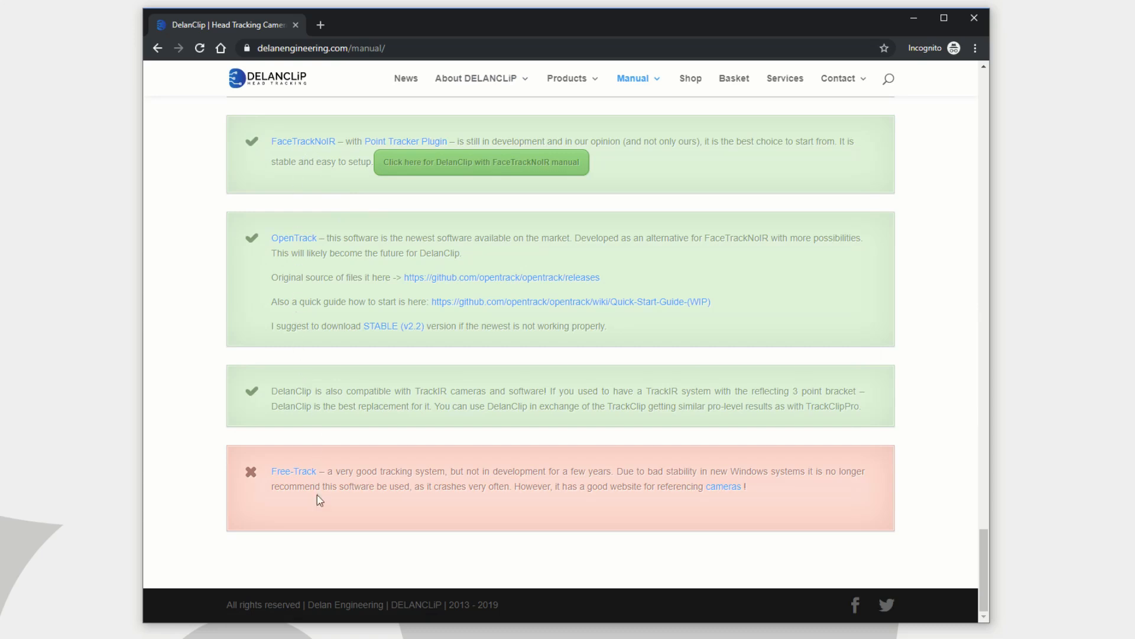
scroll(up, 3)
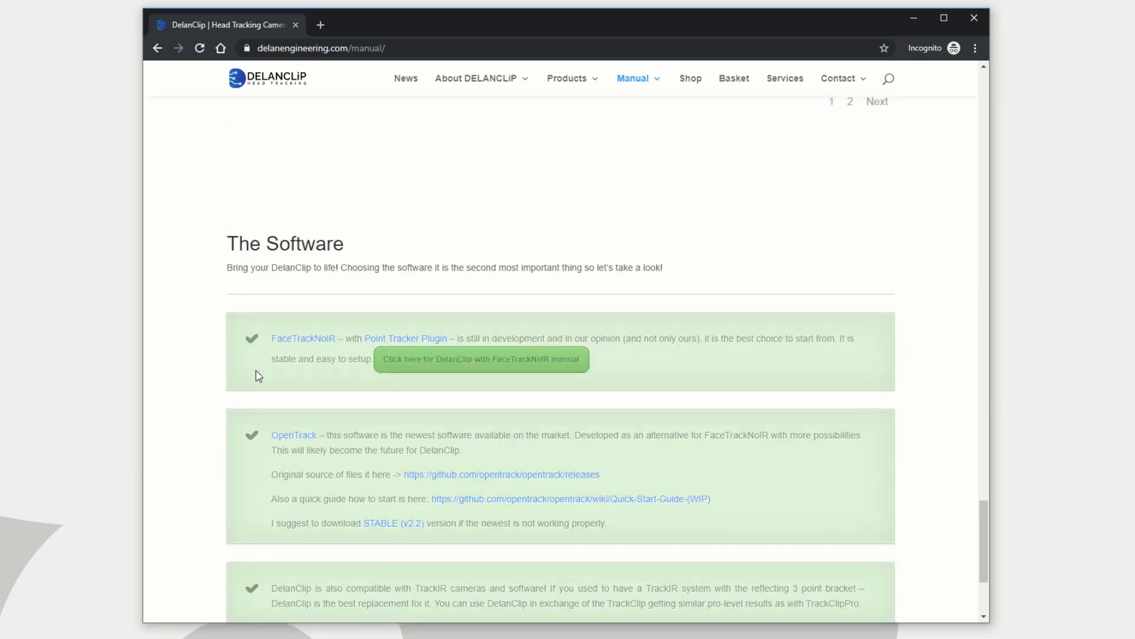
click(633, 78)
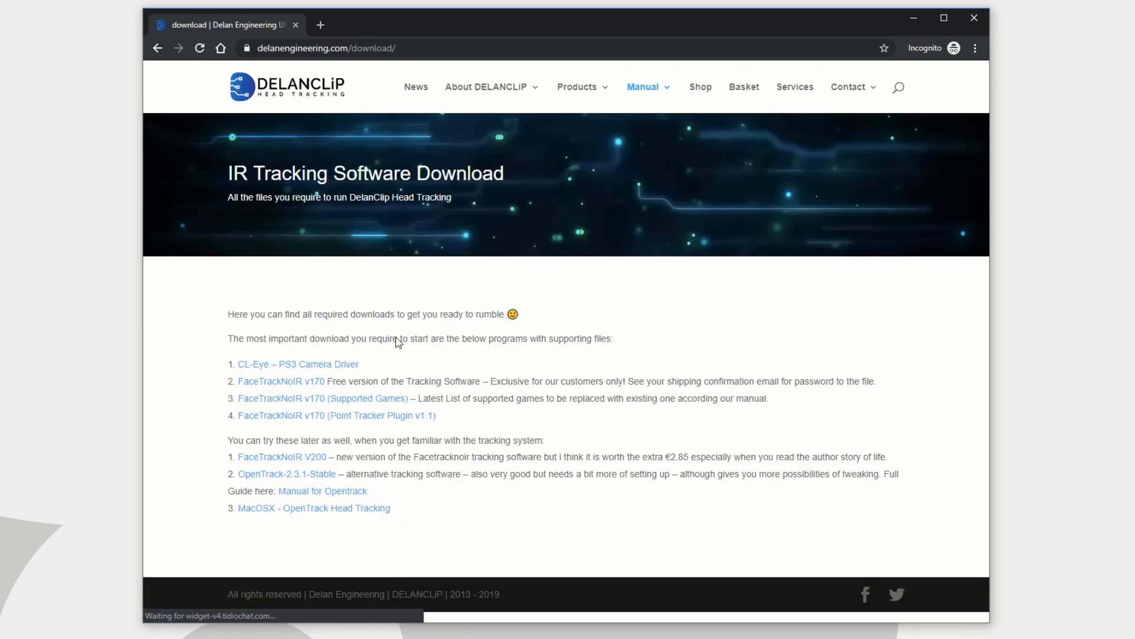
mouse_move(341, 423)
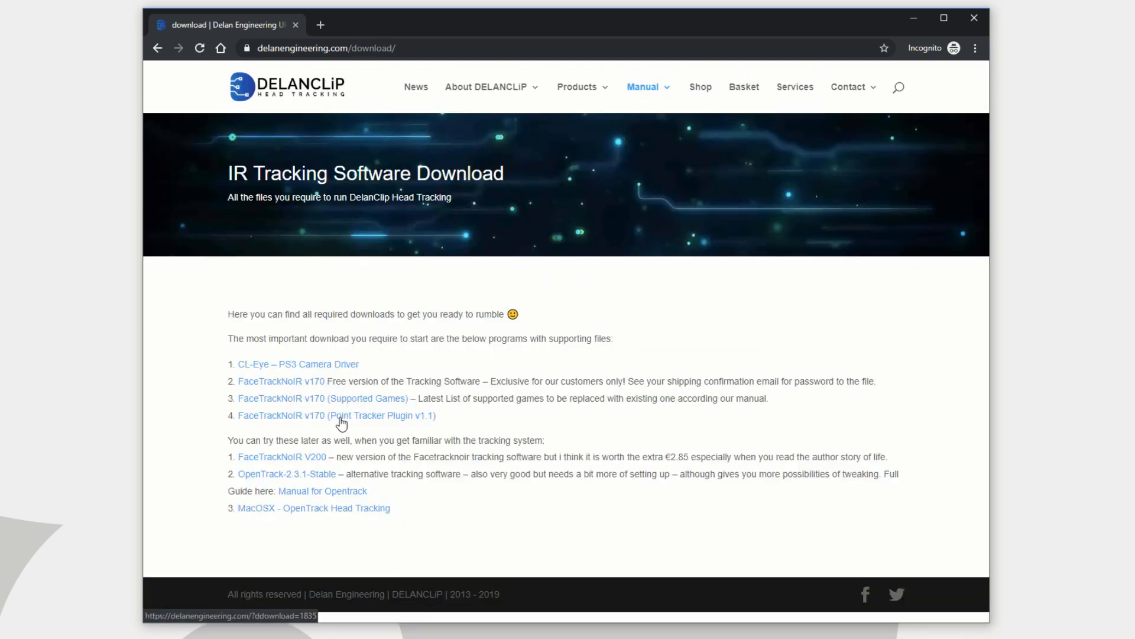
mouse_move(342, 423)
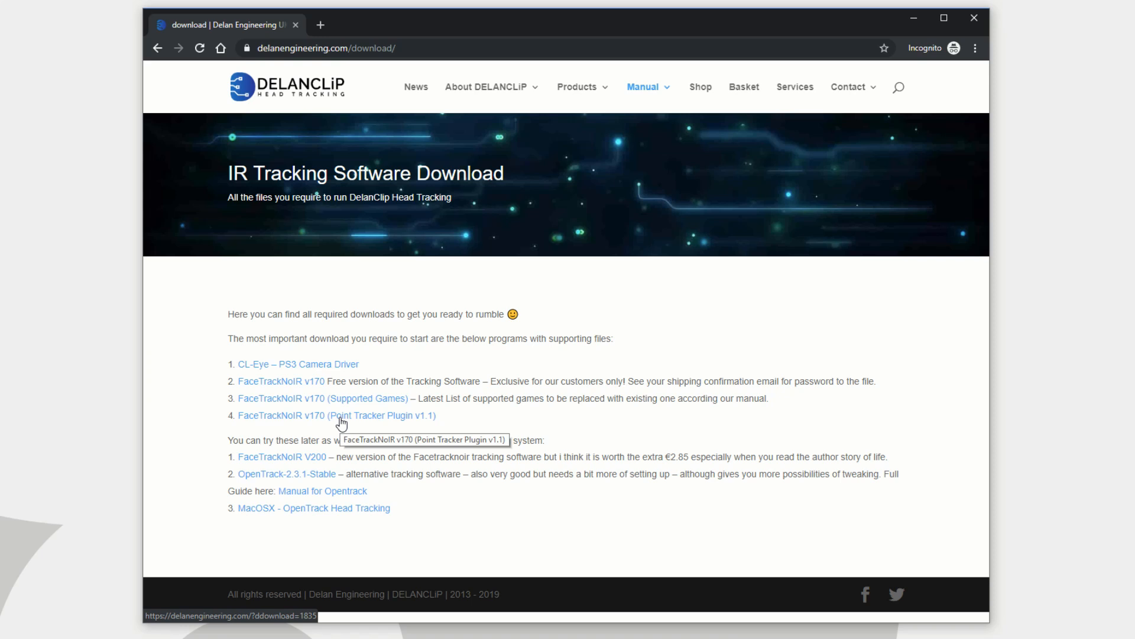
mouse_move(339, 481)
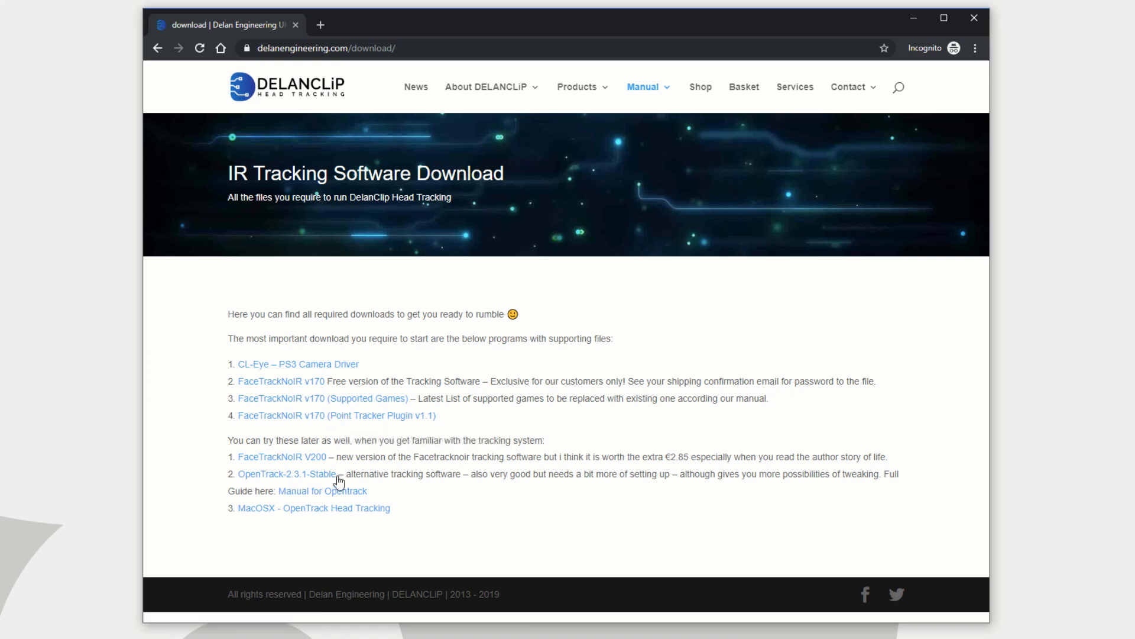
mouse_move(406, 477)
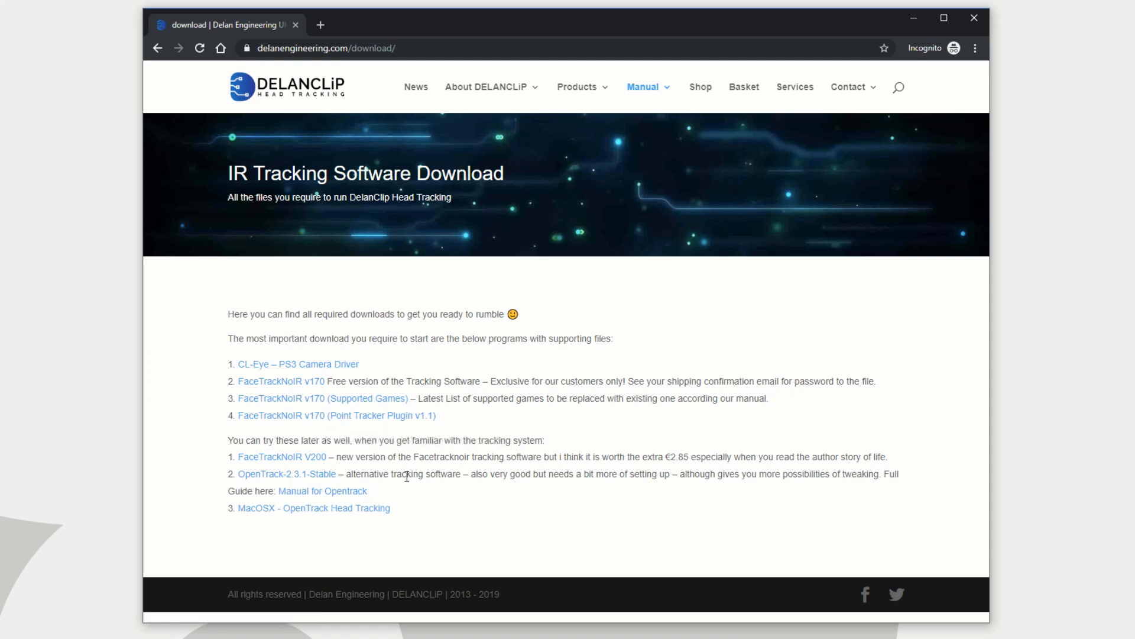
mouse_move(256, 394)
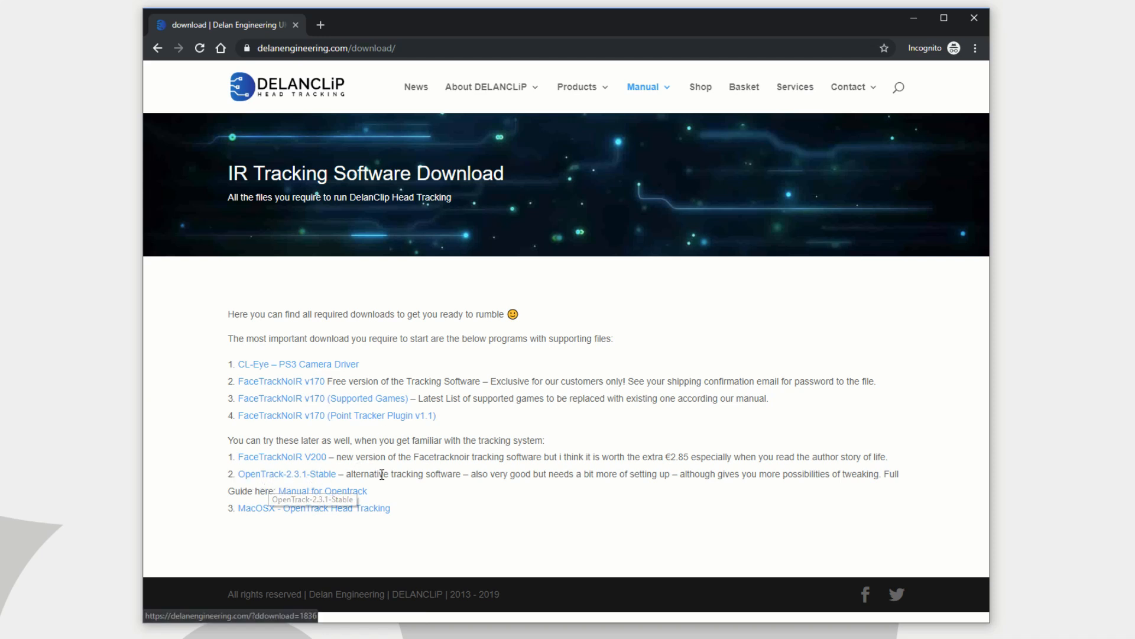
mouse_move(410, 470)
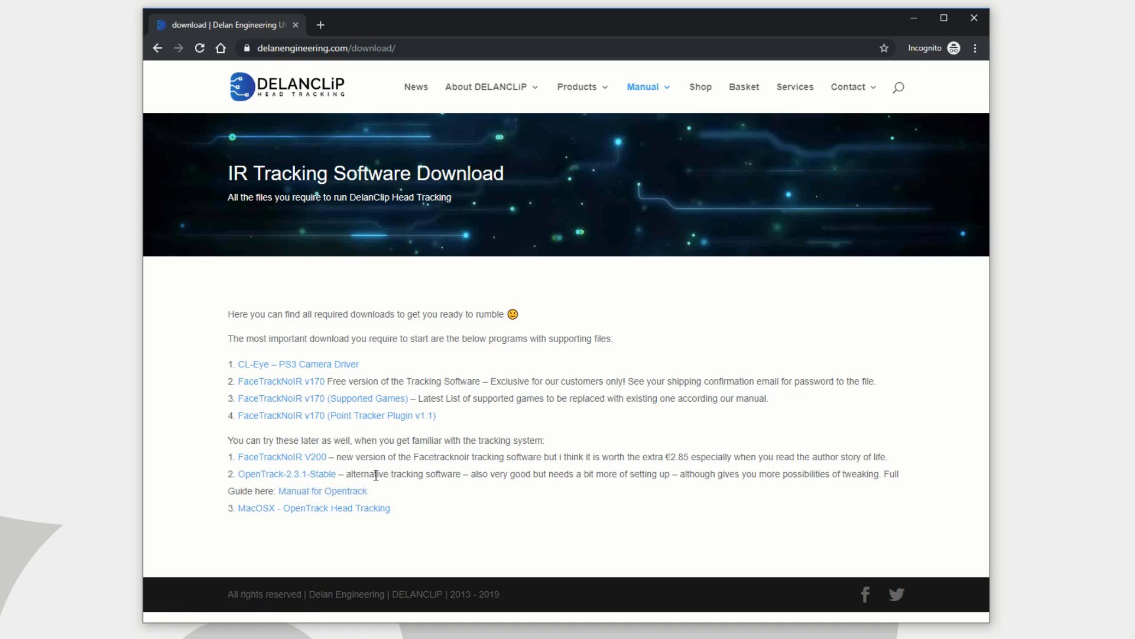
mouse_move(303, 412)
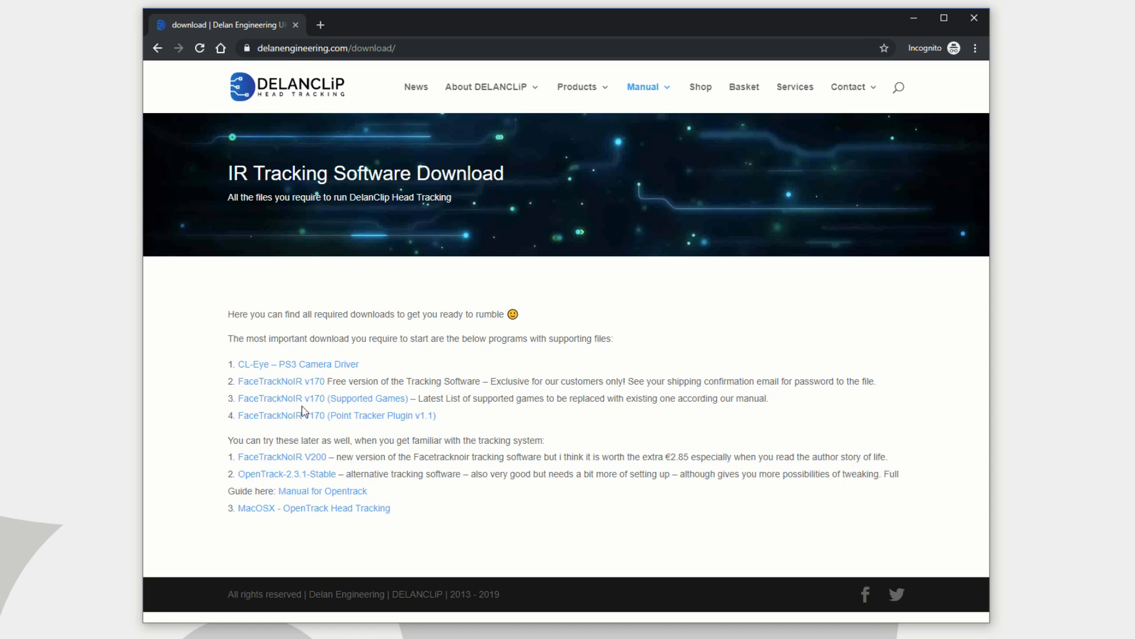
mouse_move(492, 468)
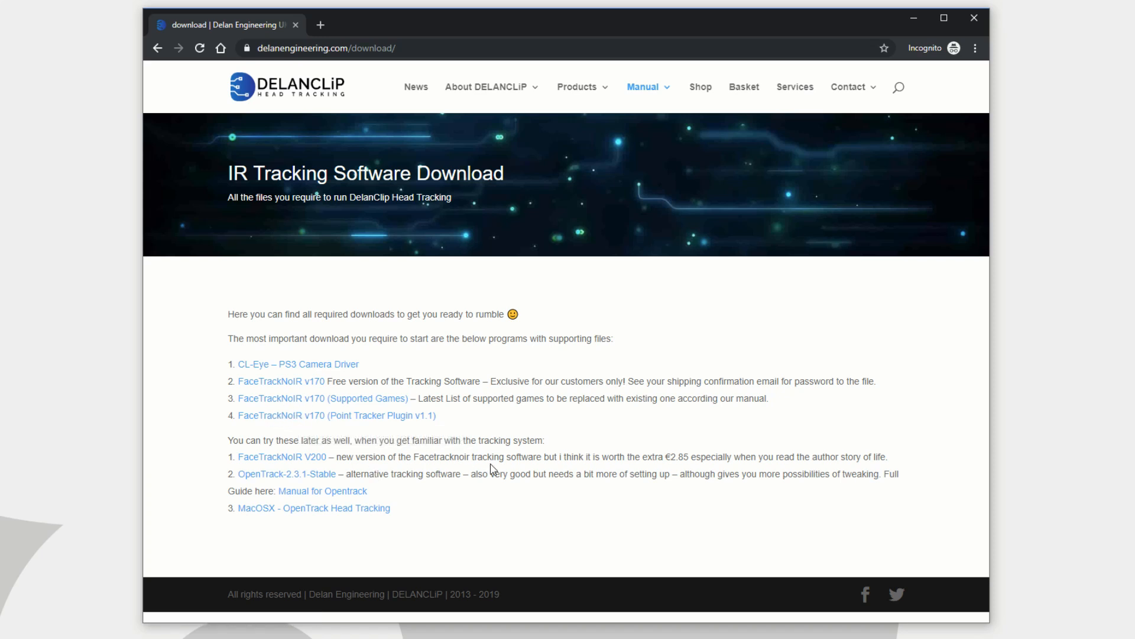
mouse_move(376, 457)
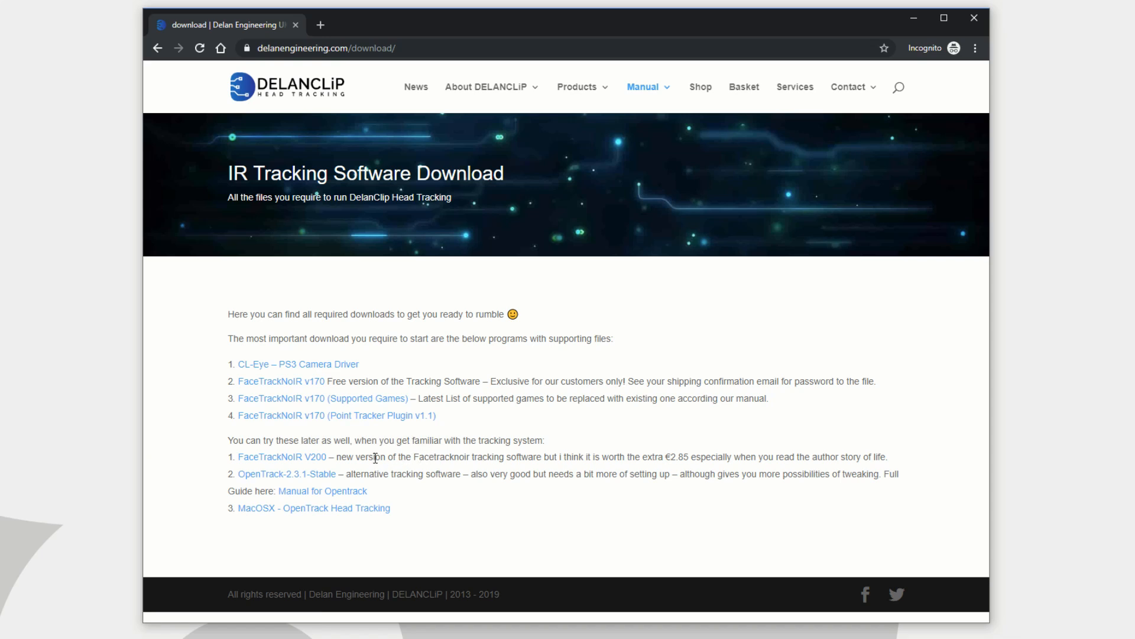
mouse_move(332, 415)
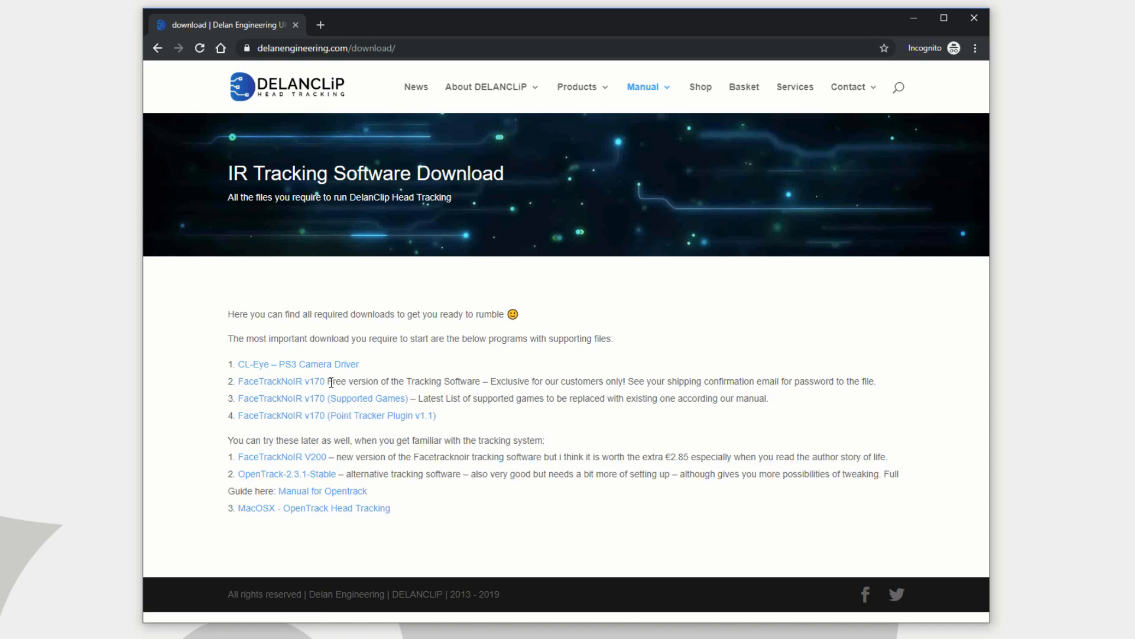
mouse_move(658, 391)
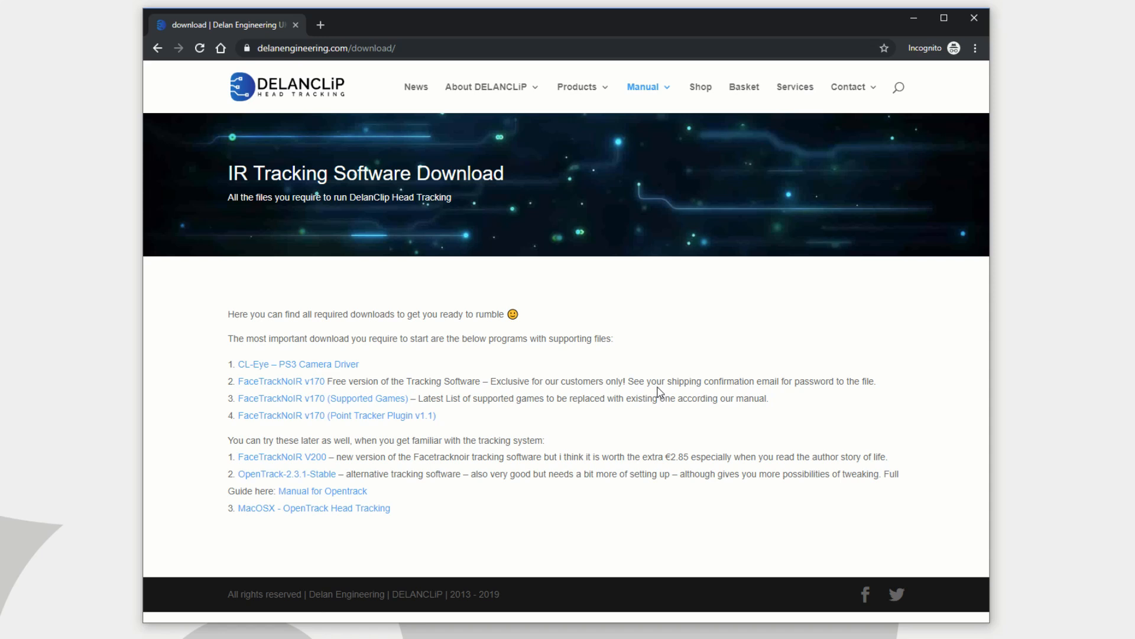
double_click(638, 381)
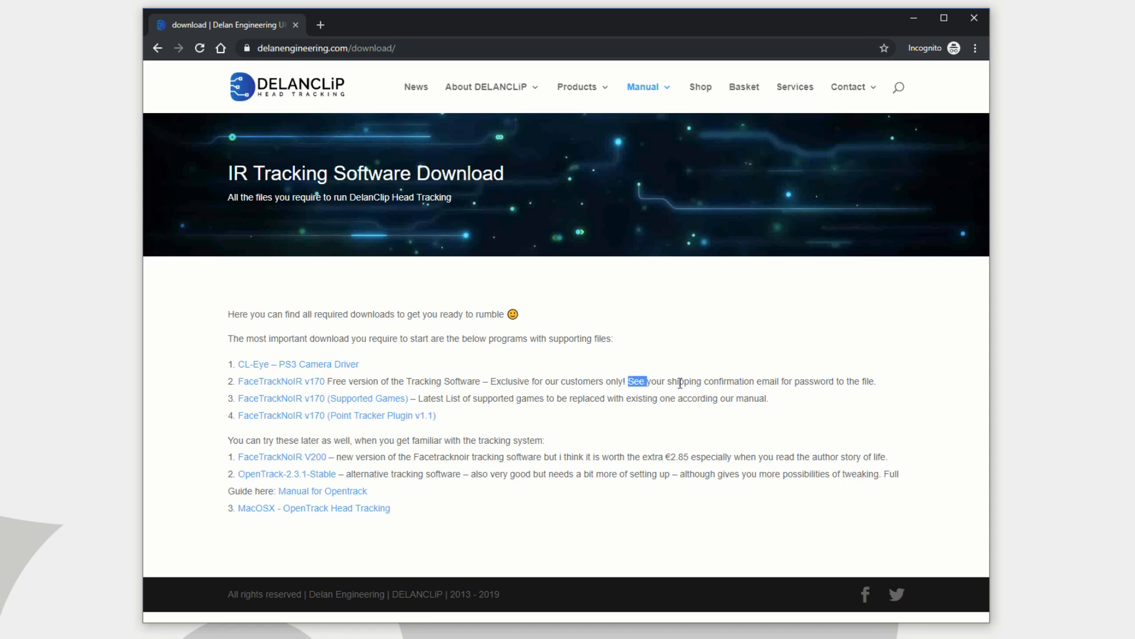
drag(629, 380, 868, 381)
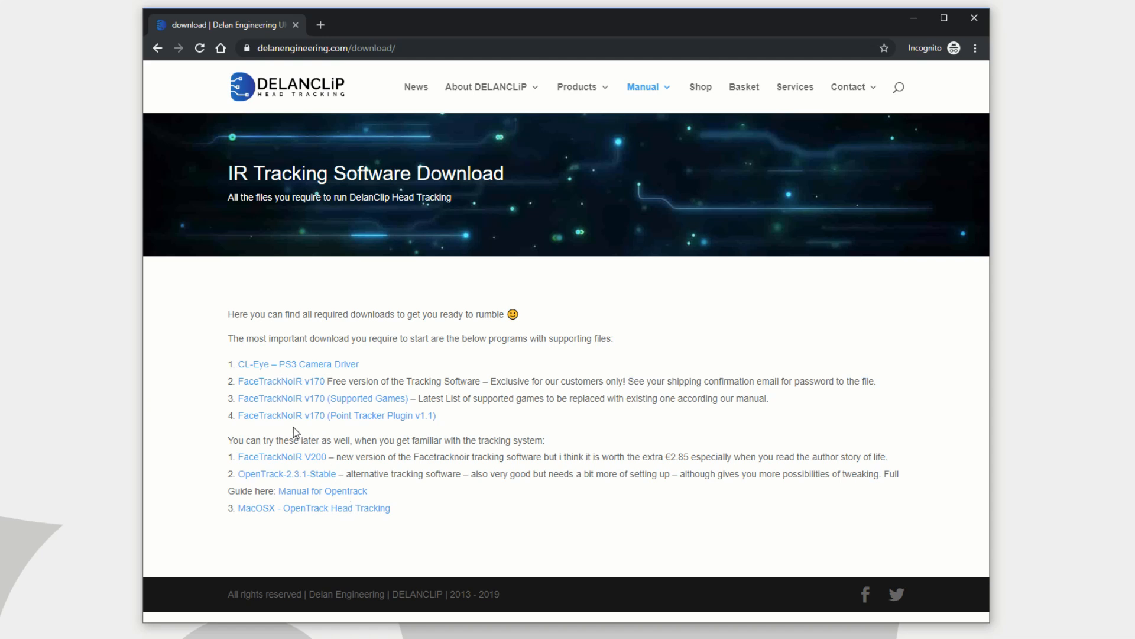
mouse_move(286, 517)
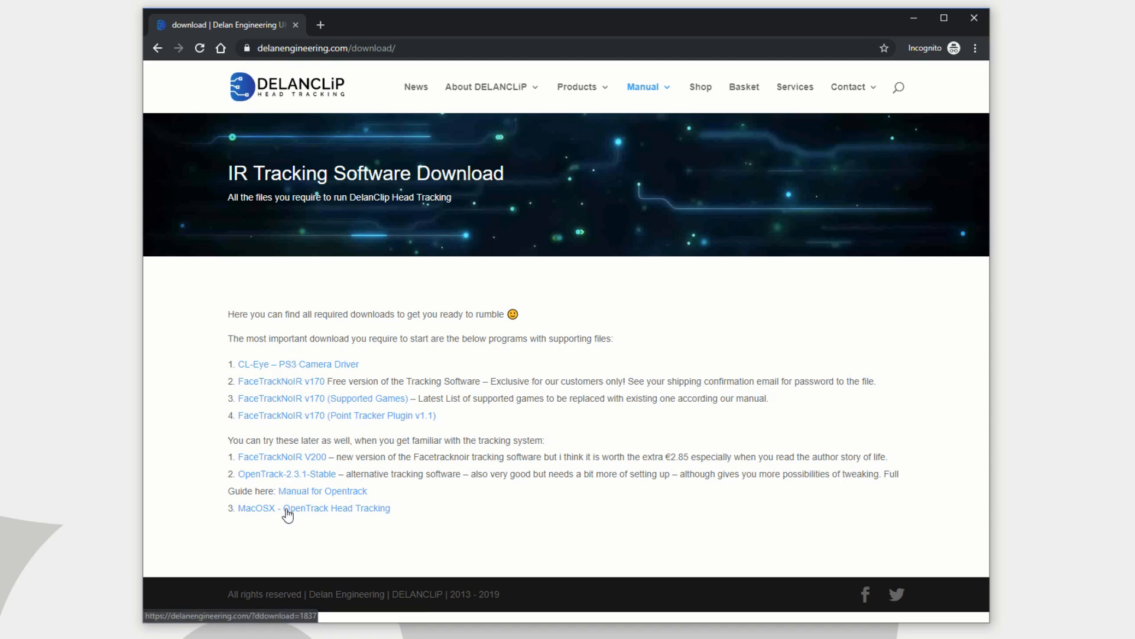
mouse_move(487, 276)
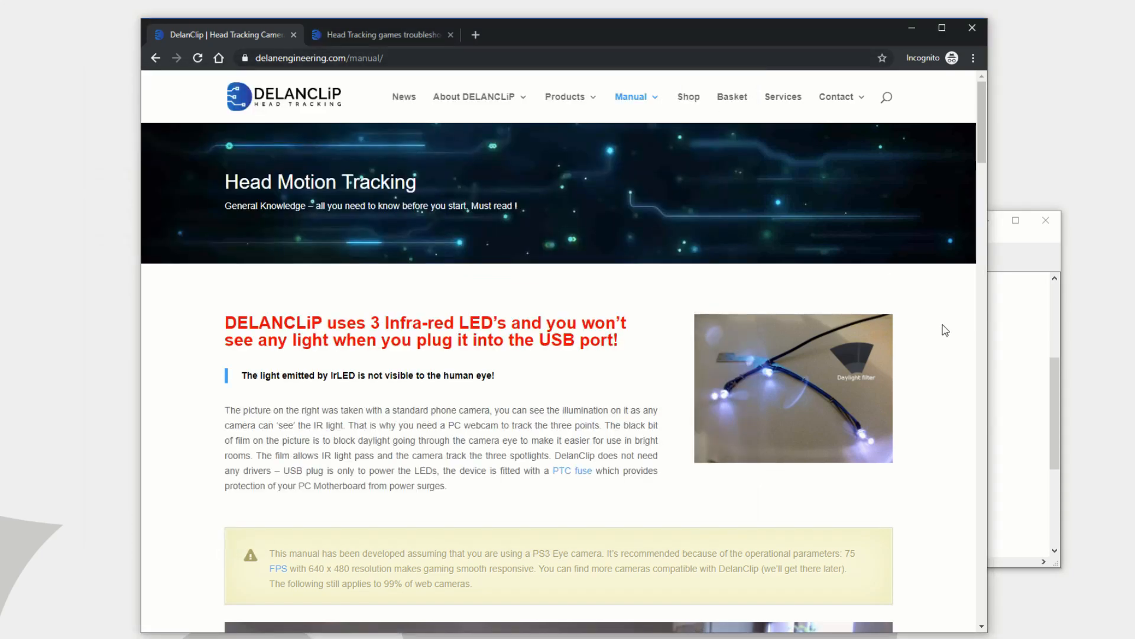
- Scroll to the PS3 Eye driver installation steps and briefly view the recommended cameras list
scroll(down, 3)
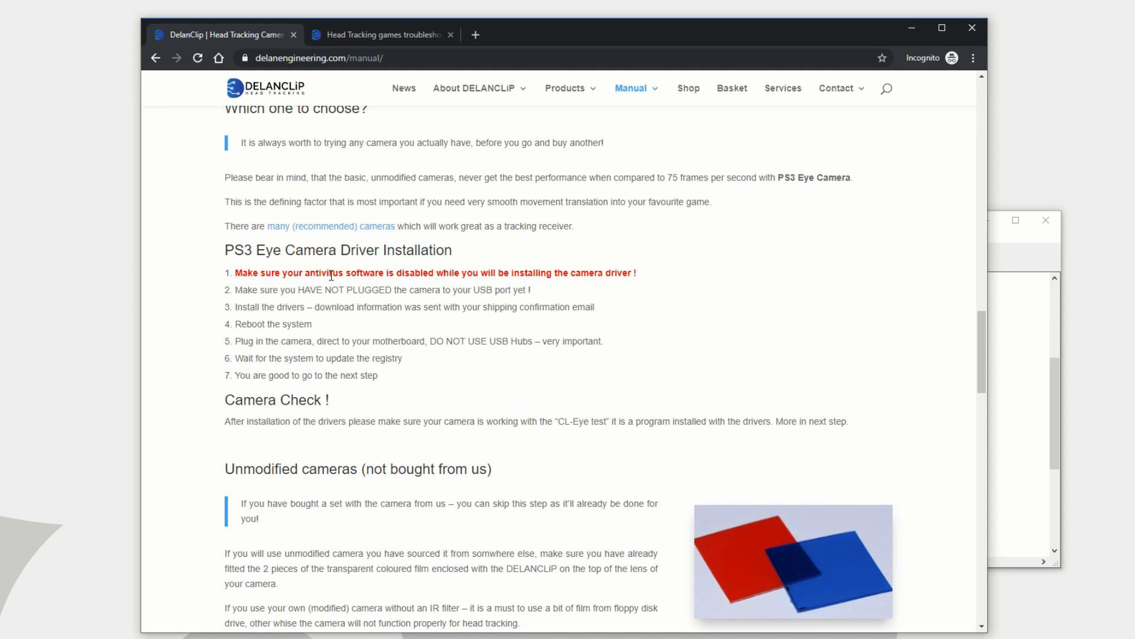
mouse_move(329, 231)
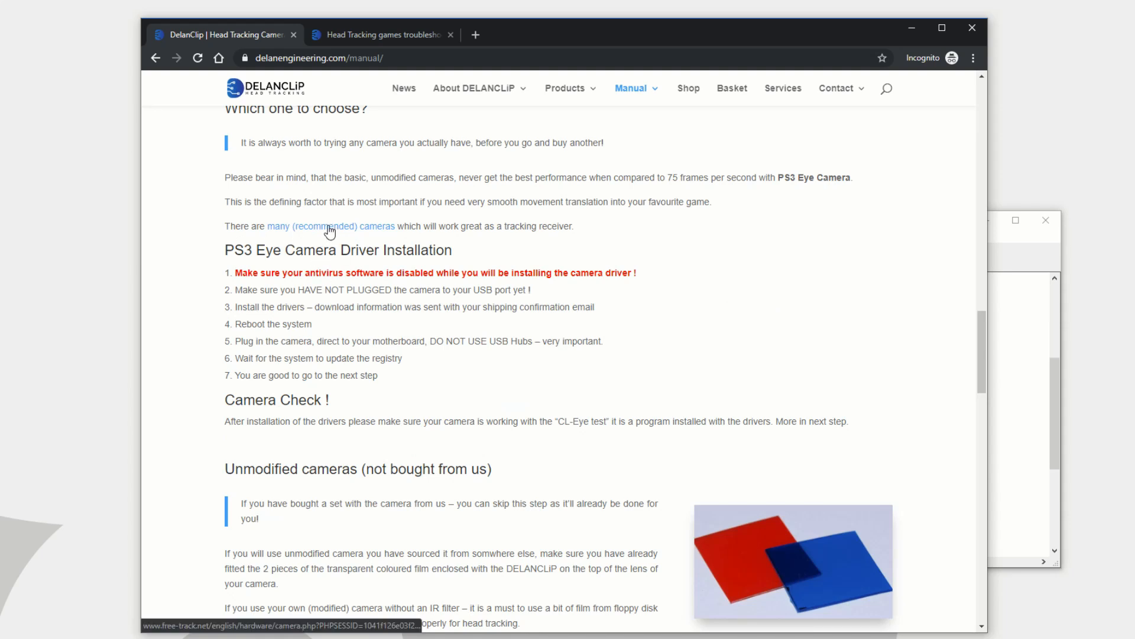
click(331, 226)
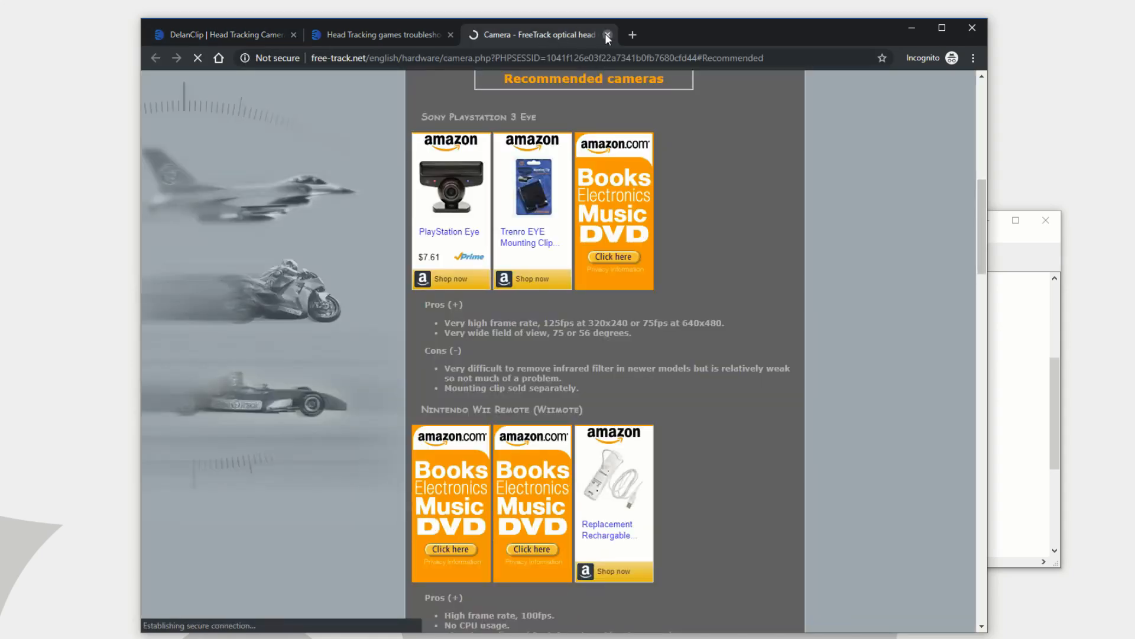
click(608, 35)
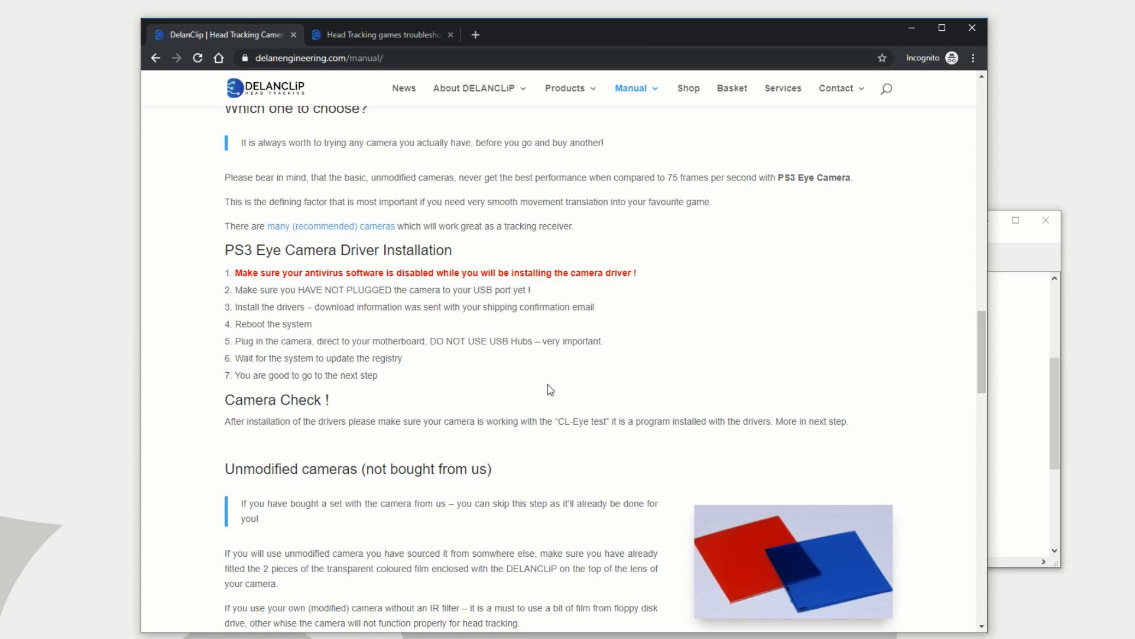
mouse_move(365, 311)
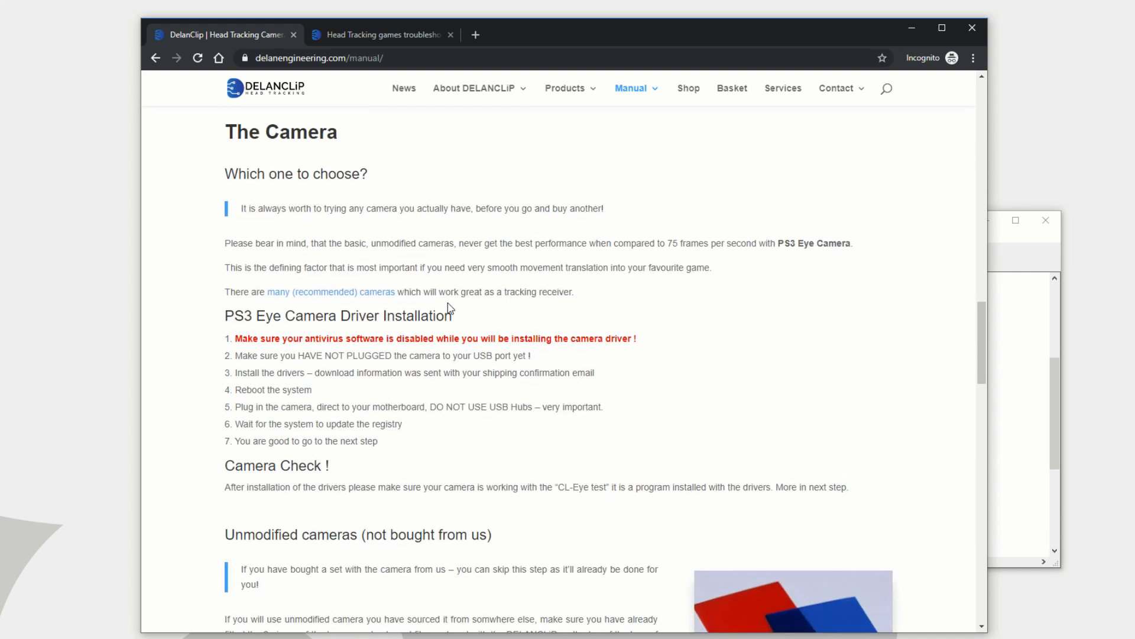
mouse_move(253, 350)
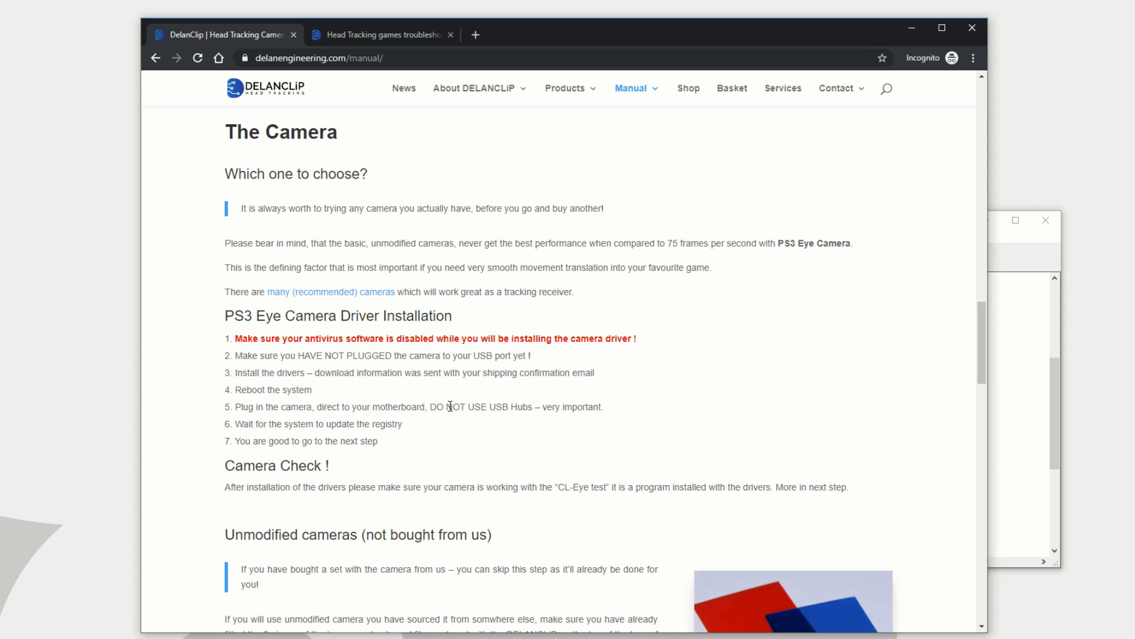
scroll(down, 3)
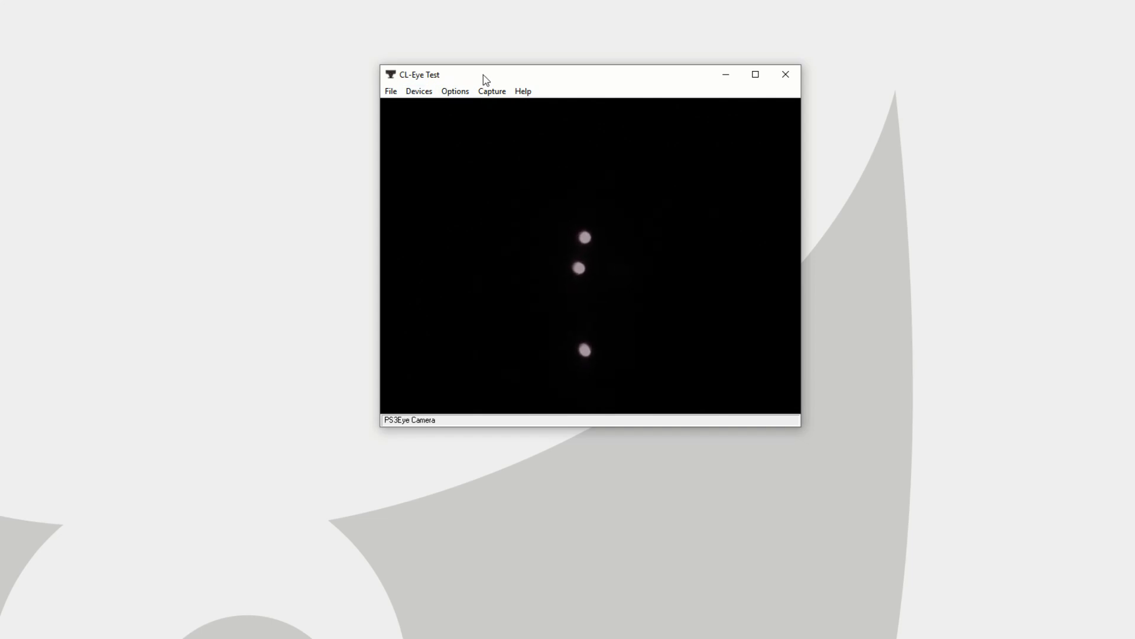
mouse_move(573, 181)
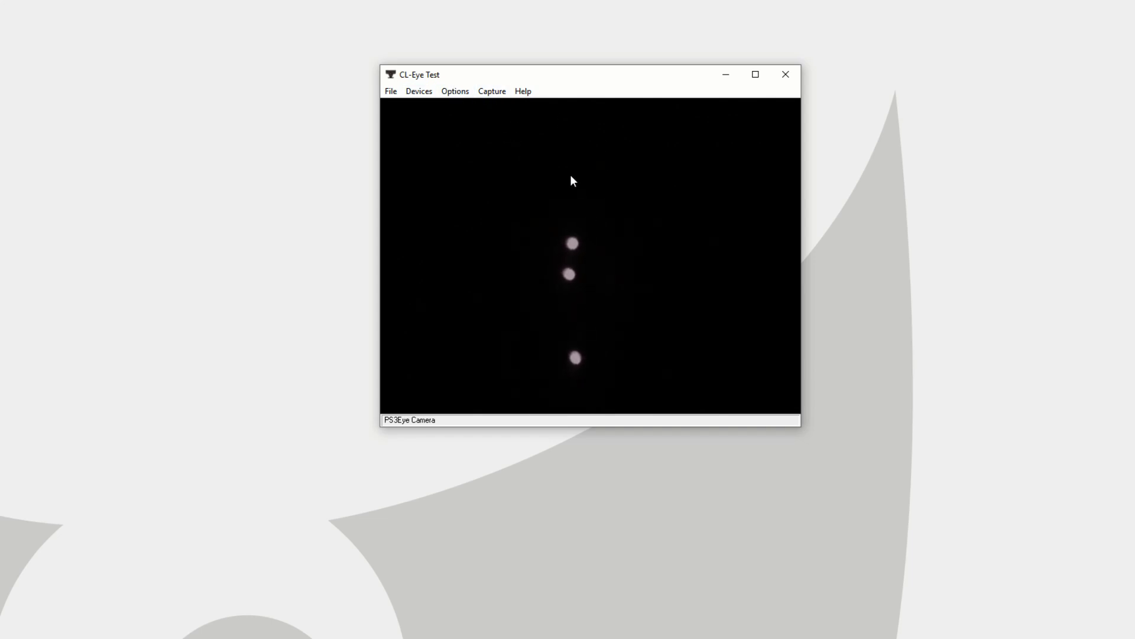
mouse_move(535, 312)
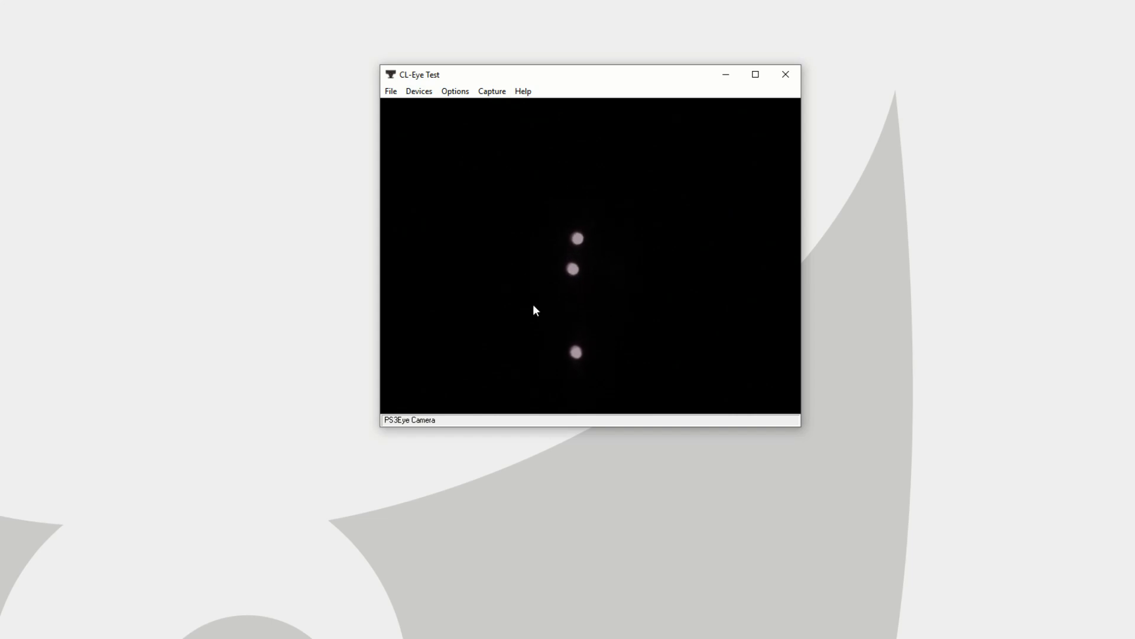
- In Video Capture Filter settings, raise Gain and test Exposure before returning it to minimum
click(455, 91)
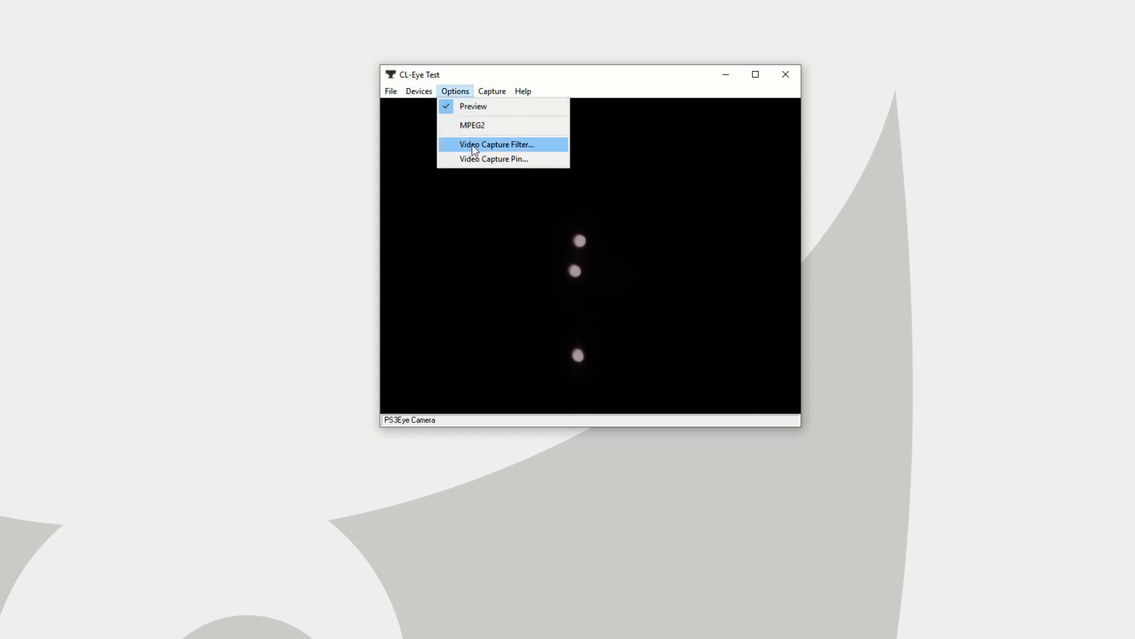
mouse_move(580, 291)
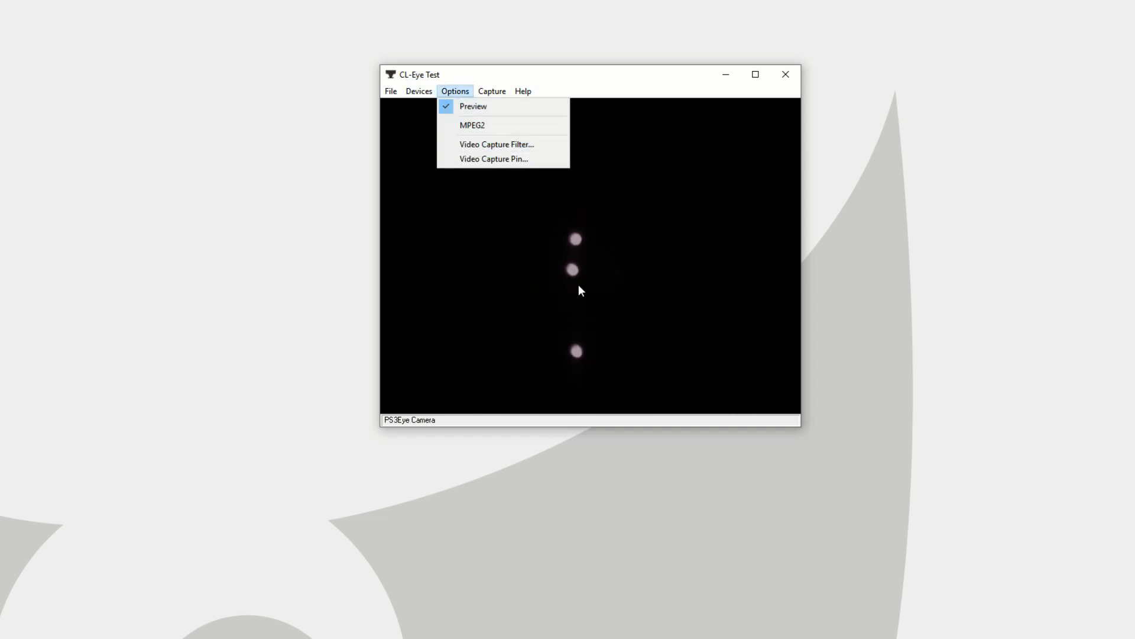
click(496, 144)
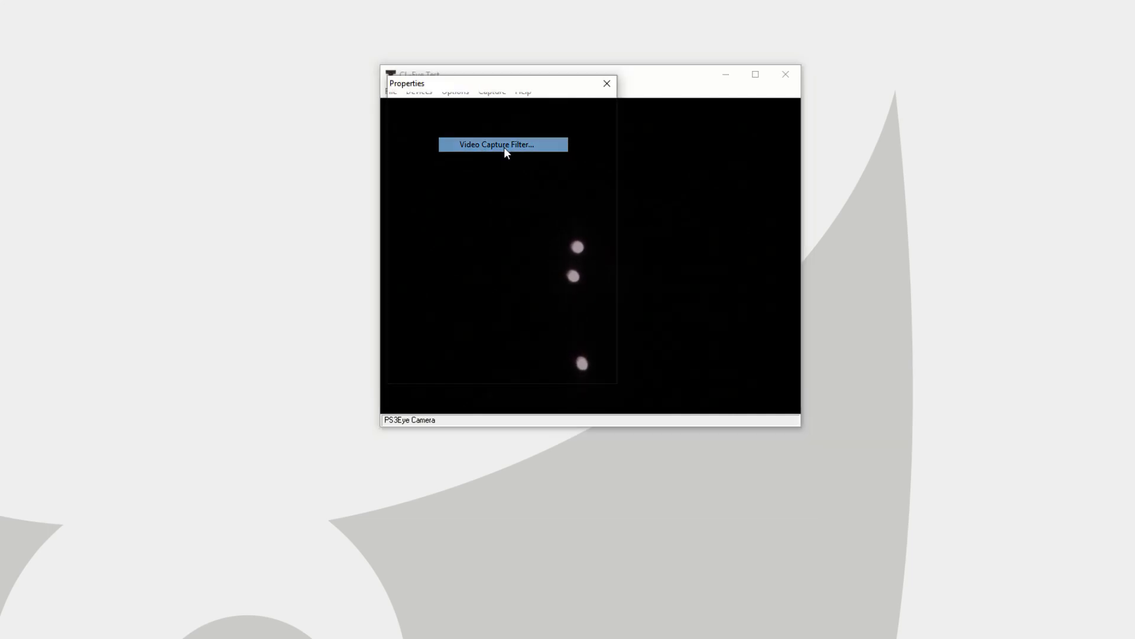
click(503, 145)
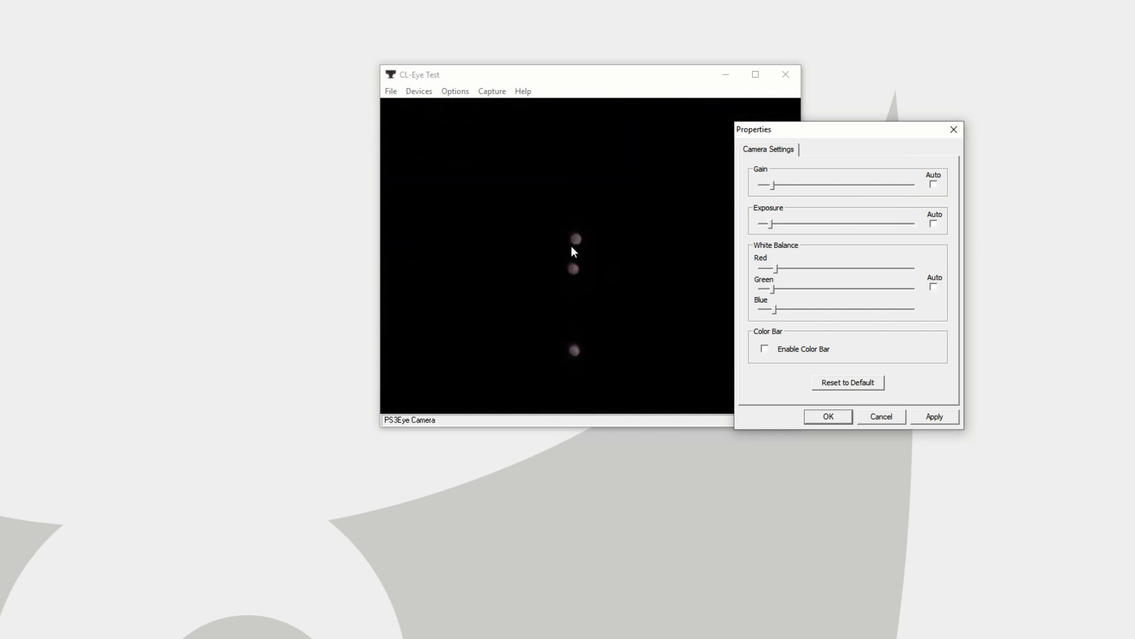
drag(769, 187, 811, 187)
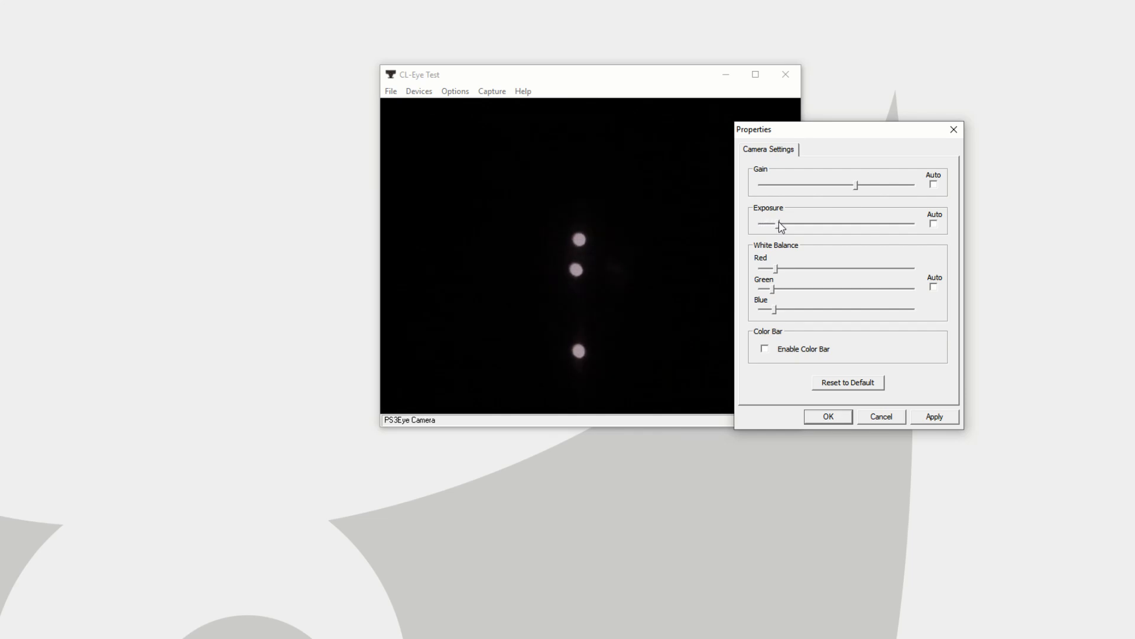
drag(768, 226, 796, 226)
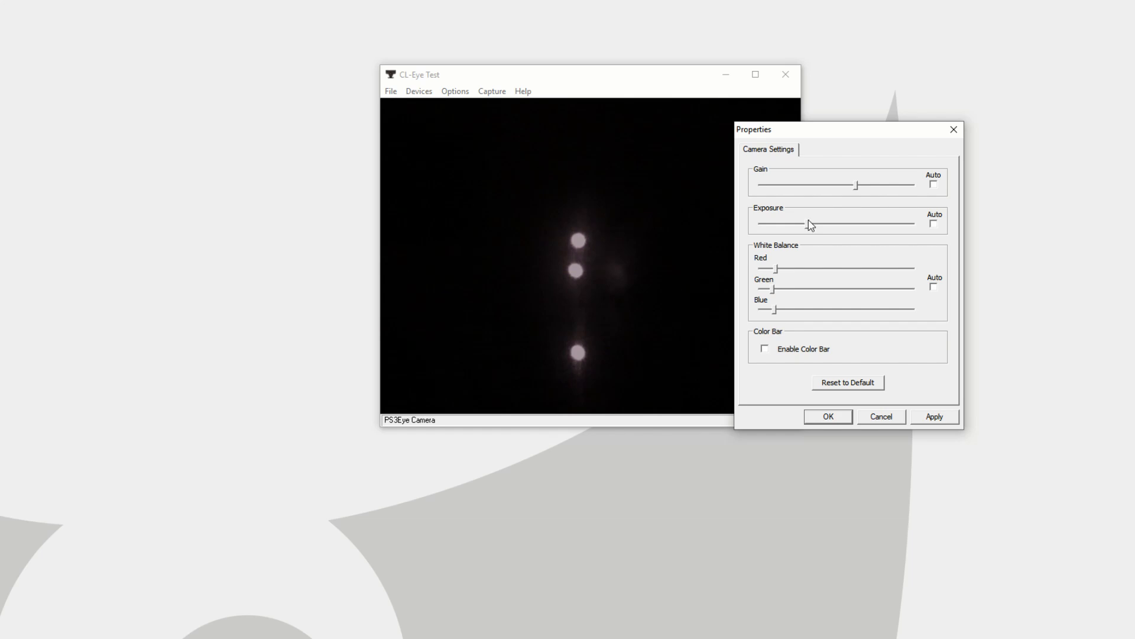
drag(810, 225, 770, 225)
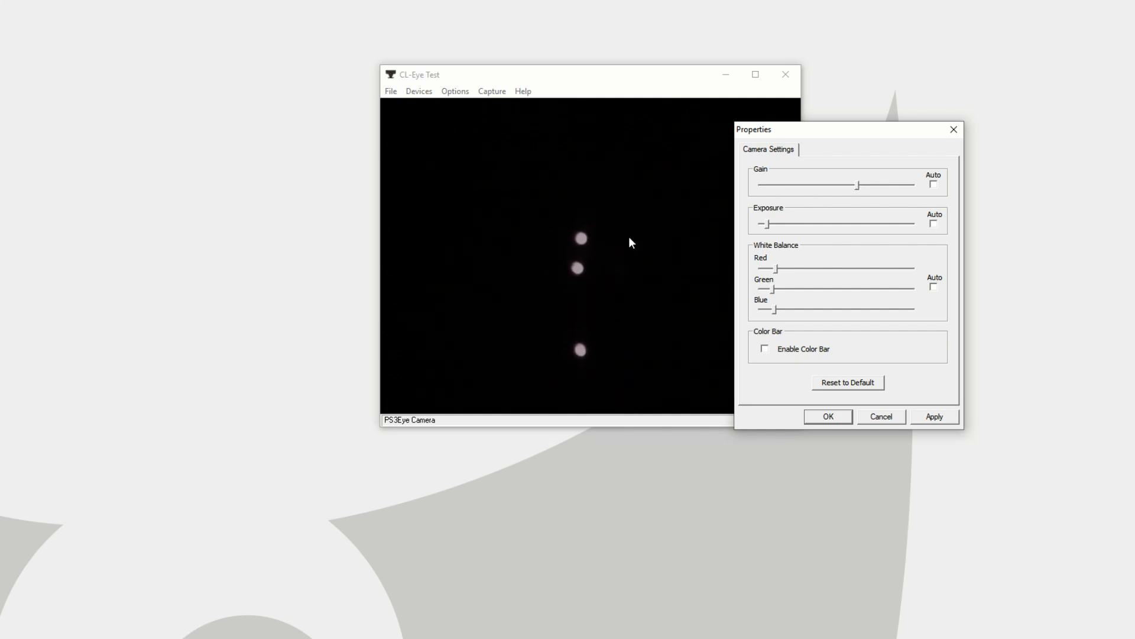
mouse_move(618, 246)
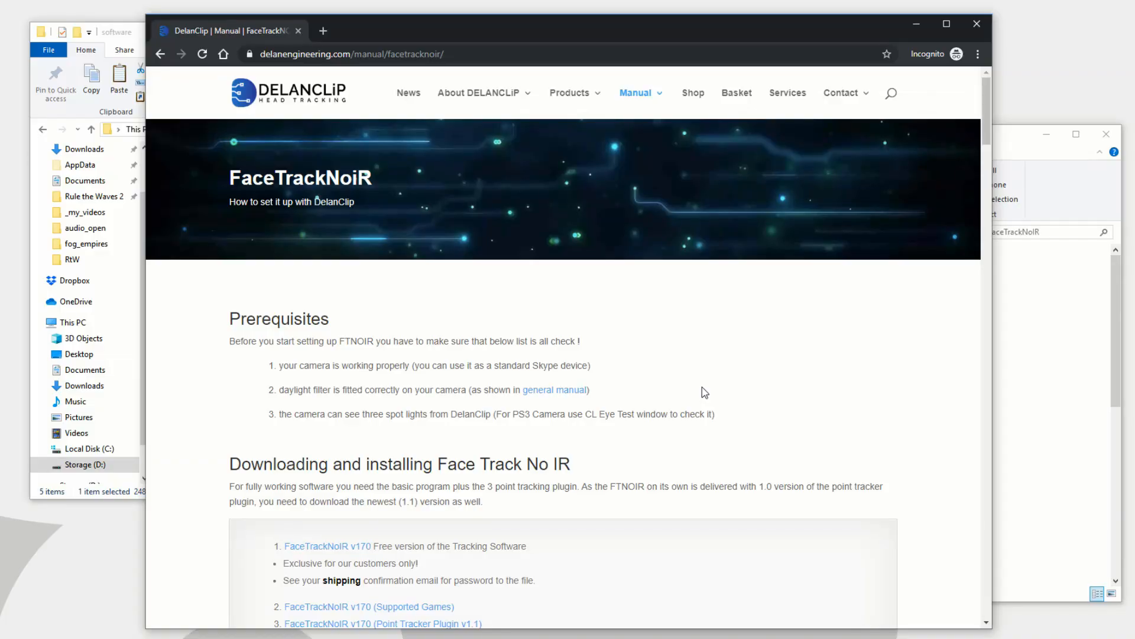
- Scroll the FaceTrackNoIR manual down to its Downloading and installing section
scroll(down, 3)
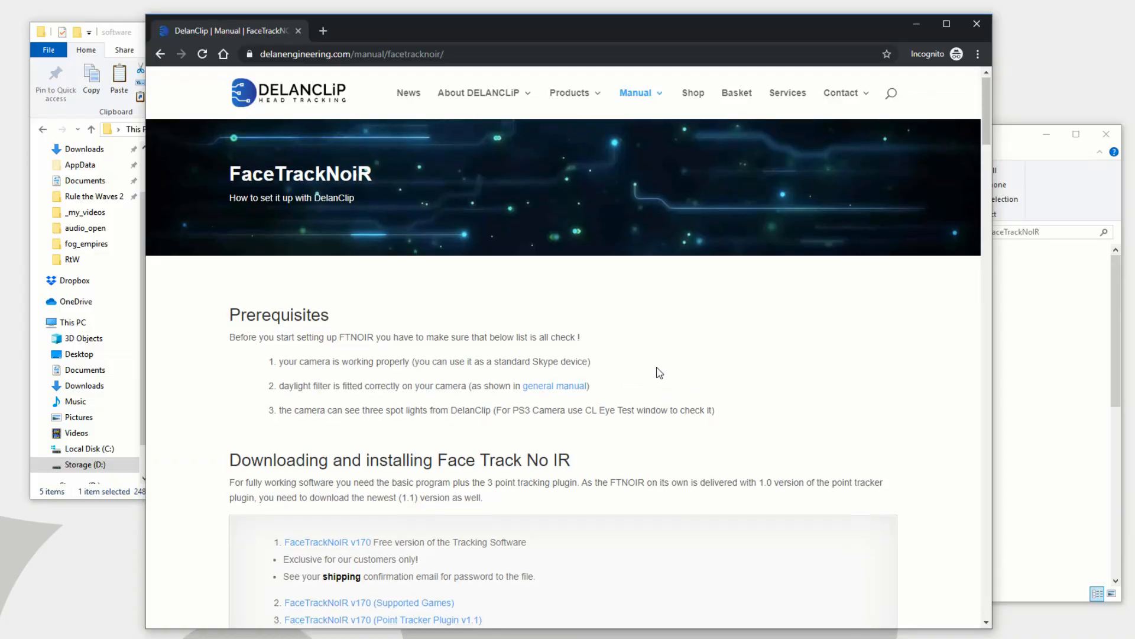
scroll(down, 3)
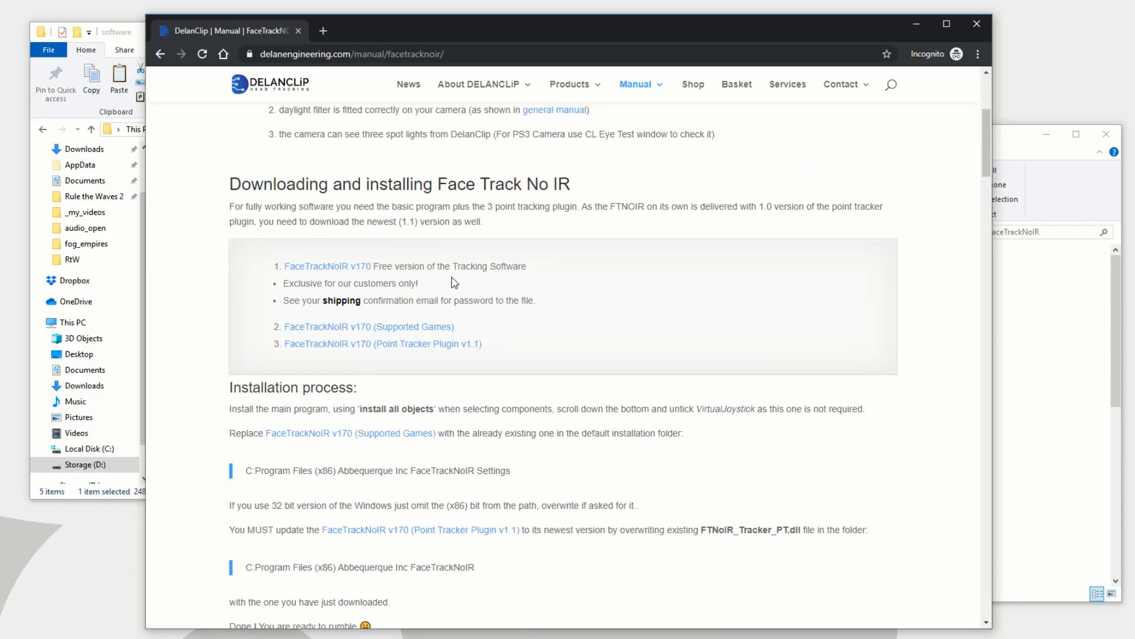
mouse_move(547, 319)
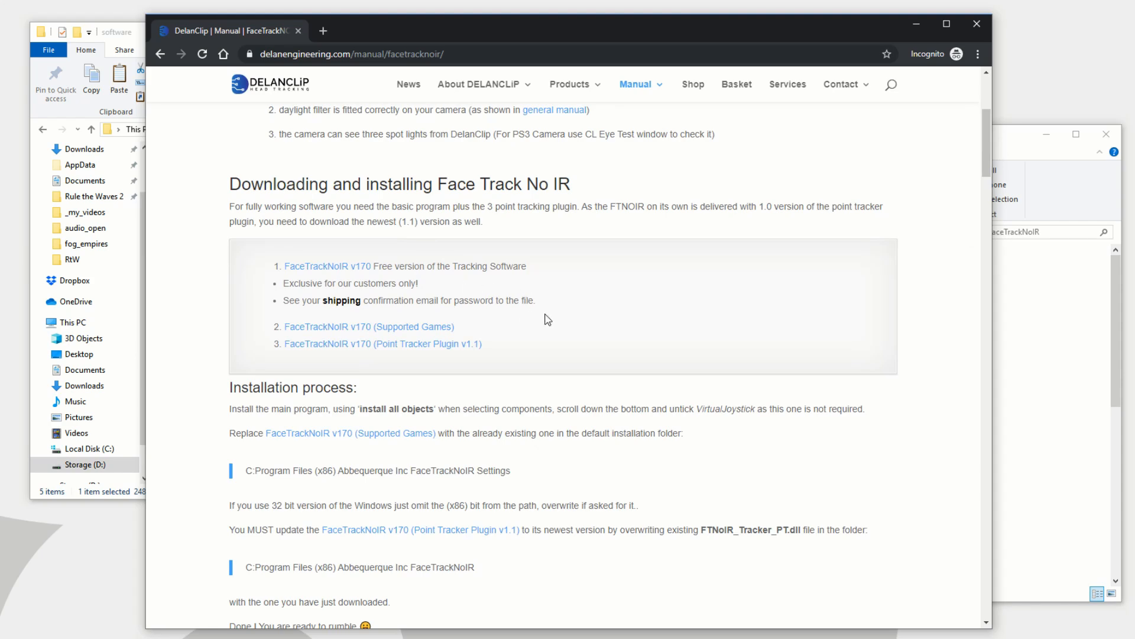
scroll(down, 3)
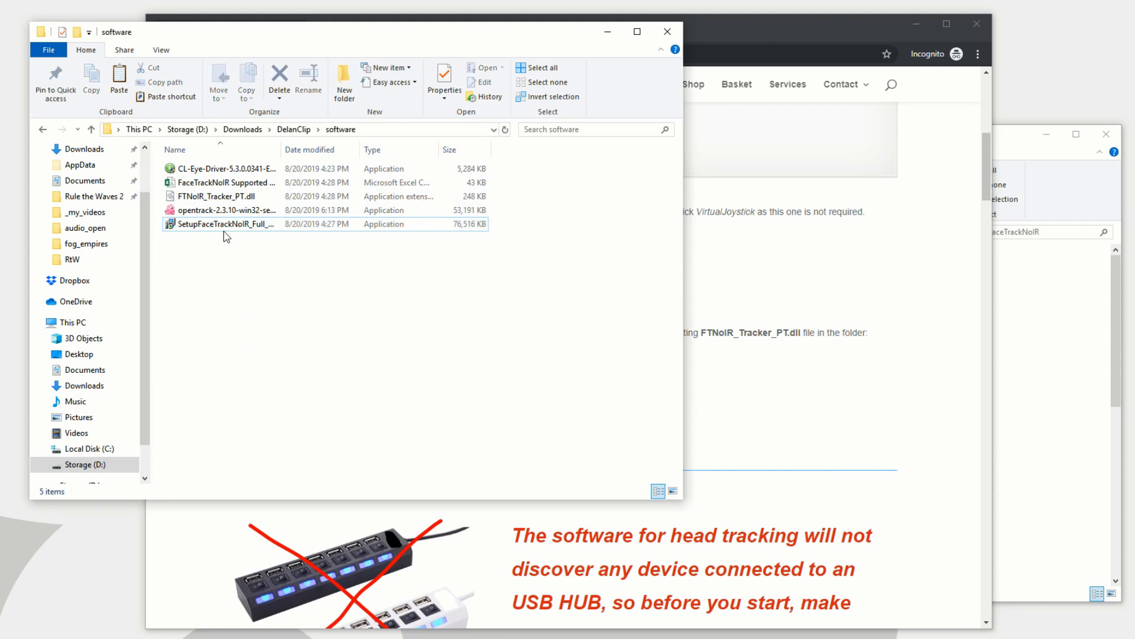
- Select the downloaded FaceTrackNoIR files and skip overwriting the existing FTNoIR_Tracker_PT.dll
click(218, 196)
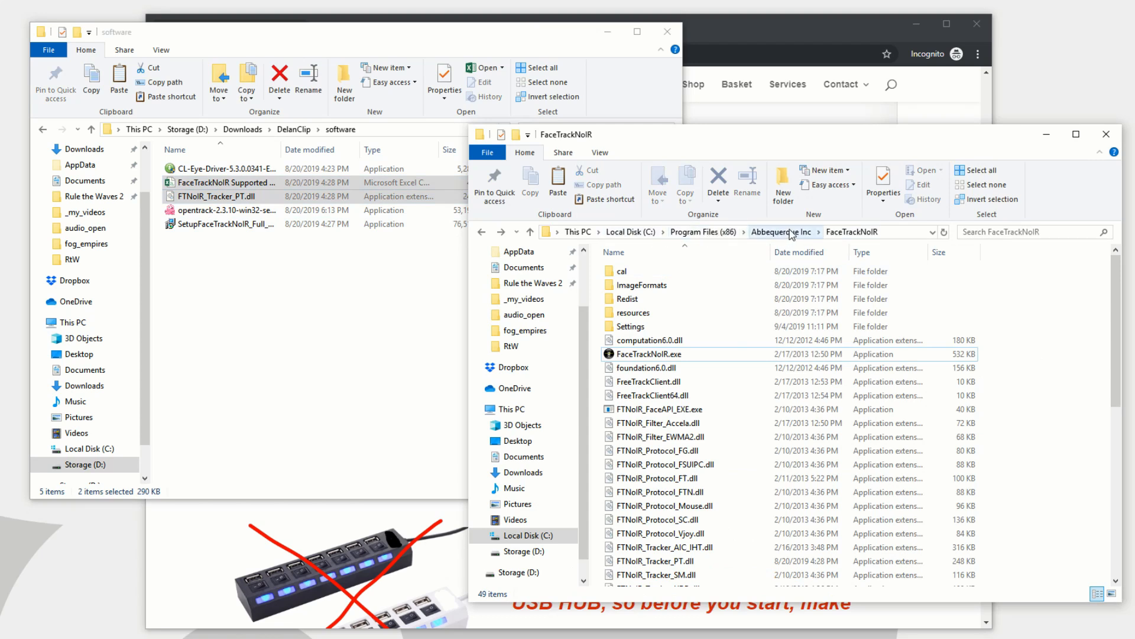
click(781, 232)
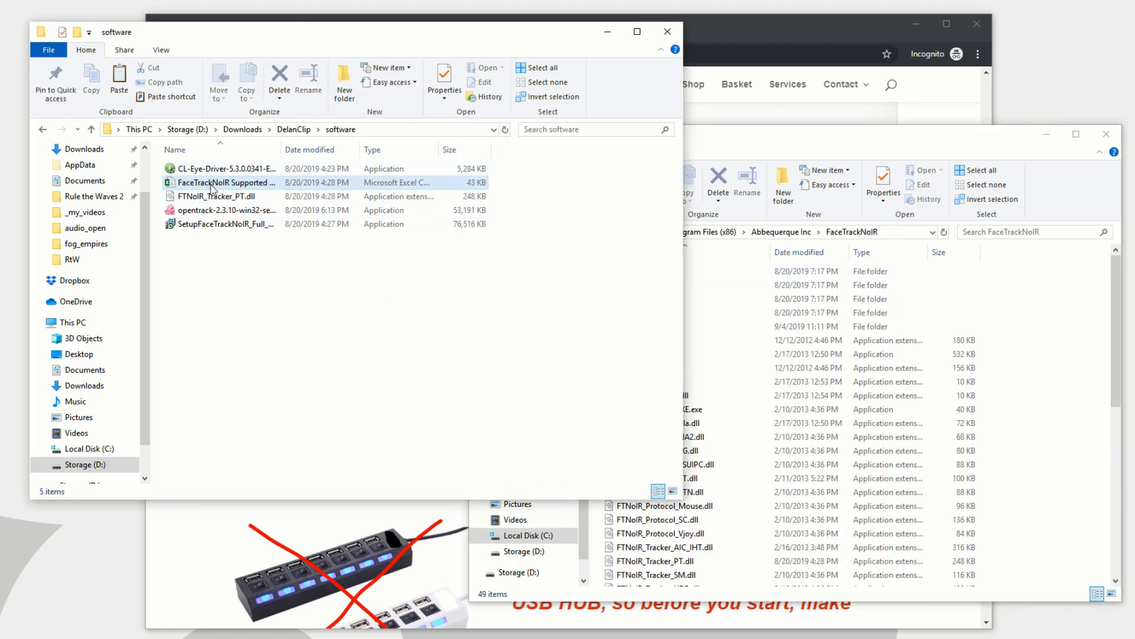
click(221, 182)
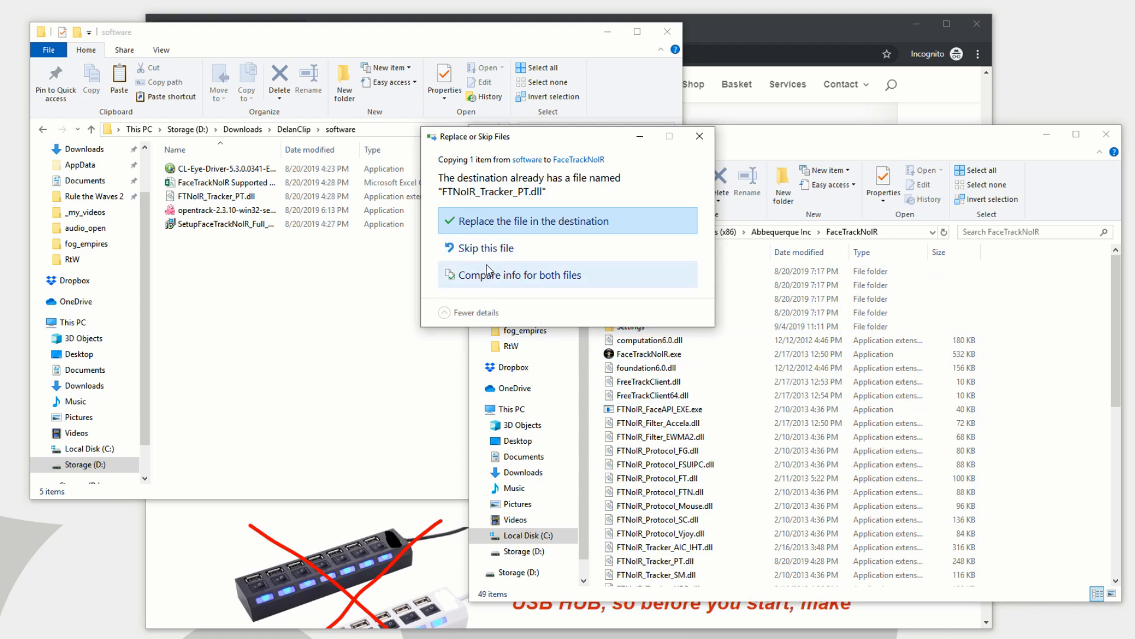
mouse_move(491, 253)
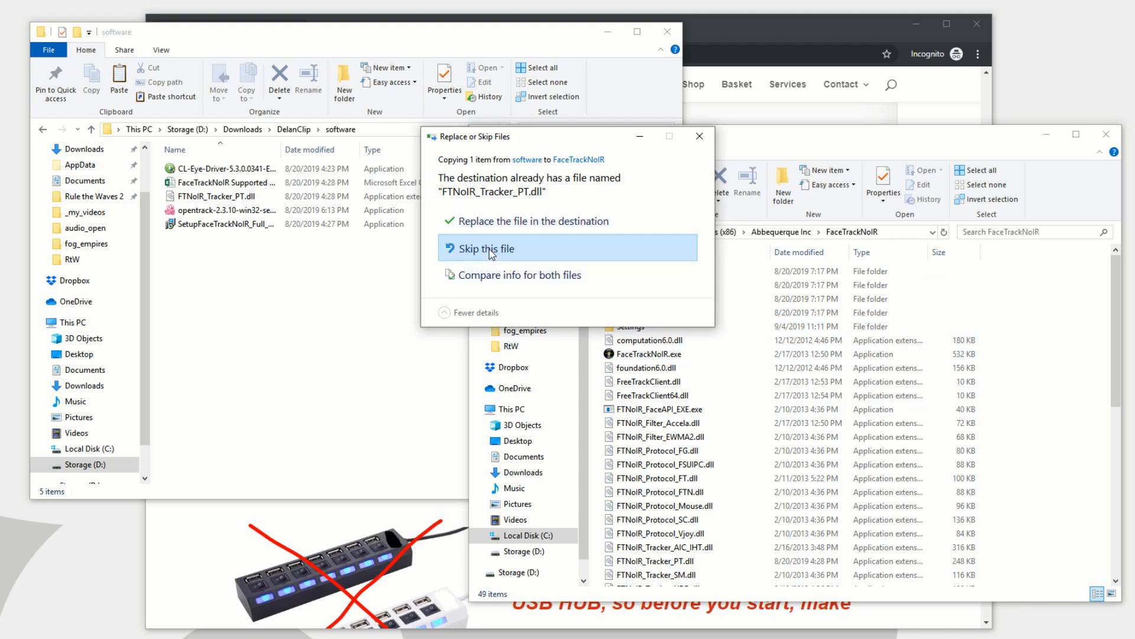
click(486, 248)
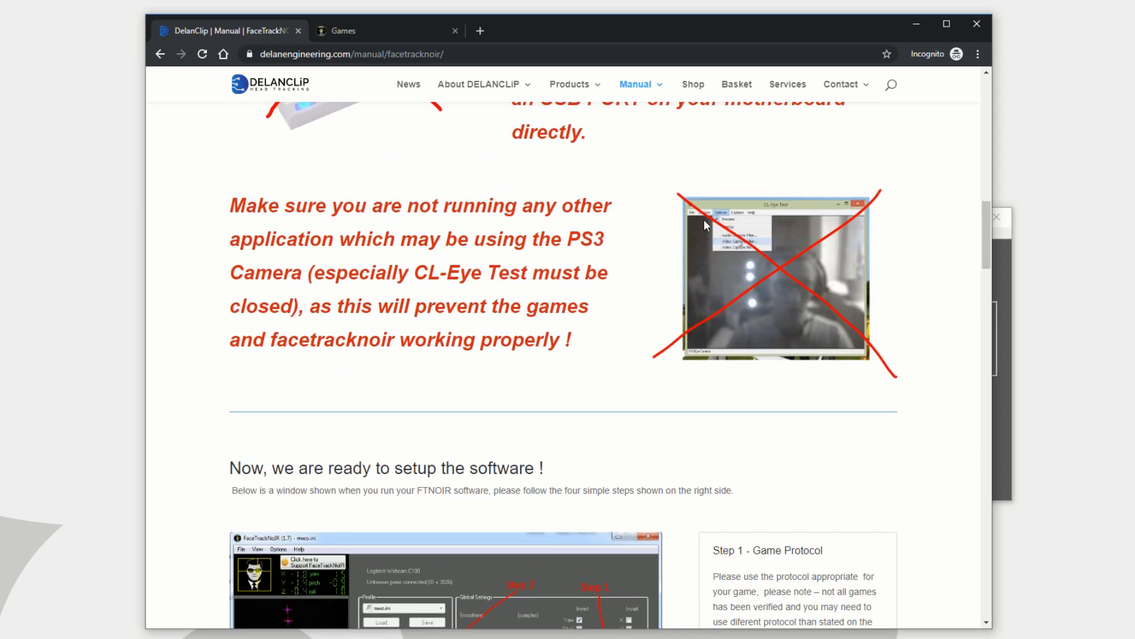
- Open the supported games list in a new tab, then return to the setup manual tab
scroll(down, 3)
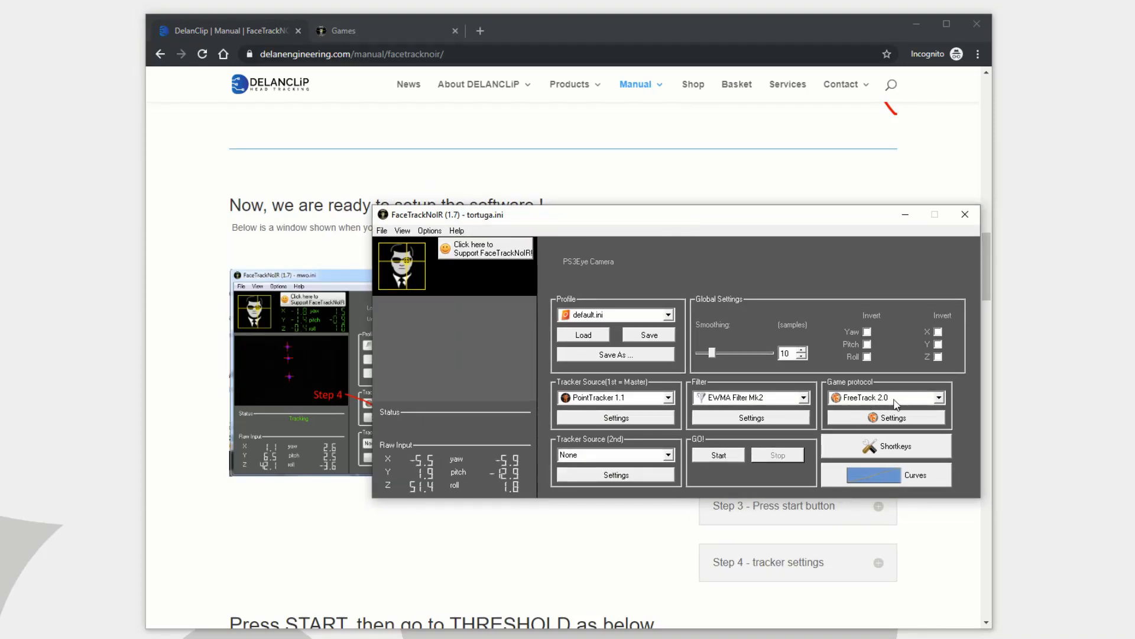
click(966, 215)
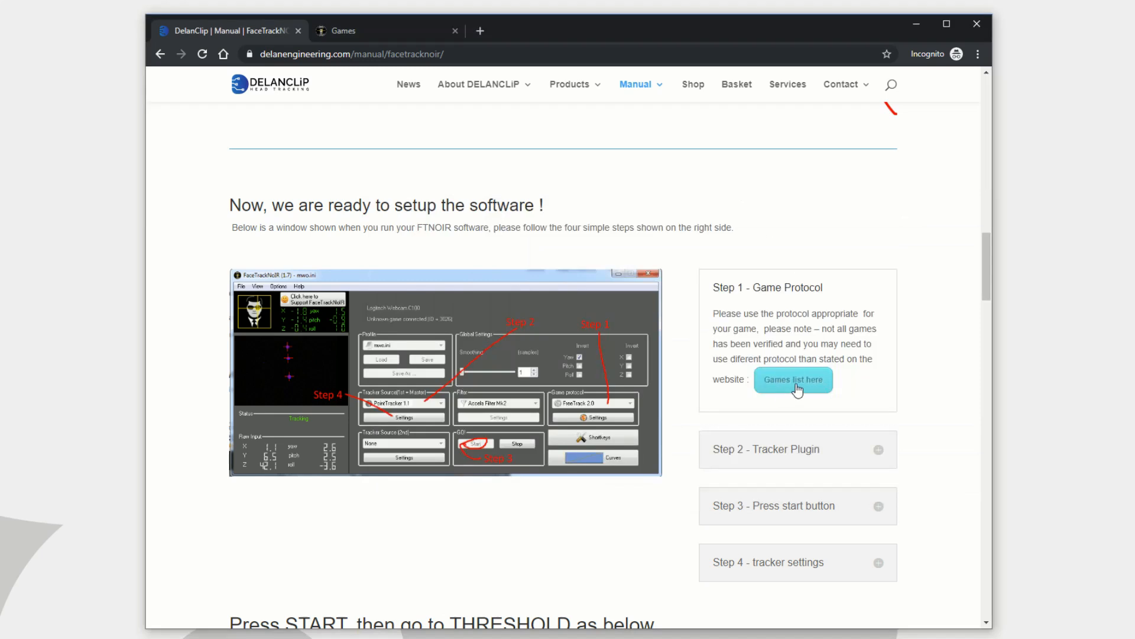
click(346, 30)
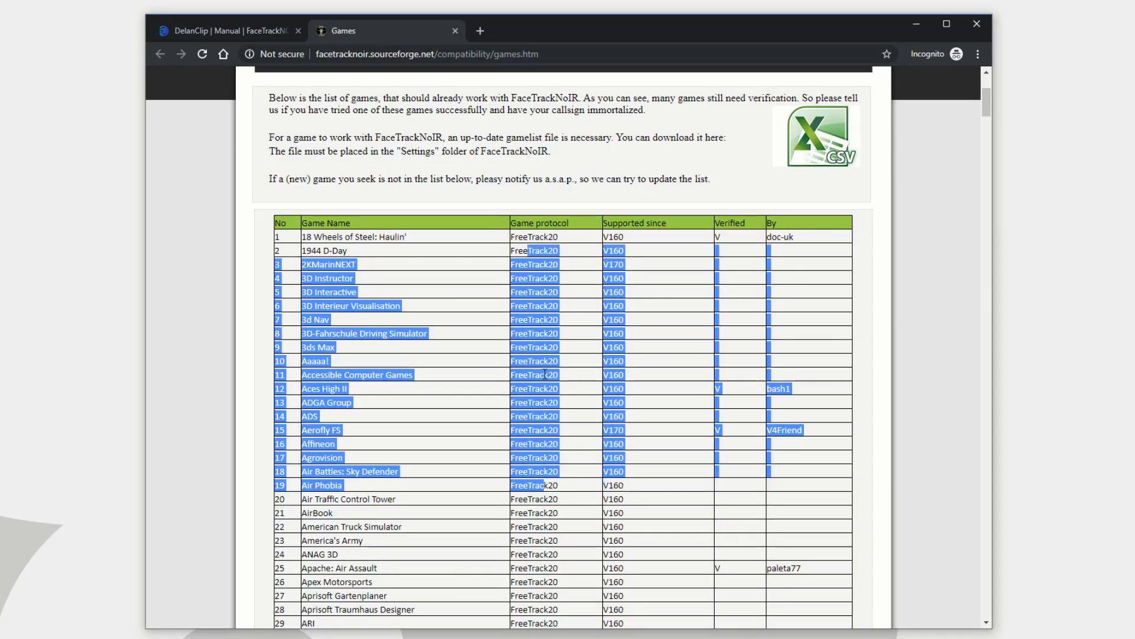
mouse_move(242, 30)
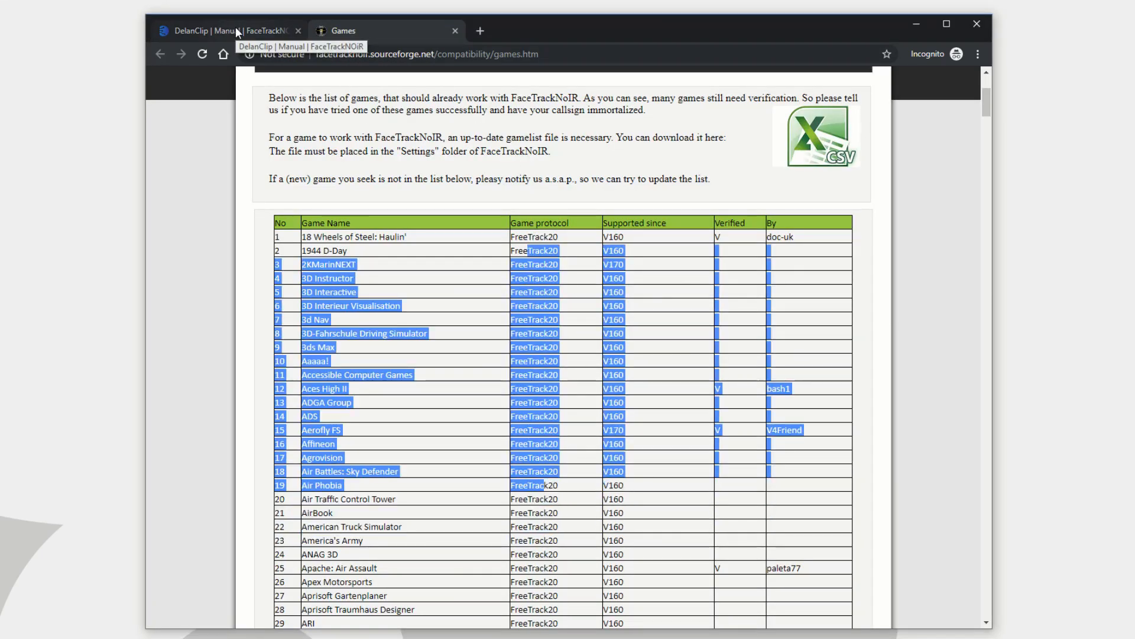
click(211, 31)
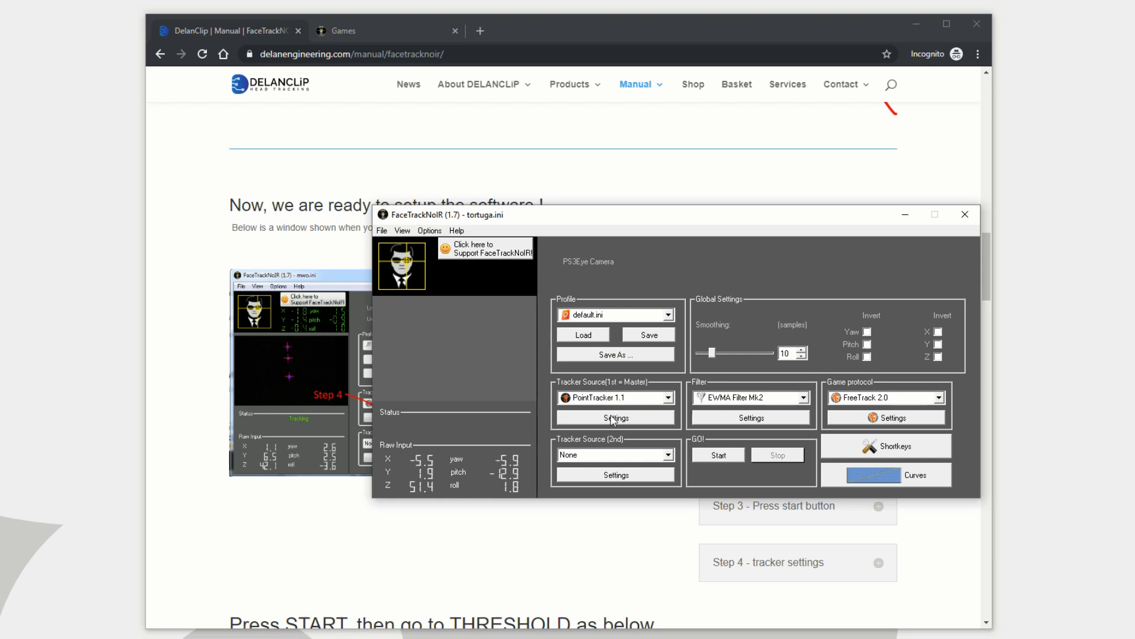
- Check and close the PointTracker settings, then start head tracking from the GO! box
click(673, 397)
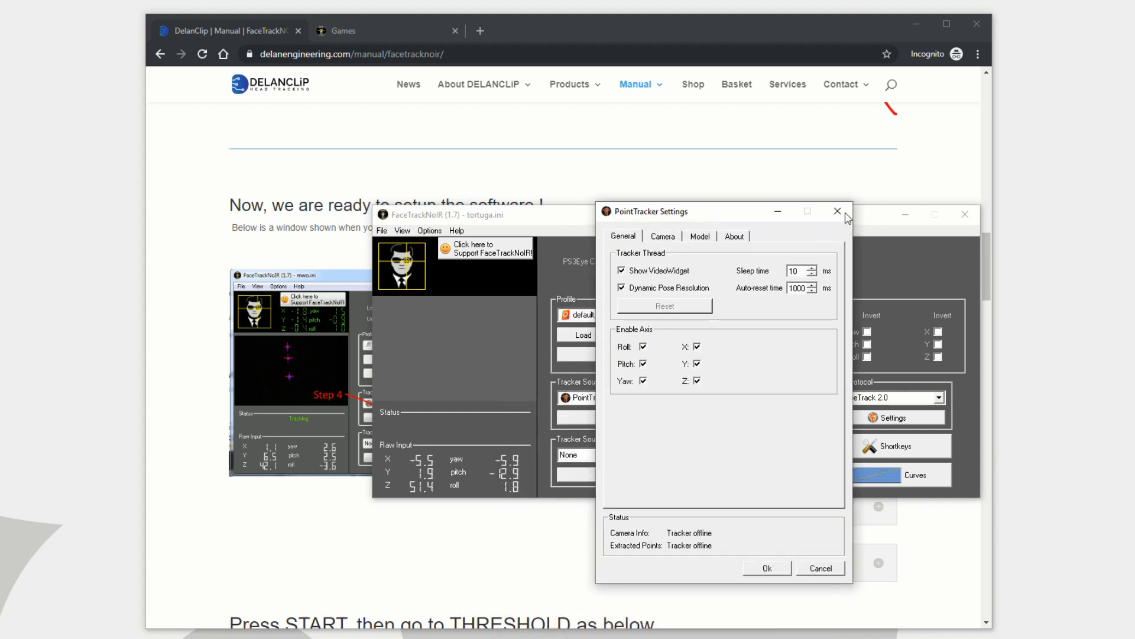
click(837, 211)
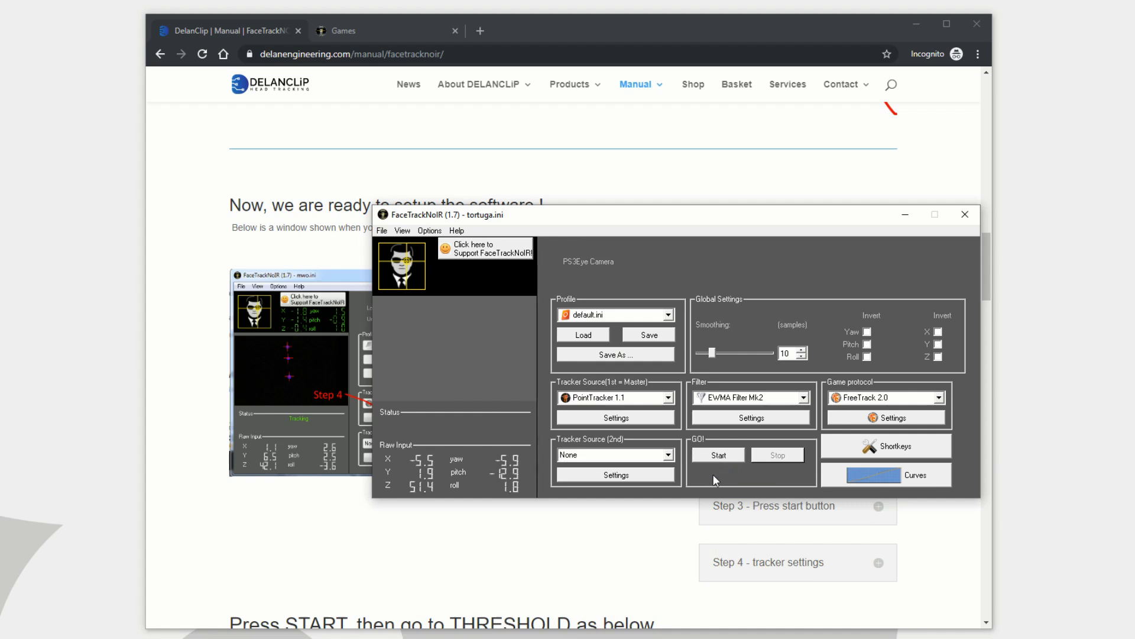
mouse_move(708, 459)
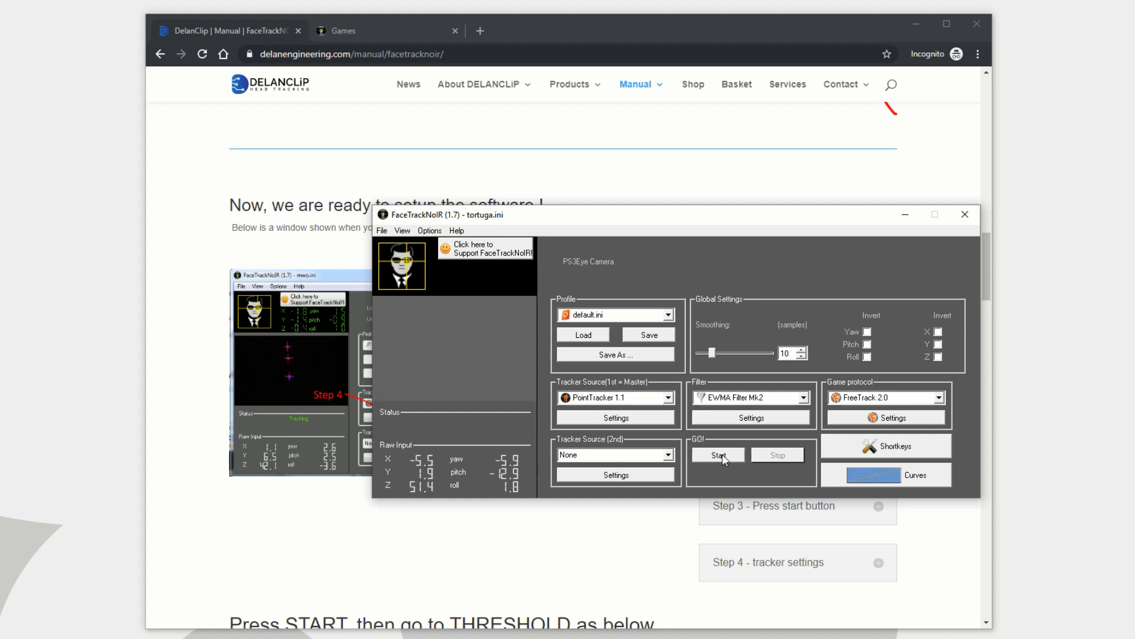
click(718, 455)
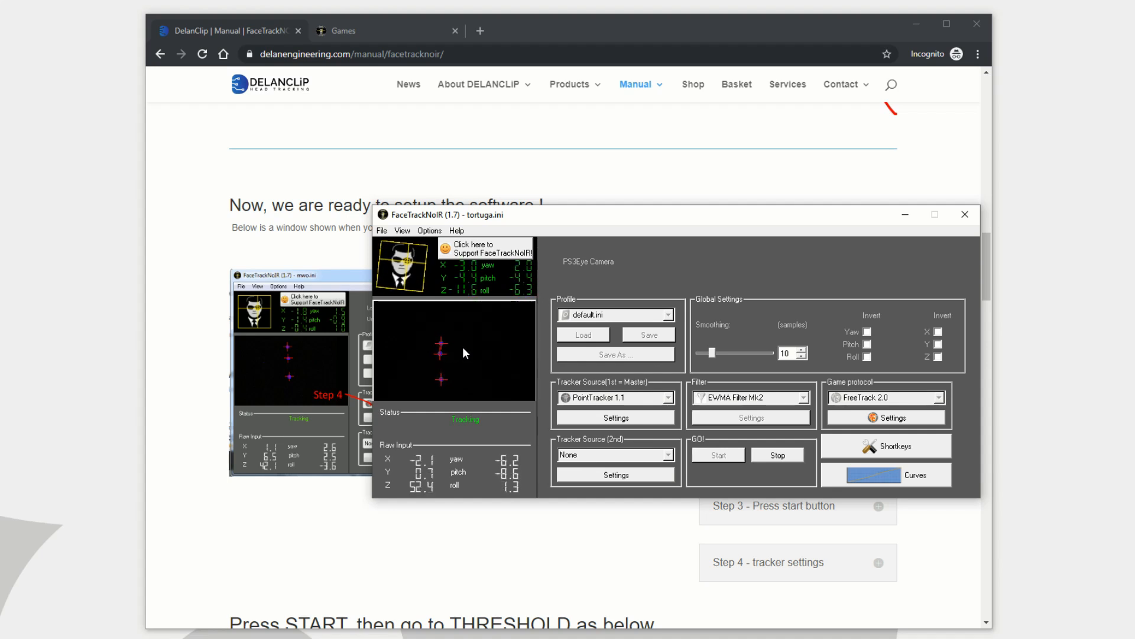
mouse_move(477, 378)
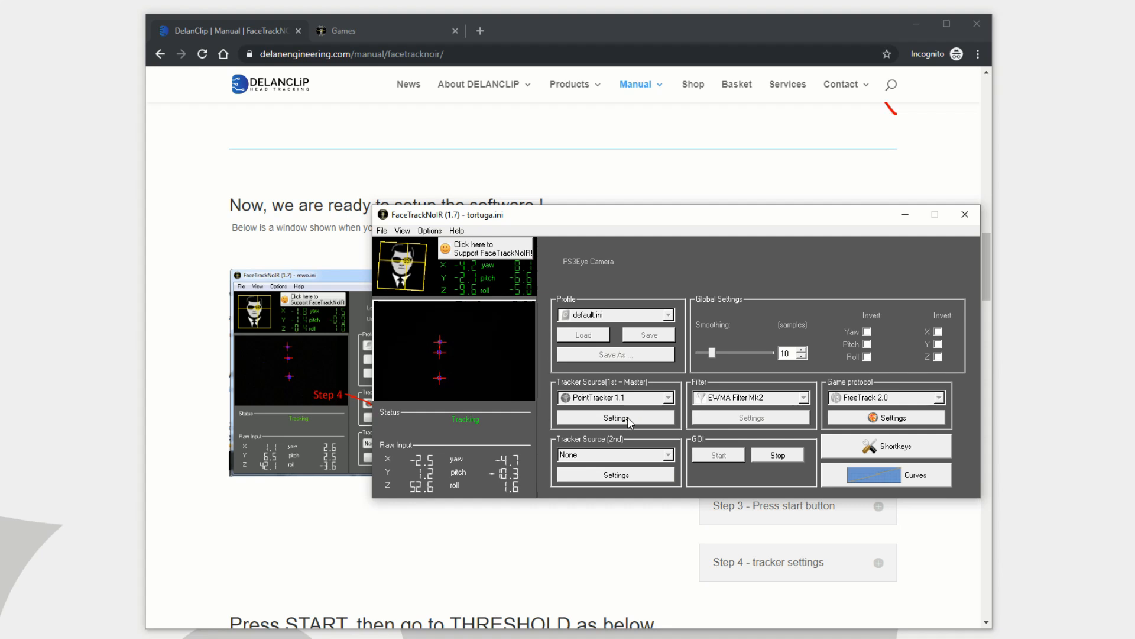
click(616, 418)
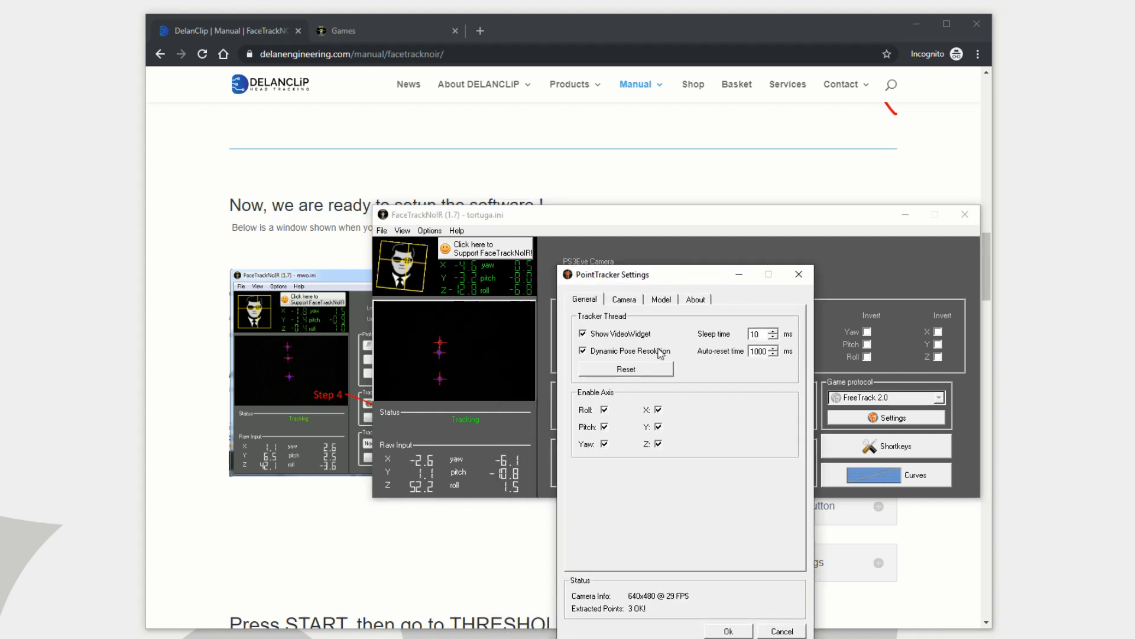
drag(612, 274, 600, 206)
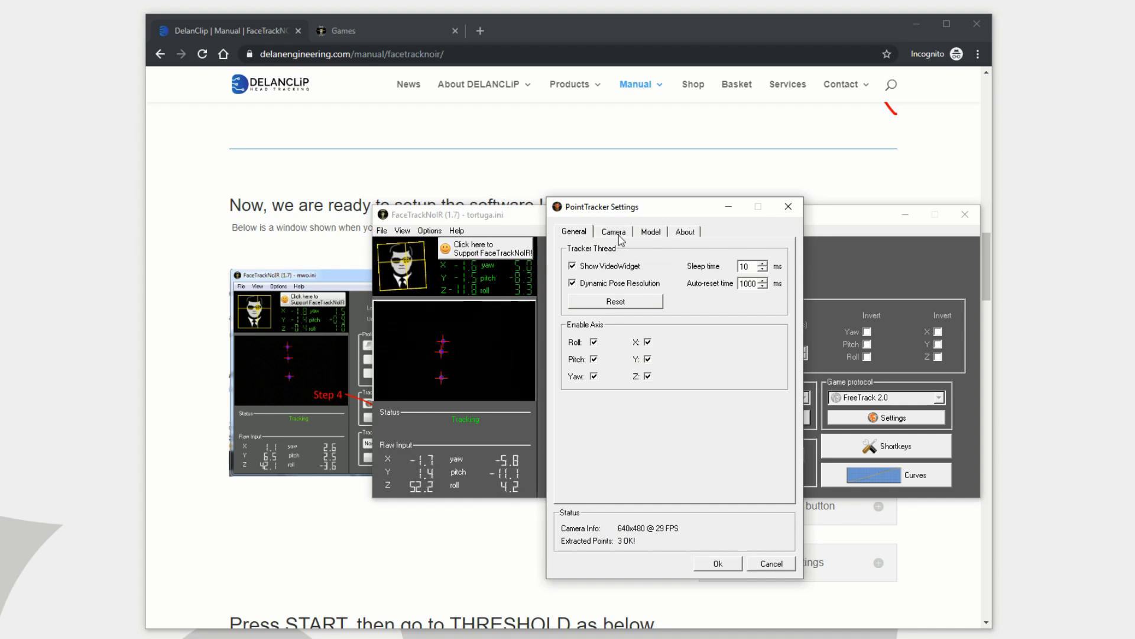
click(613, 231)
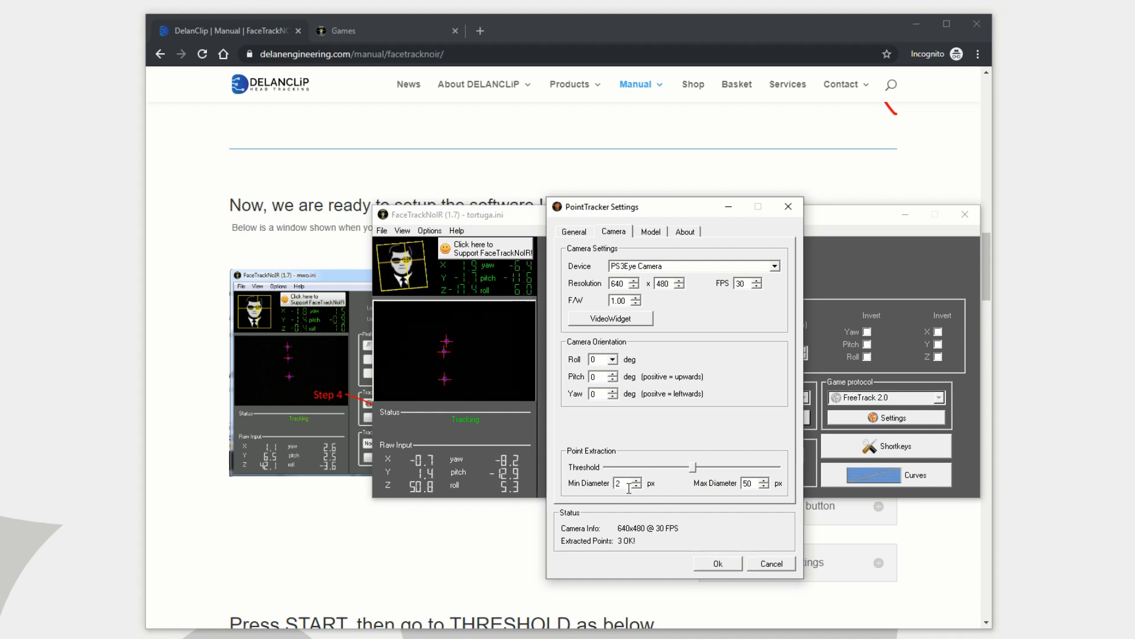
click(623, 483)
text(10)
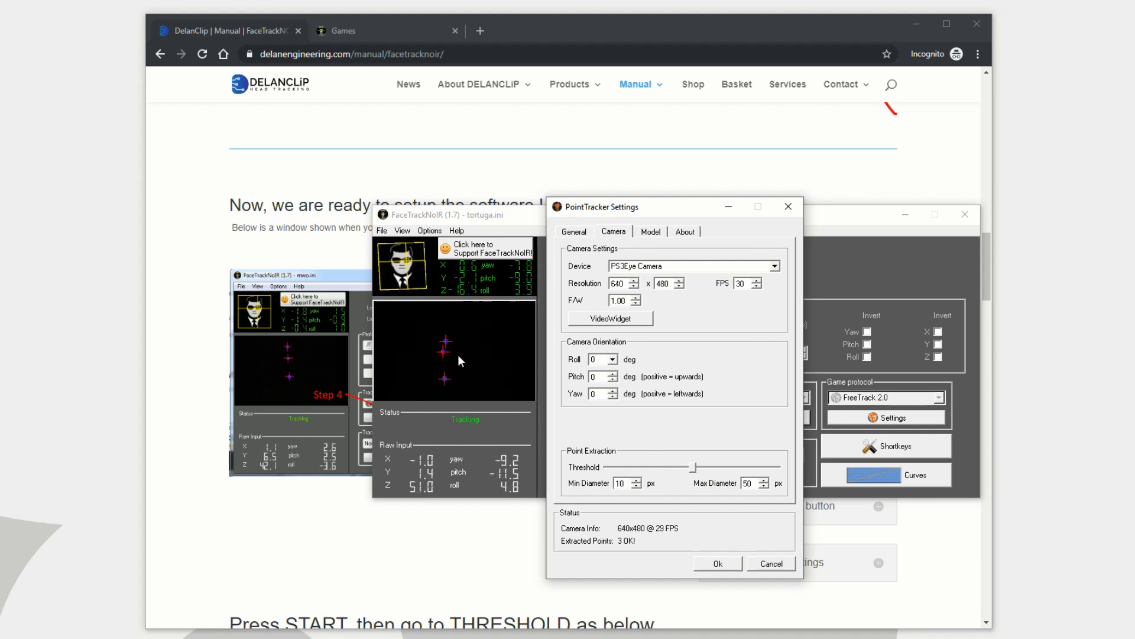
click(635, 480)
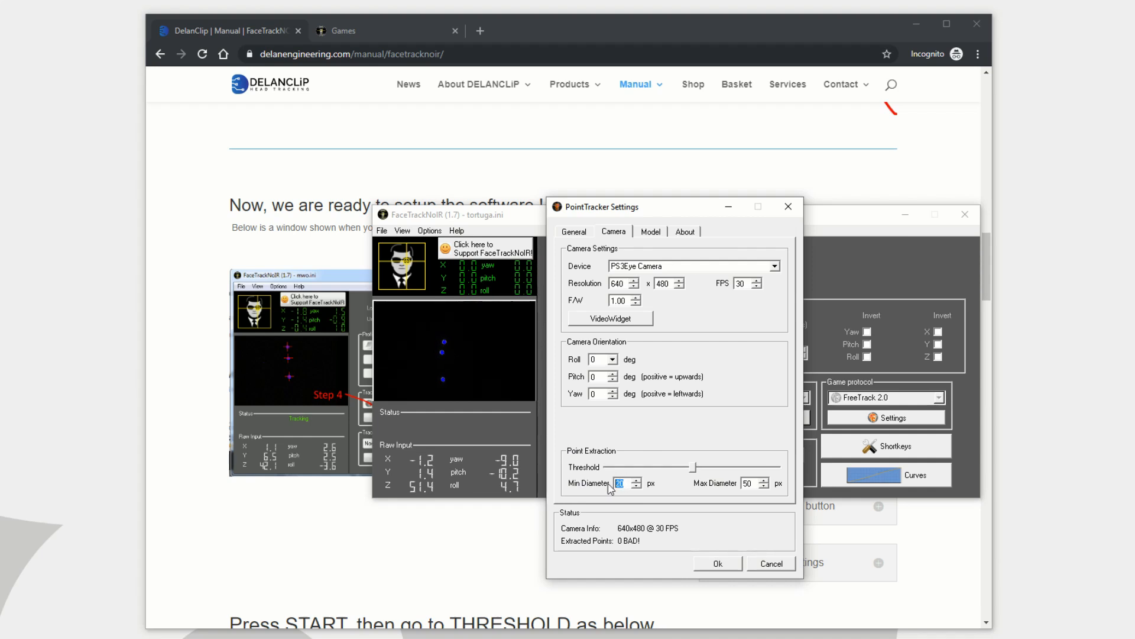
mouse_move(617, 517)
text(2)
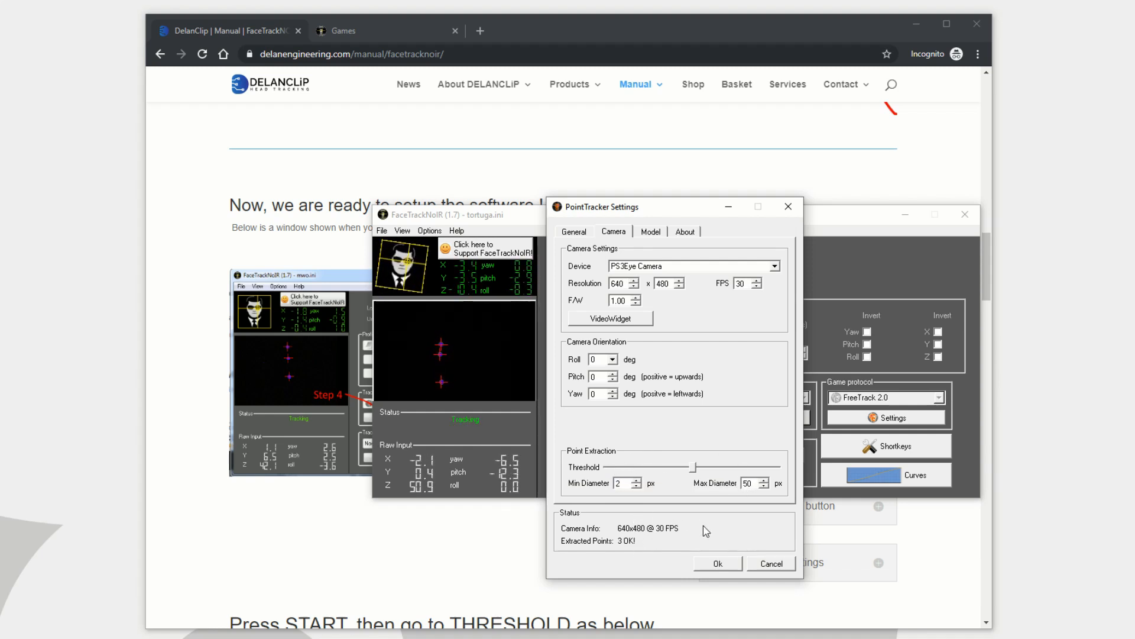
click(718, 563)
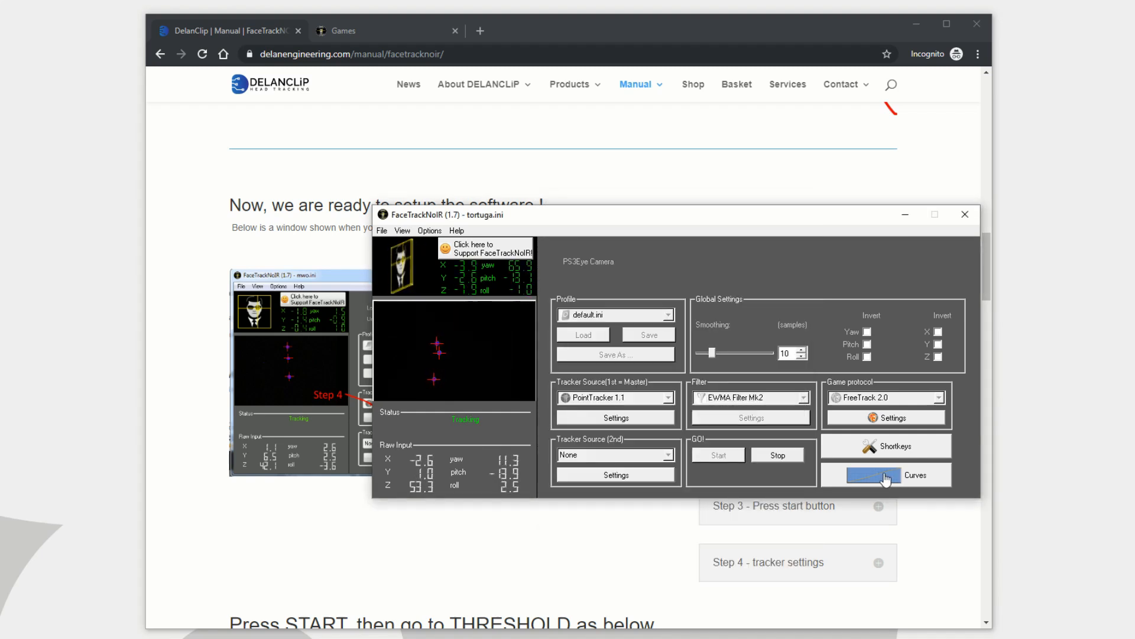
- Open the tracking curves and reshape the PitchUp curve and the start of PitchDown
click(882, 475)
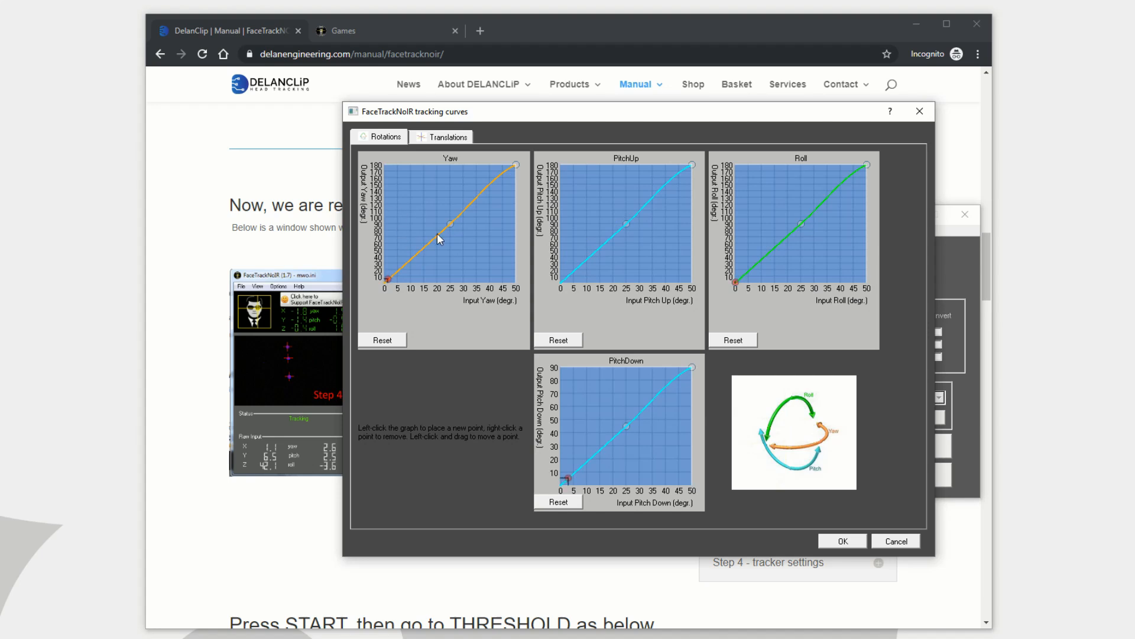
mouse_move(651, 241)
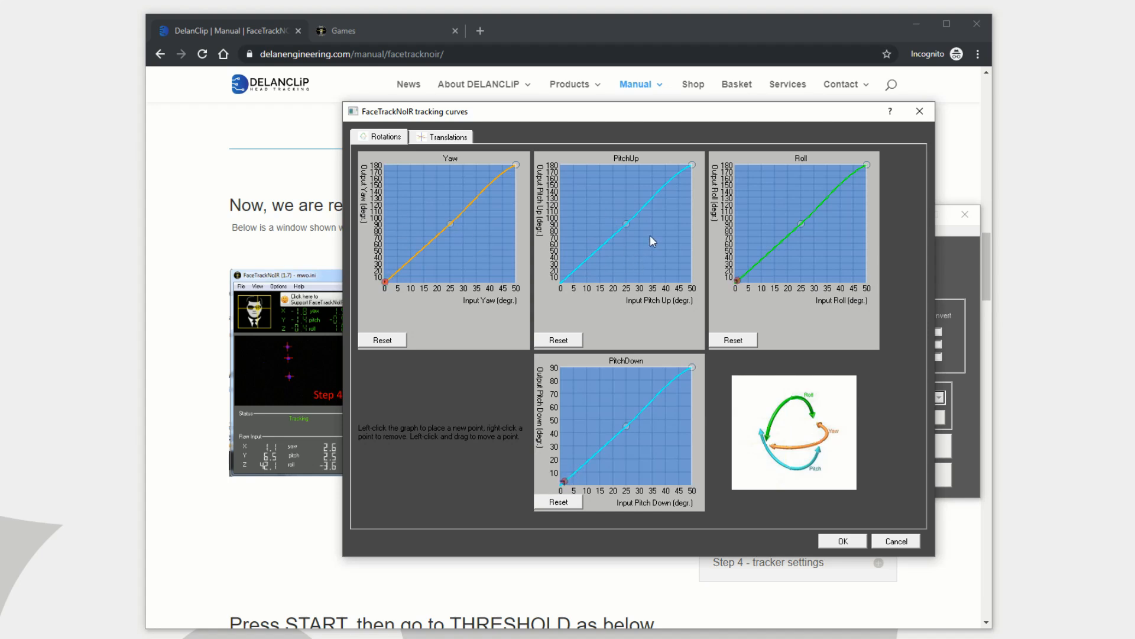
mouse_move(628, 222)
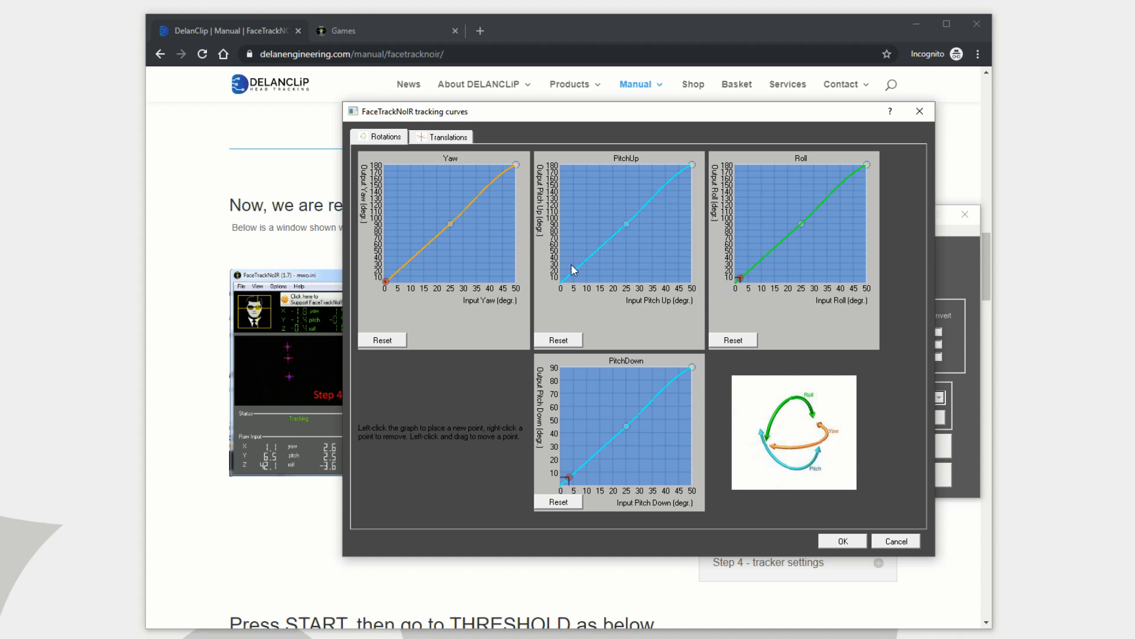
mouse_move(623, 223)
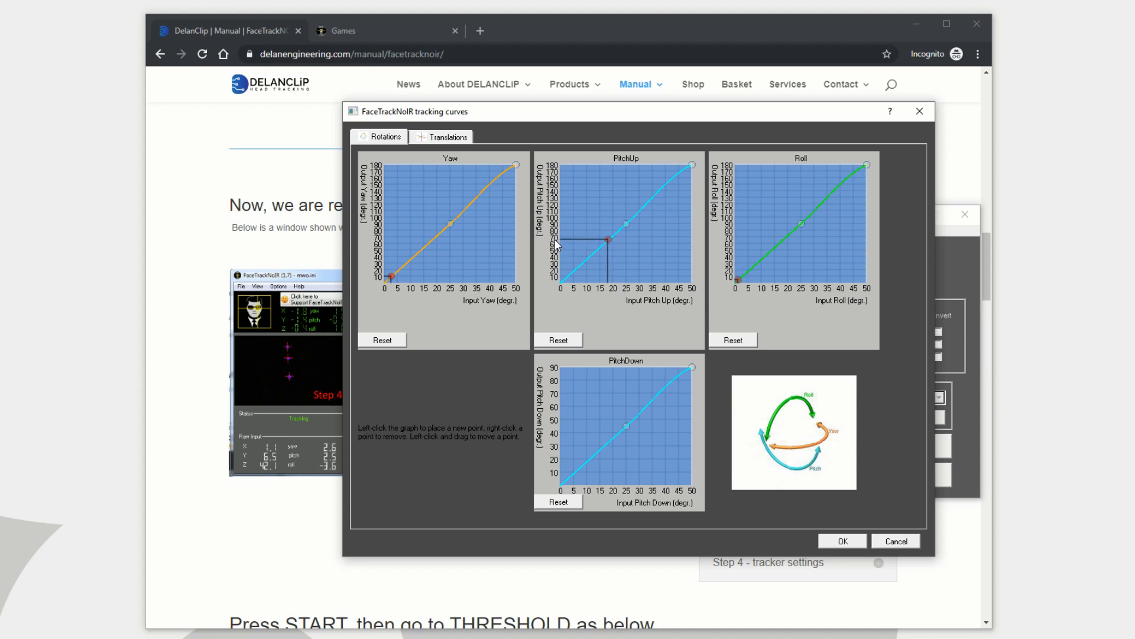
drag(607, 238, 599, 259)
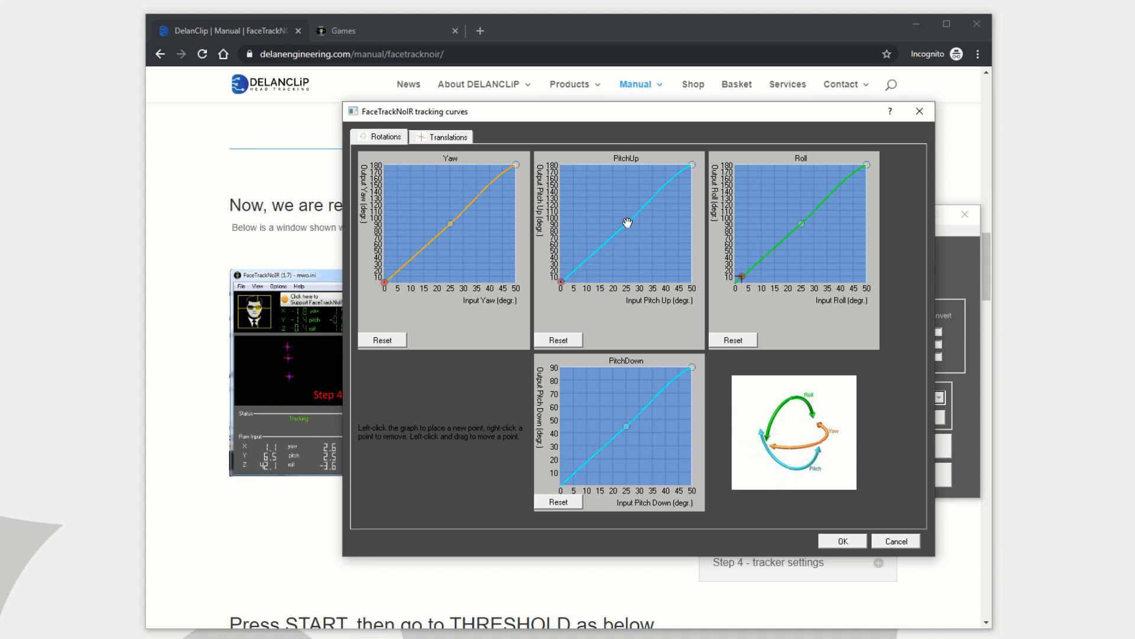
drag(625, 221, 606, 203)
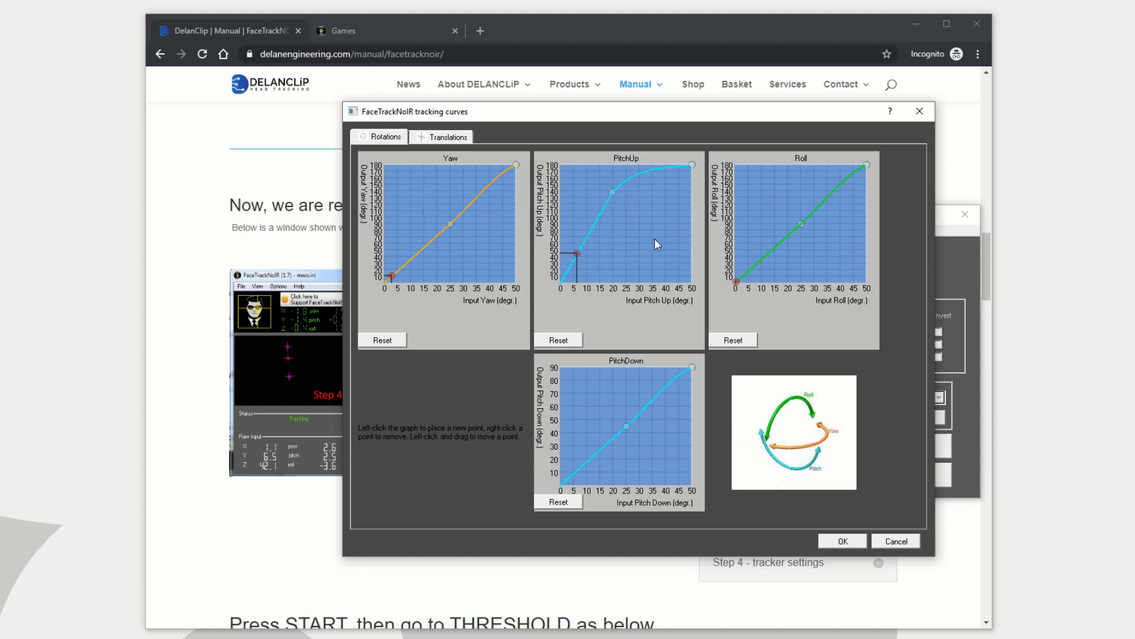
drag(577, 255, 610, 193)
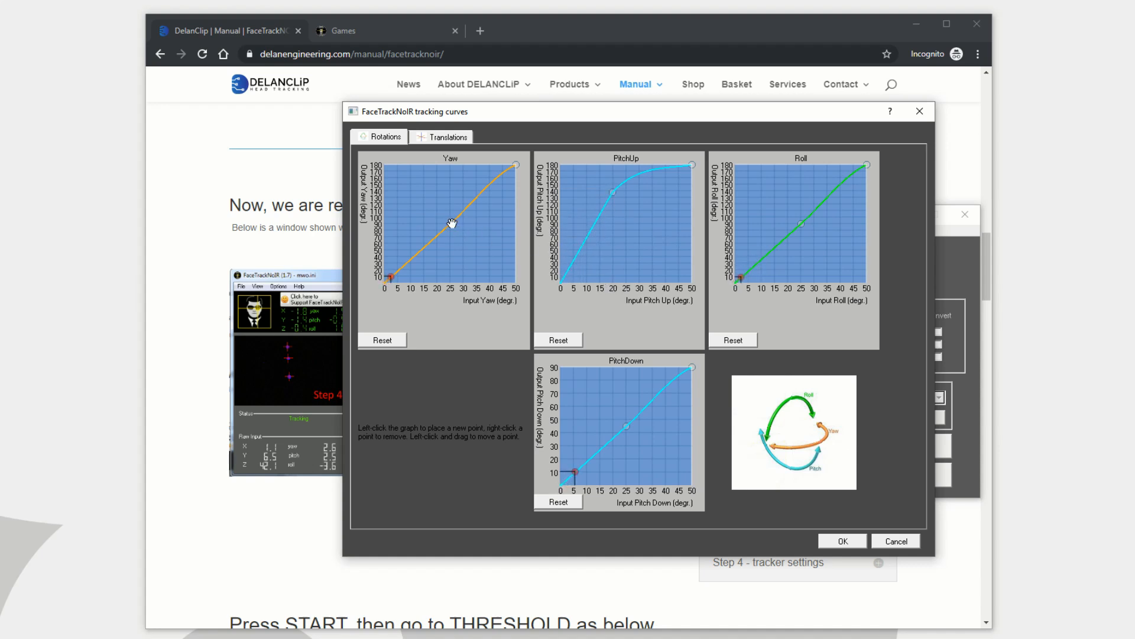
- Add points to the Yaw curve and drag them so it flattens near 35–40 degrees
click(444, 224)
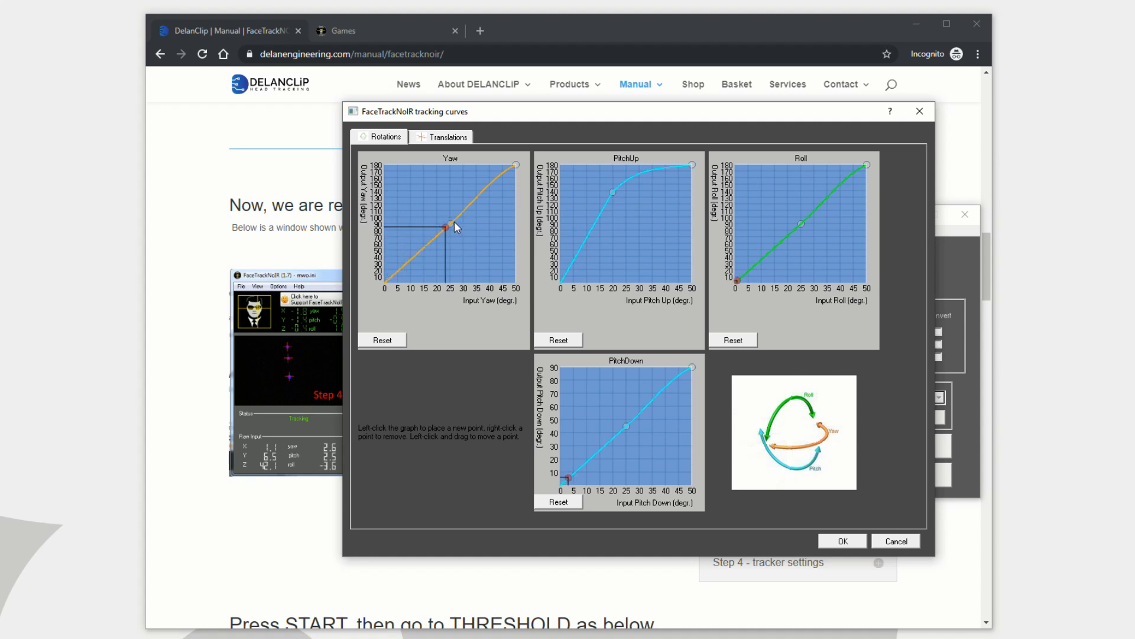
drag(446, 226, 450, 220)
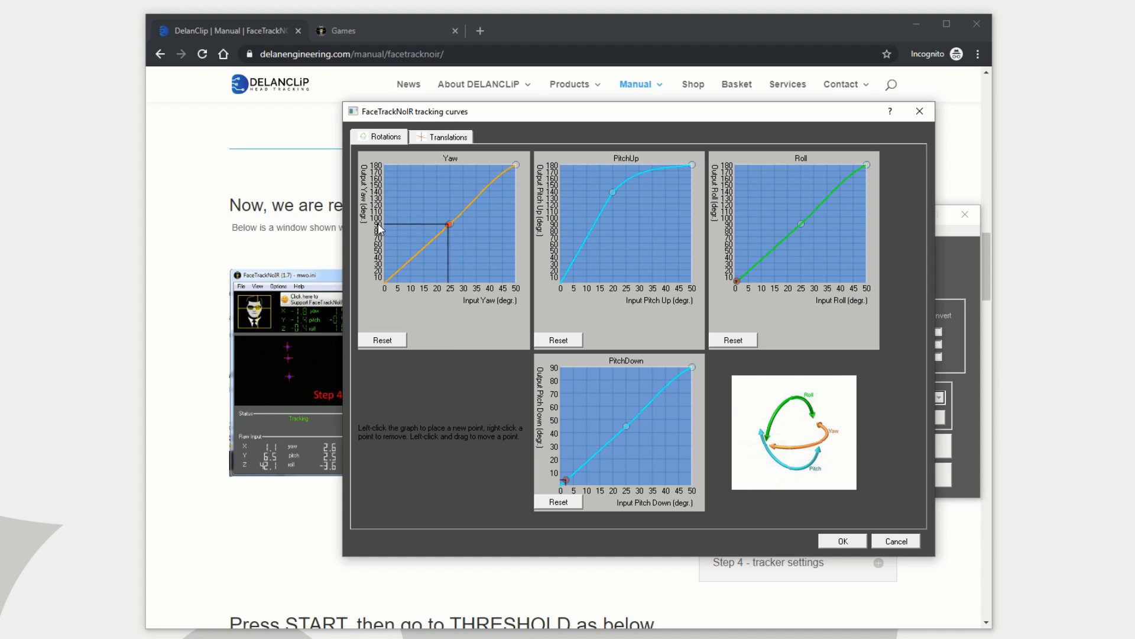
drag(445, 225, 416, 251)
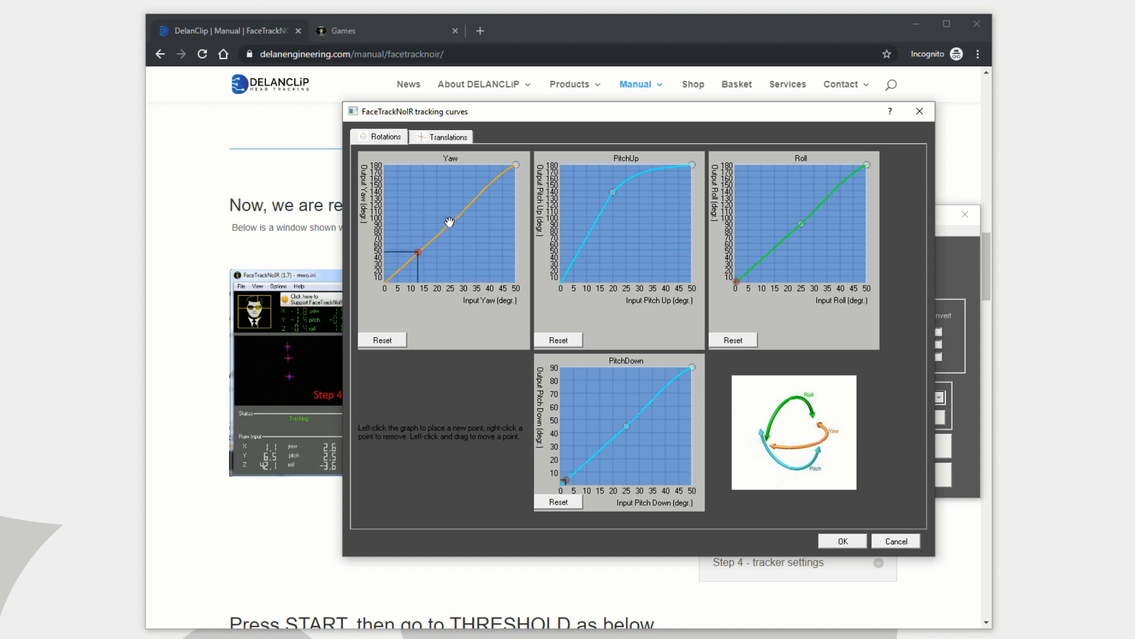
drag(449, 221, 451, 200)
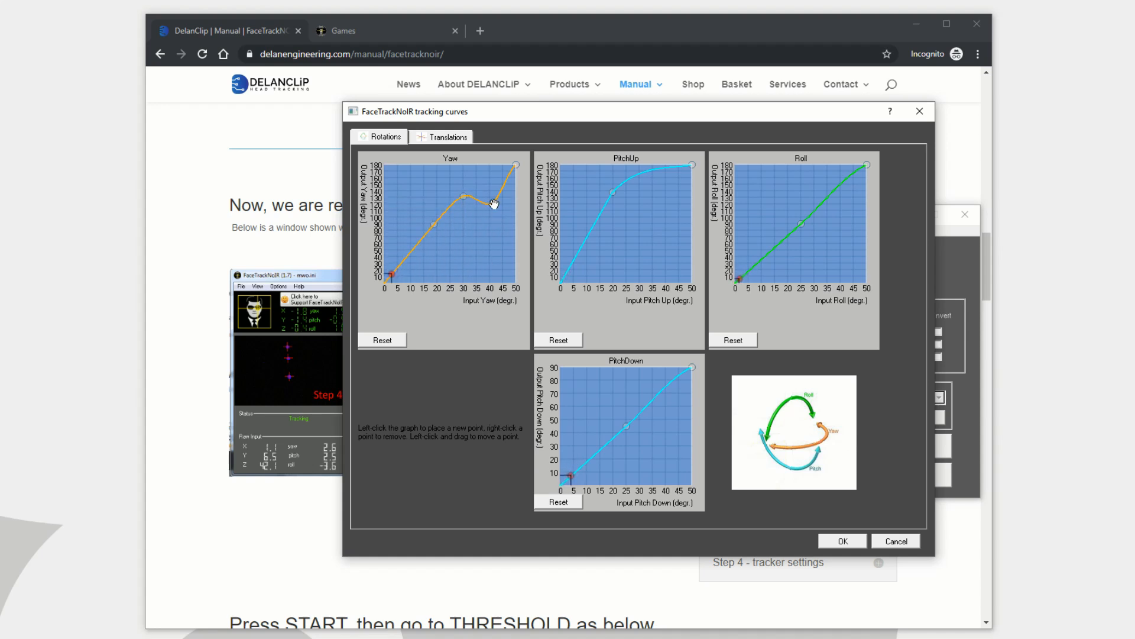
drag(494, 204, 491, 190)
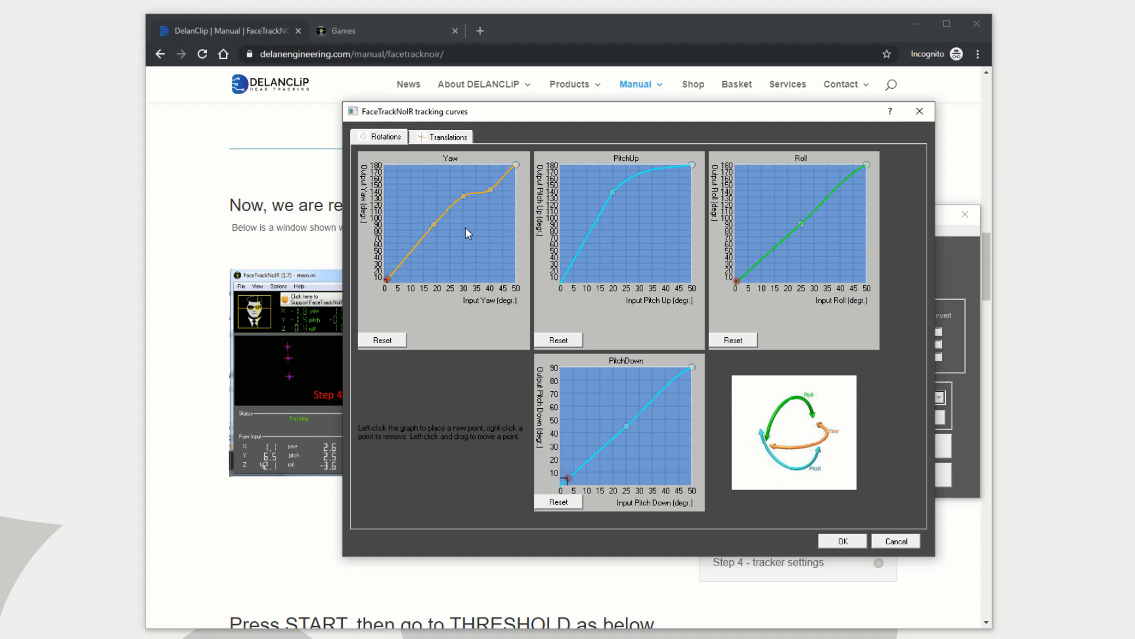
mouse_move(717, 495)
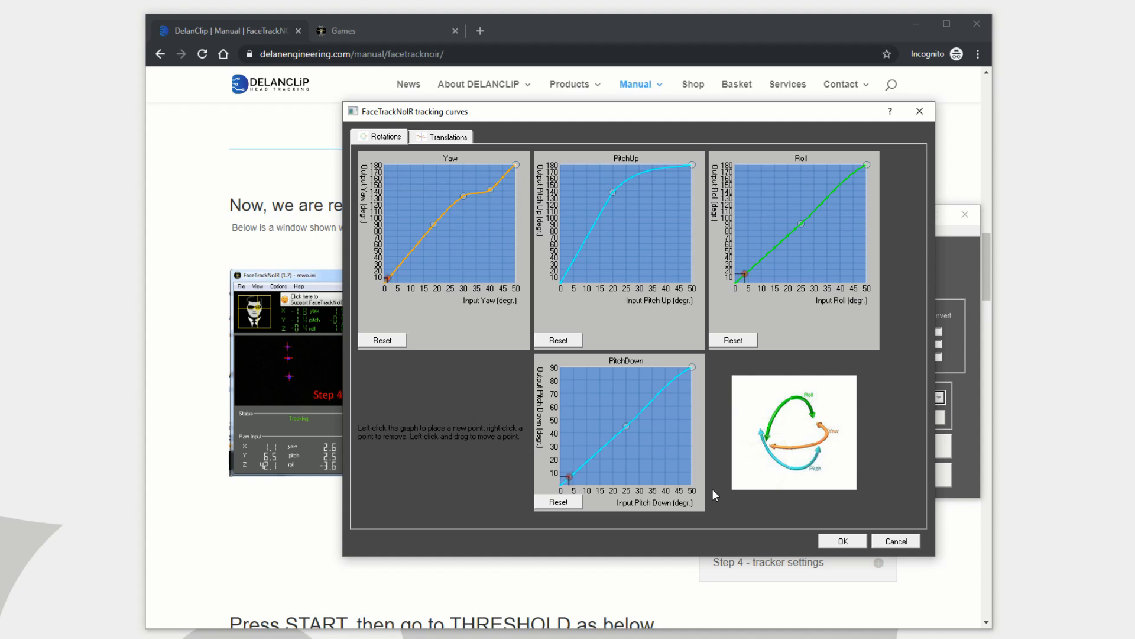
mouse_move(488, 337)
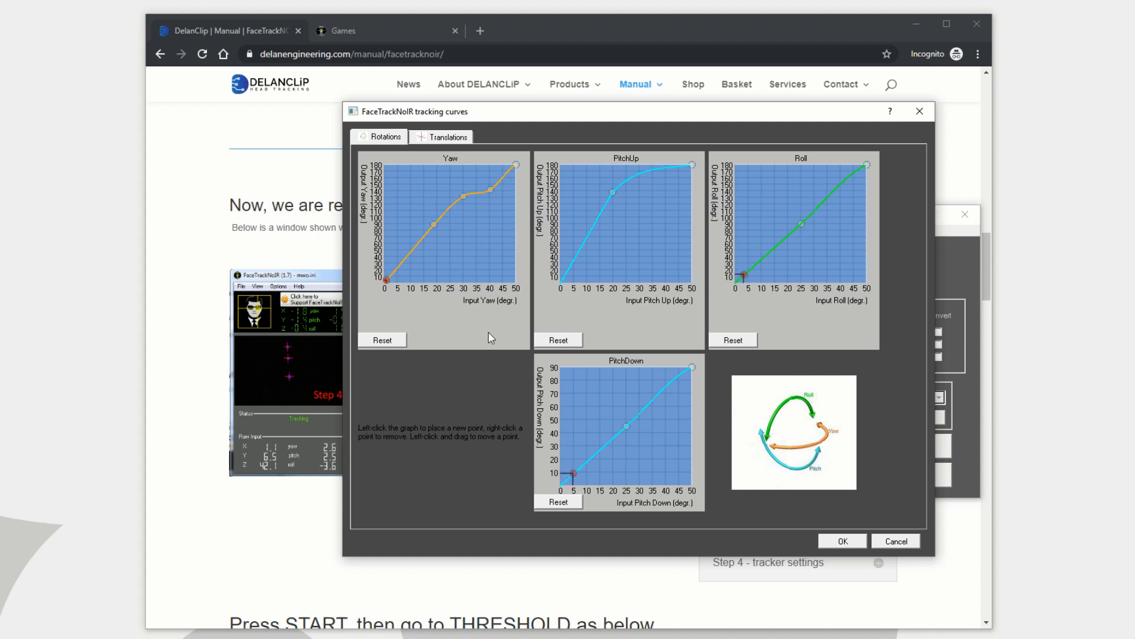
mouse_move(481, 281)
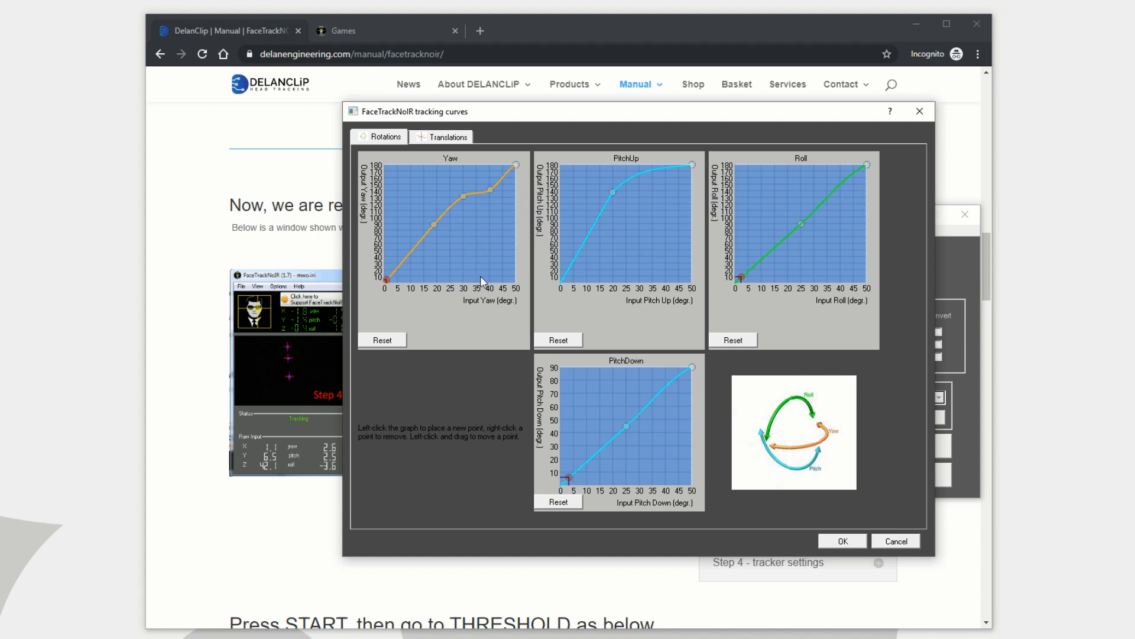
mouse_move(561, 253)
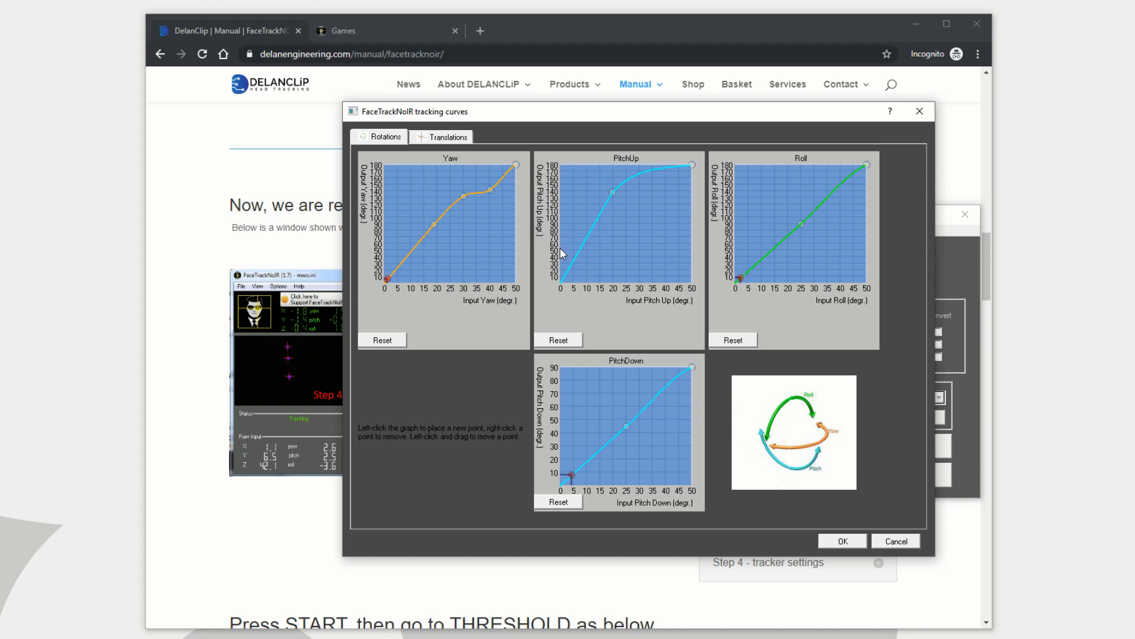
mouse_move(605, 271)
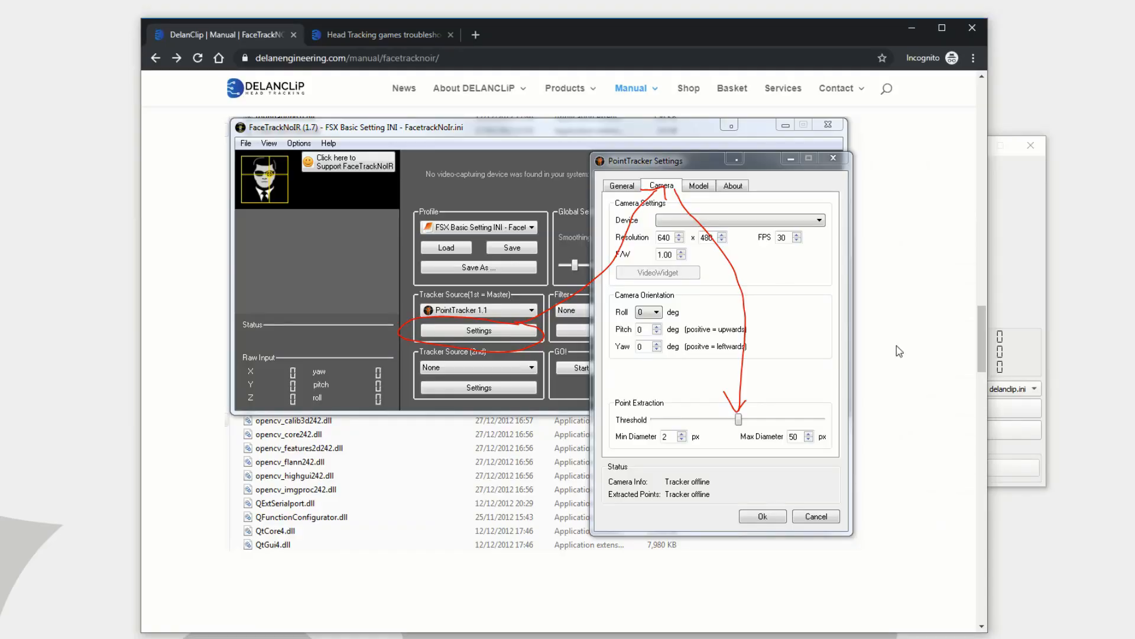
- Scroll past the point tracker settings to the manual's 'One last thing' section
scroll(down, 3)
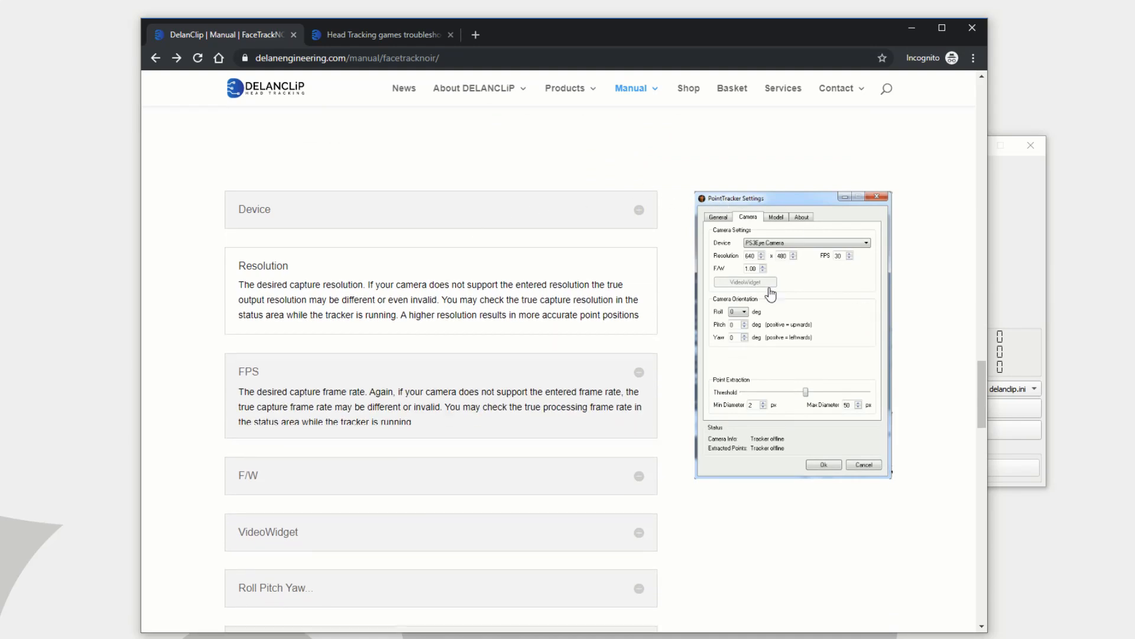
scroll(down, 3)
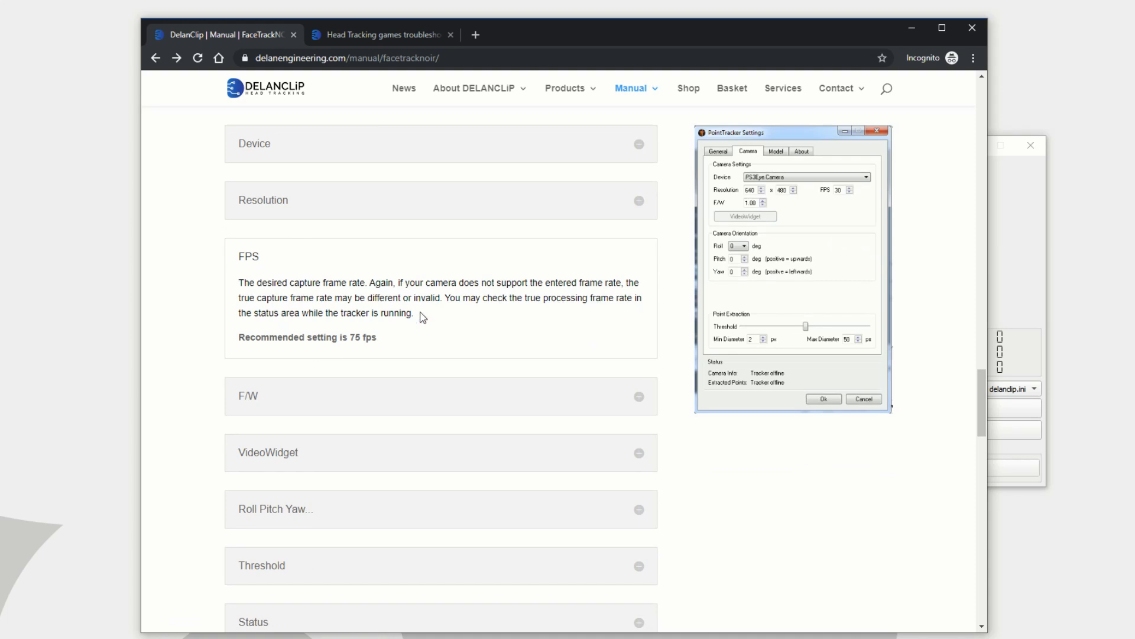
scroll(down, 3)
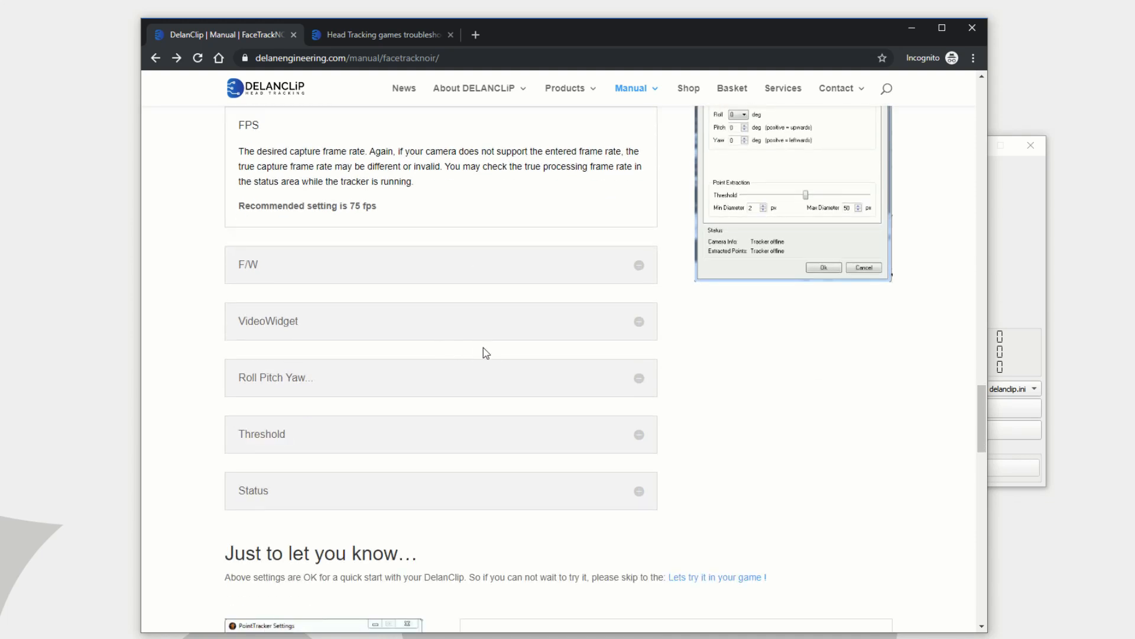
mouse_move(770, 420)
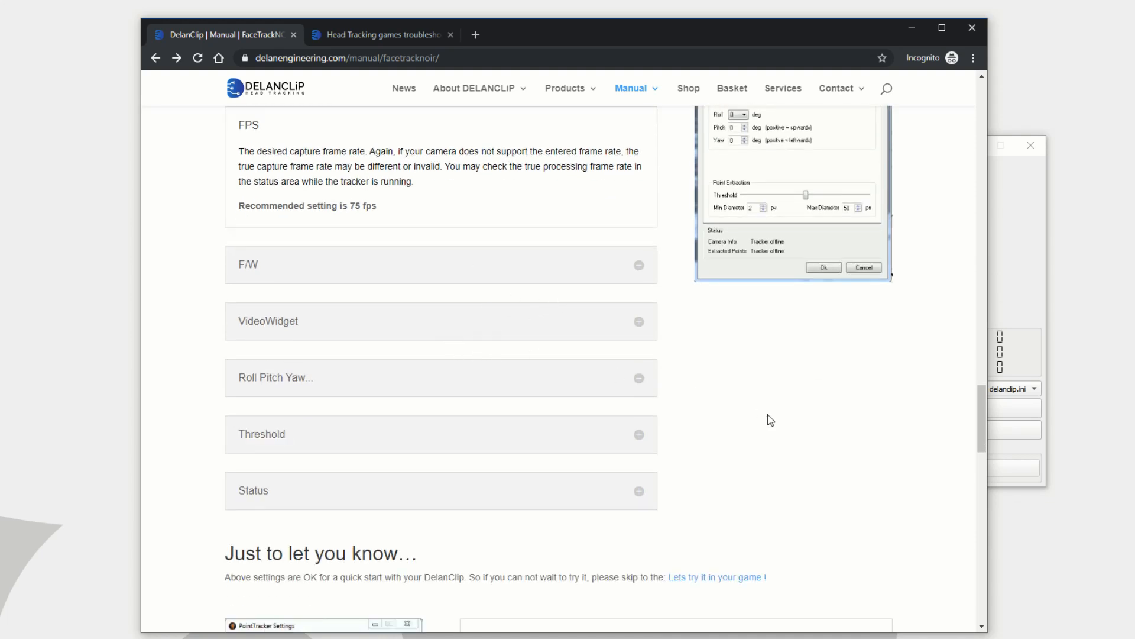
scroll(down, 3)
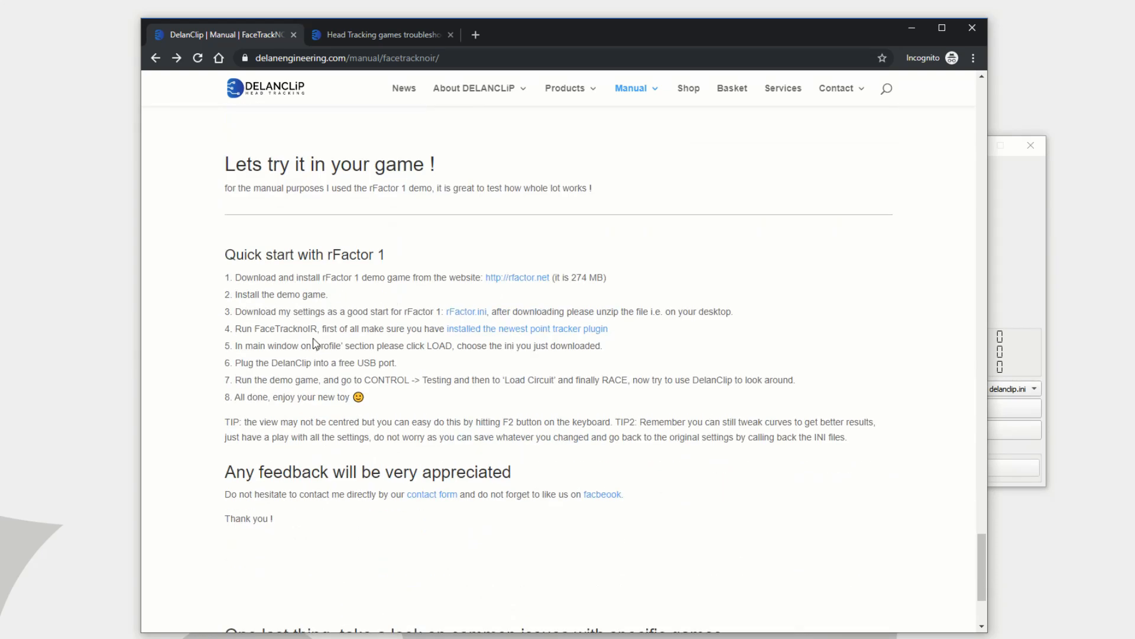
mouse_move(462, 344)
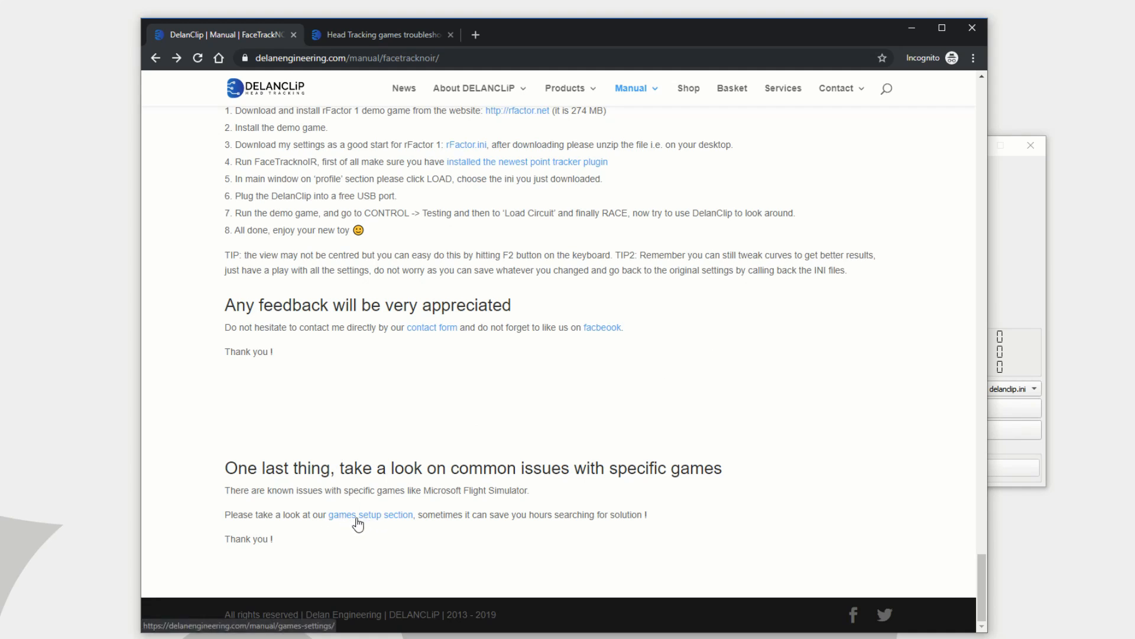
- Open the games setup page, reach IL-2 Sturmovik, and view the linked head-tracking guide
click(369, 515)
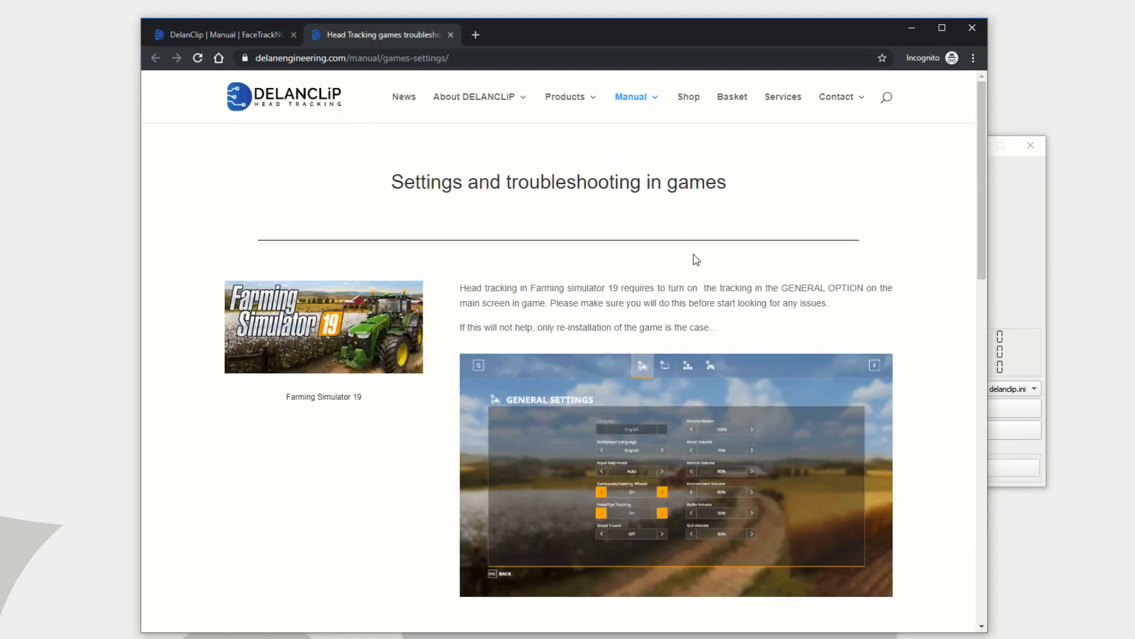
scroll(down, 3)
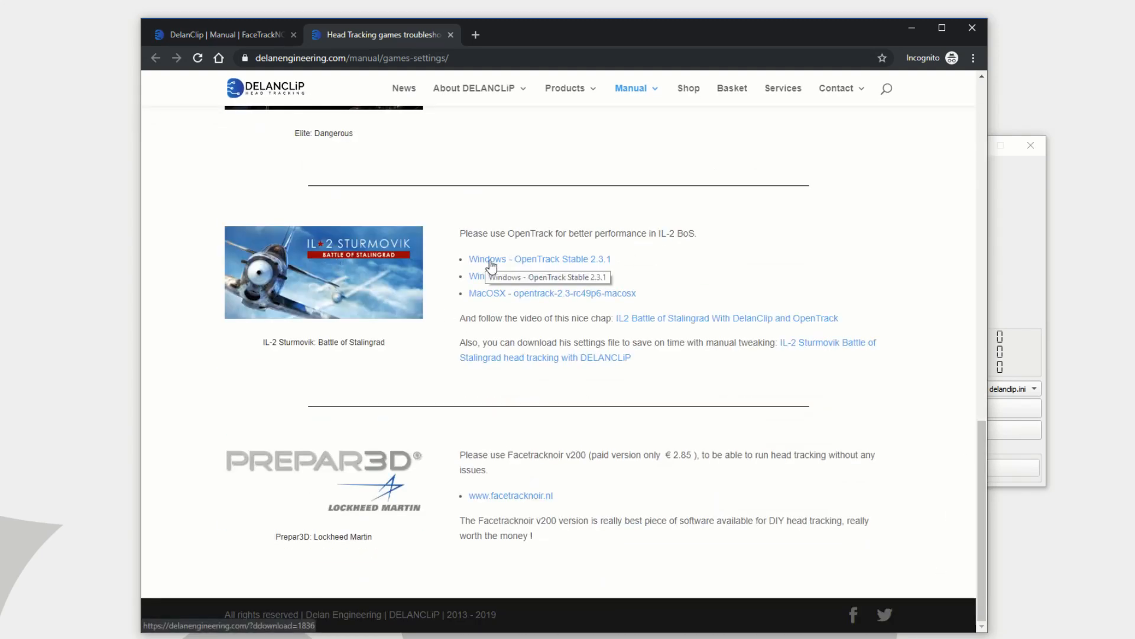
mouse_move(615, 244)
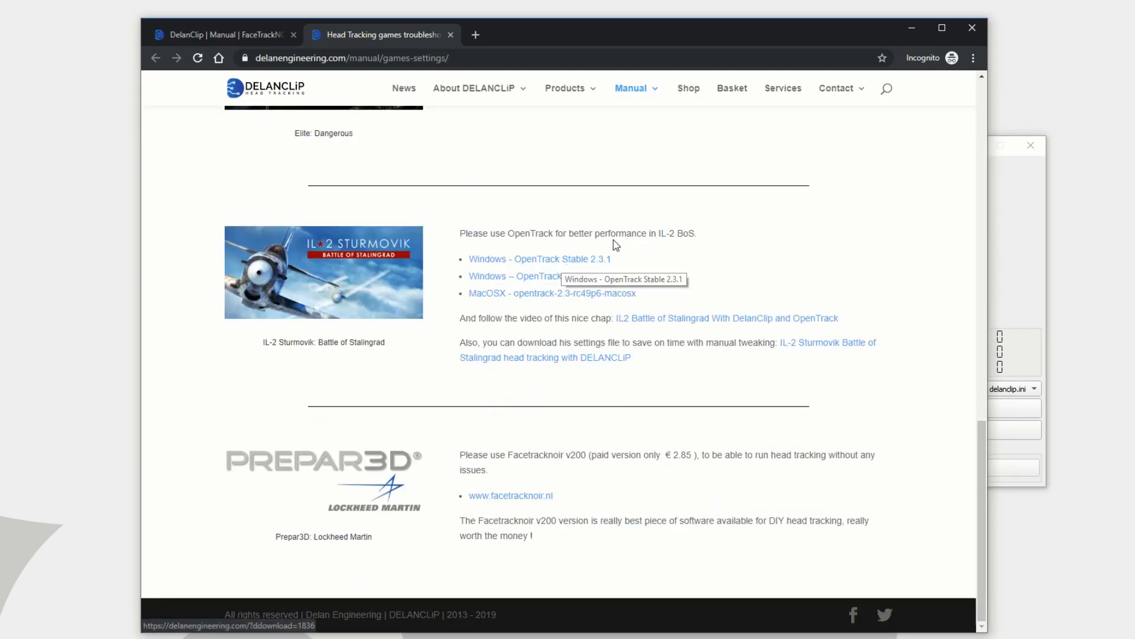
click(631, 88)
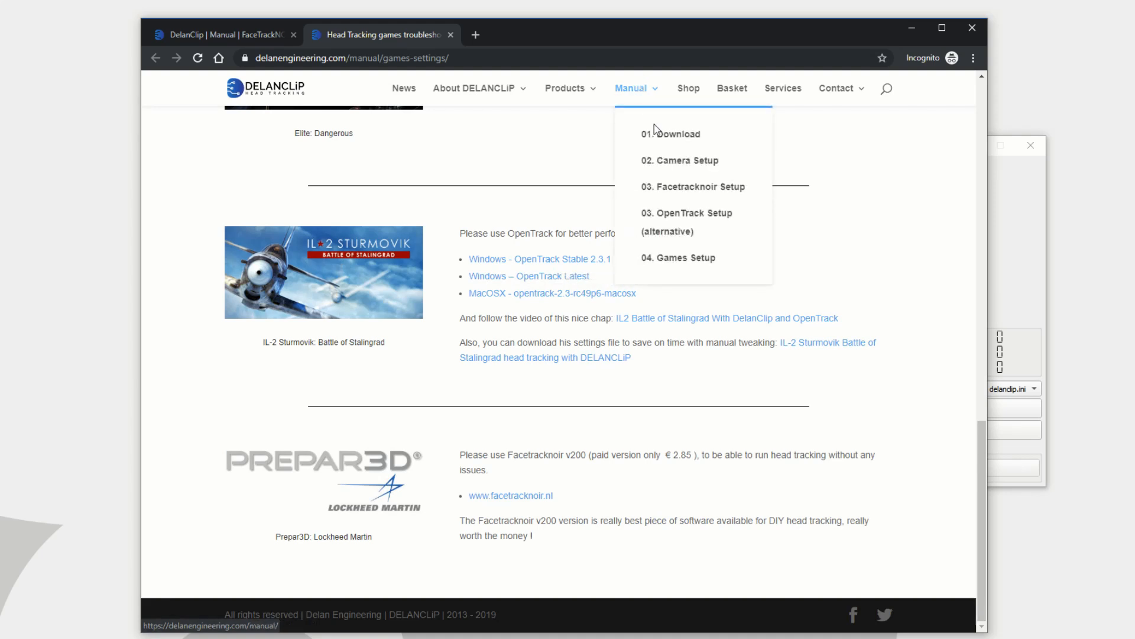
mouse_move(684, 225)
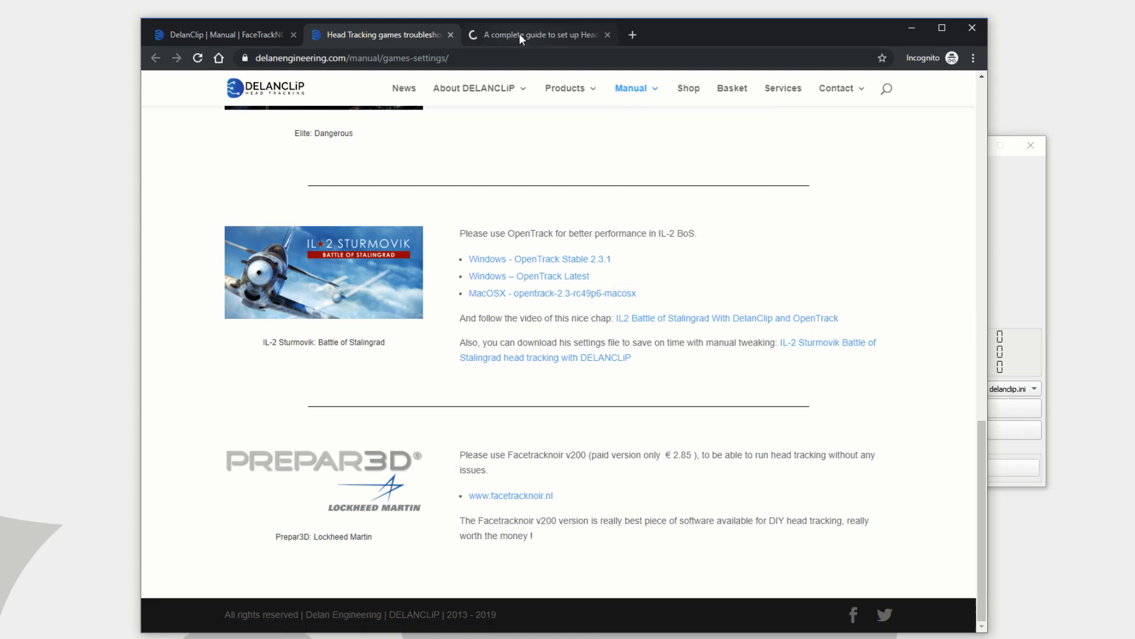
click(539, 34)
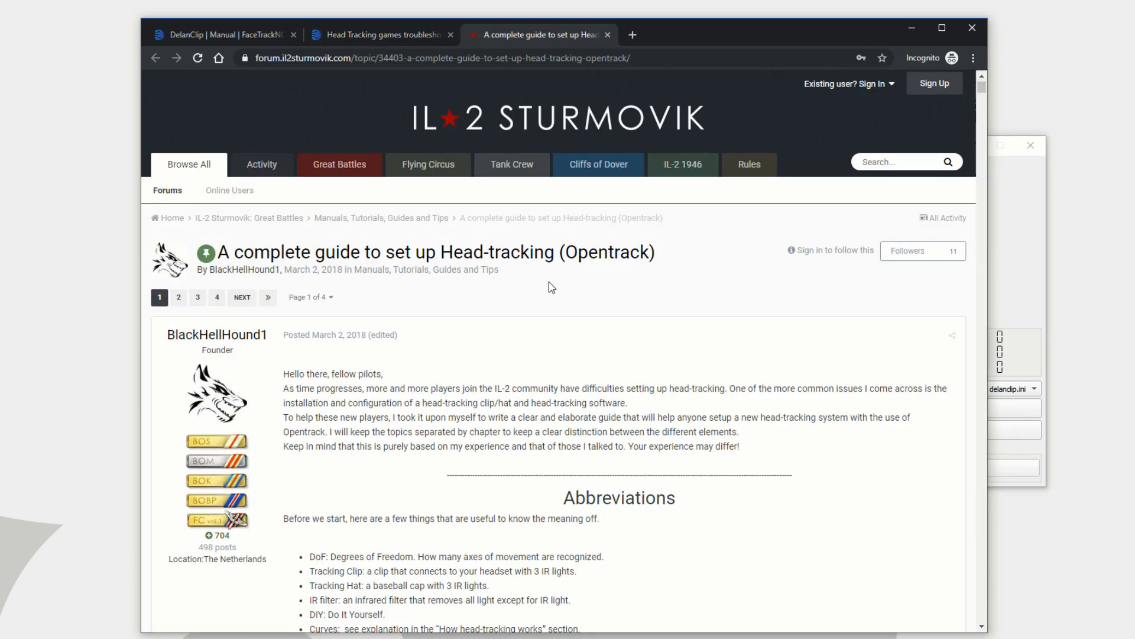
scroll(down, 3)
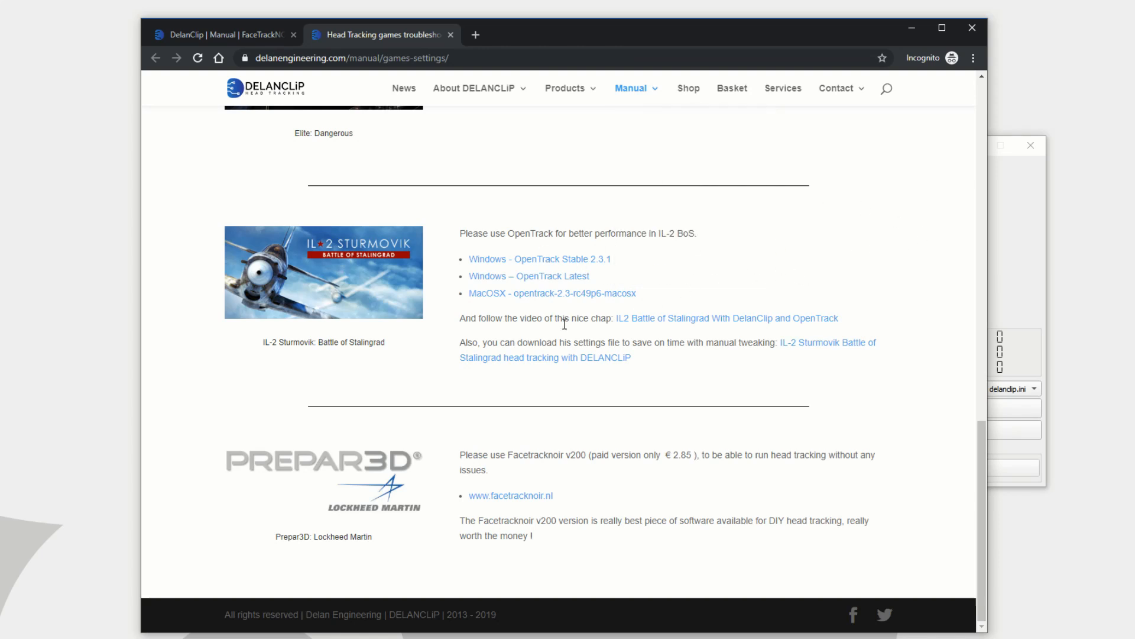
mouse_move(719, 331)
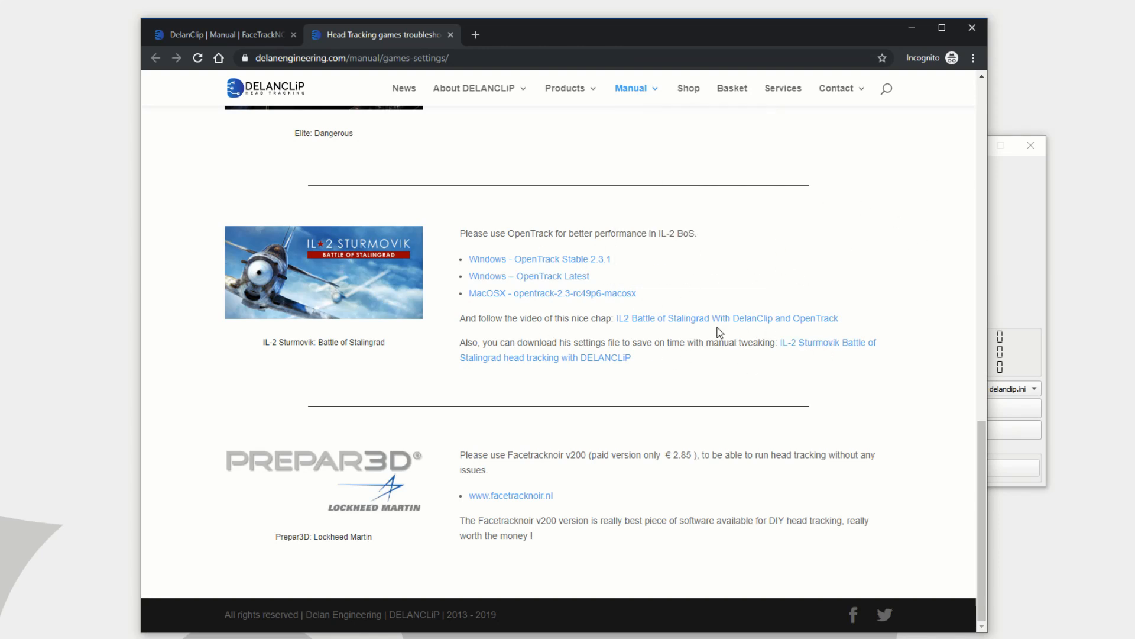
mouse_move(700, 328)
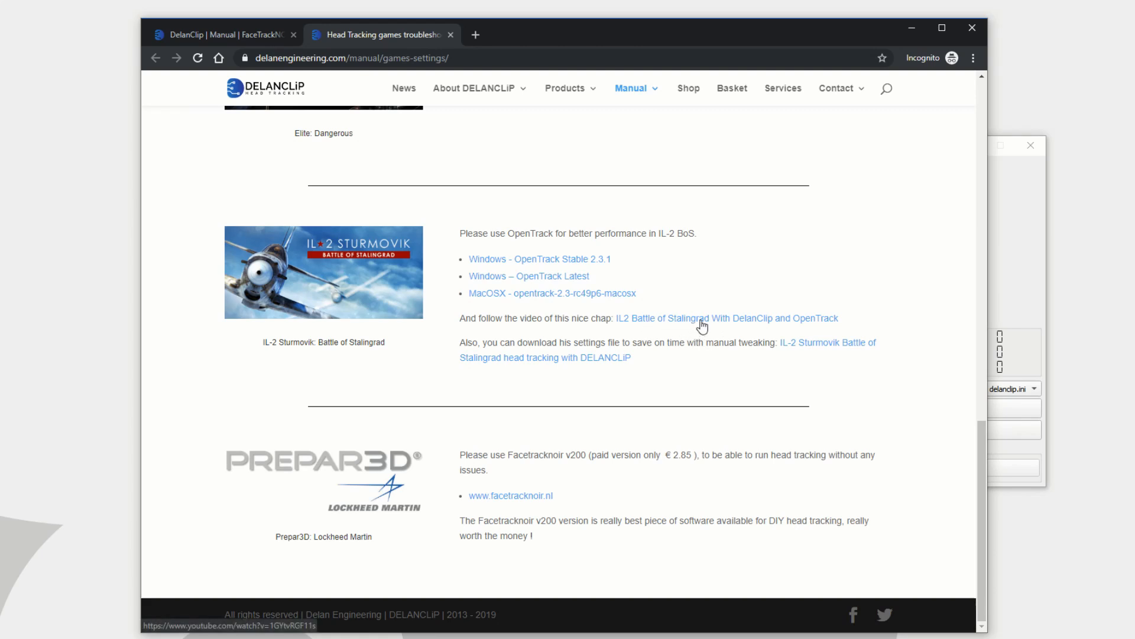
mouse_move(768, 333)
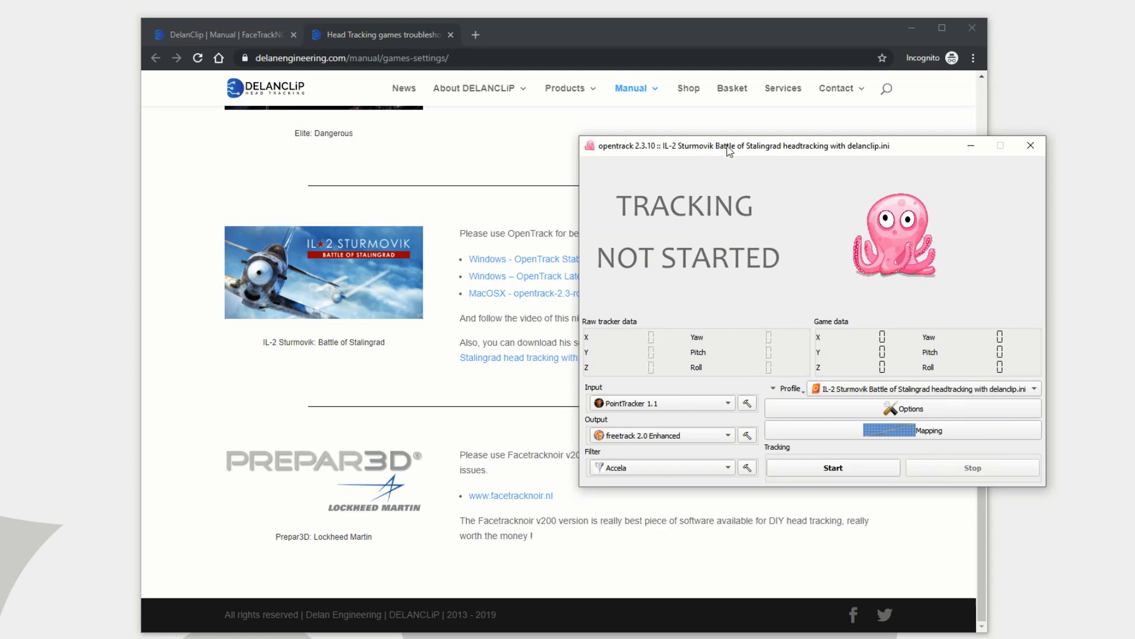
drag(728, 145, 687, 156)
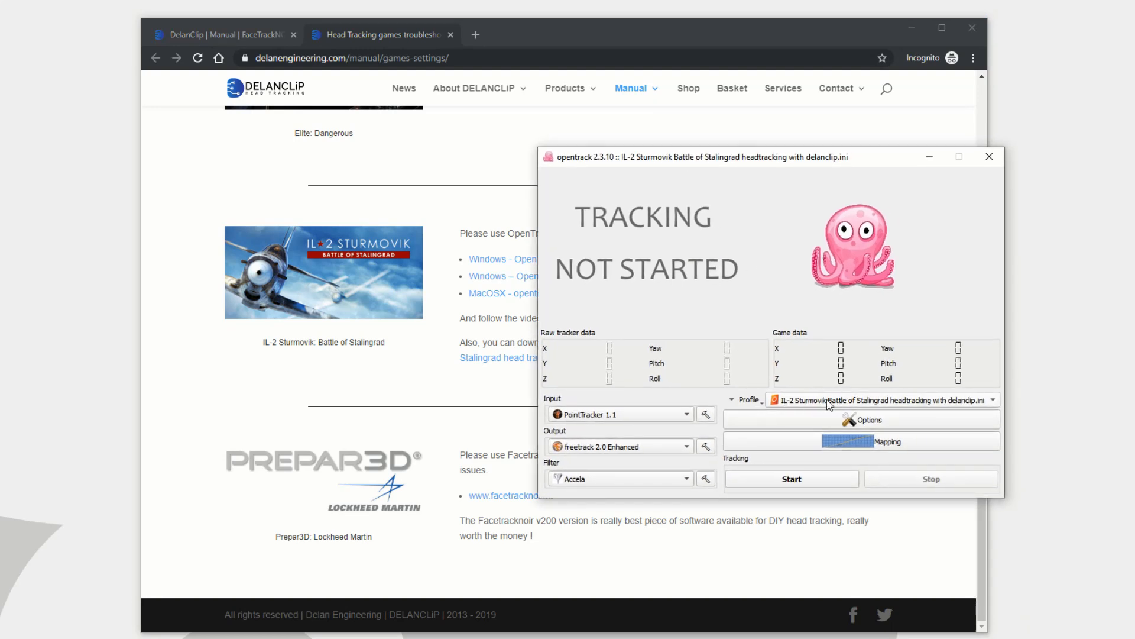
mouse_move(500, 365)
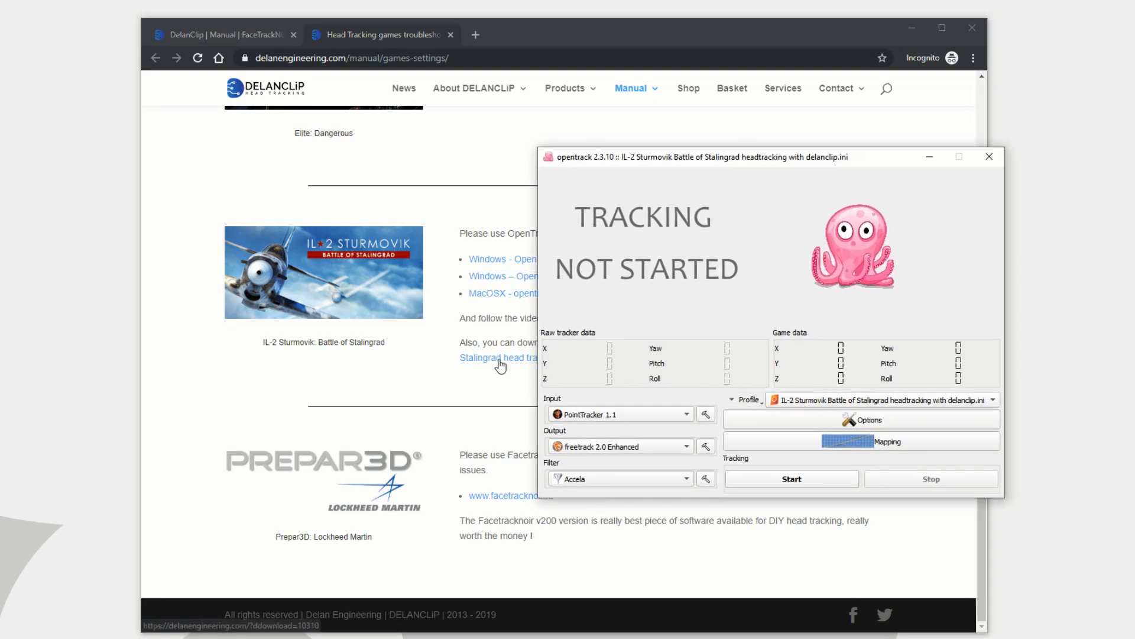
click(732, 399)
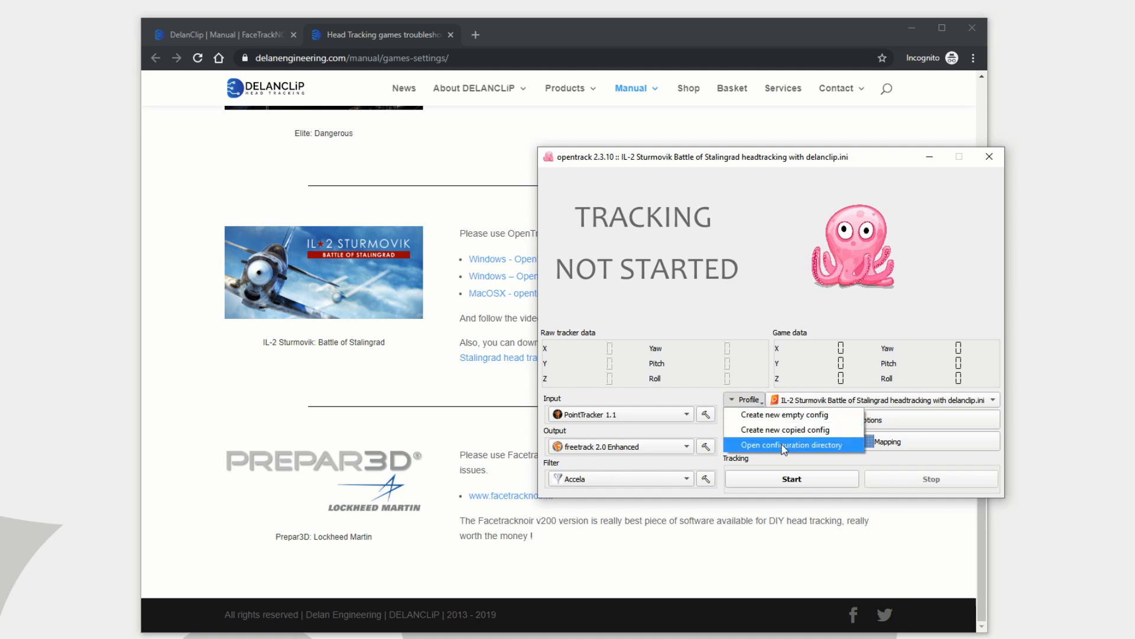
click(789, 444)
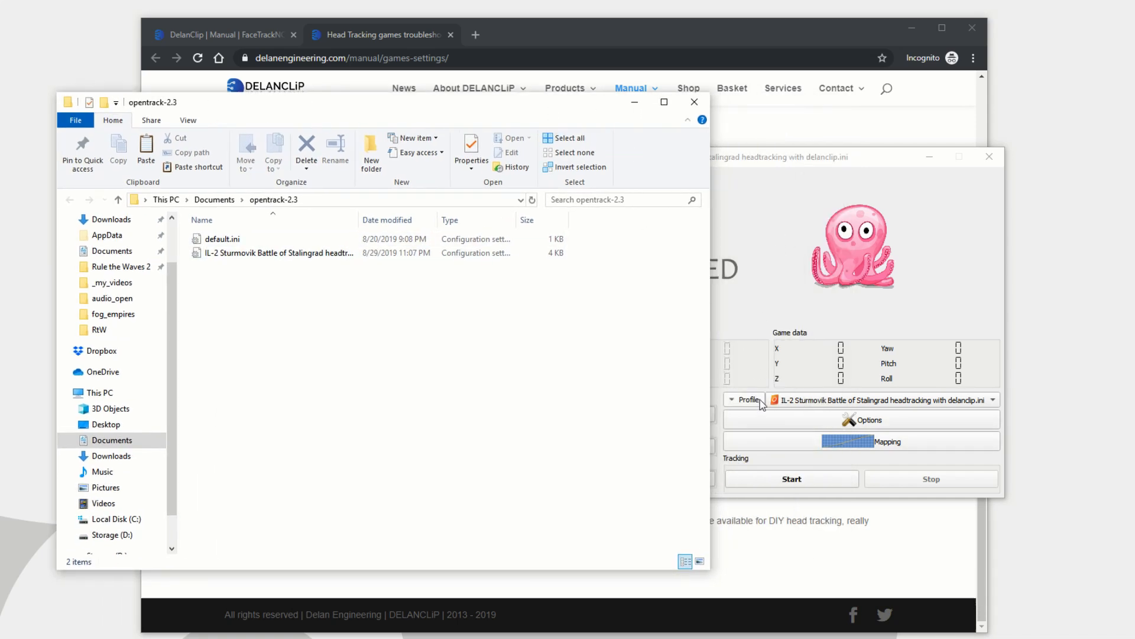
click(732, 399)
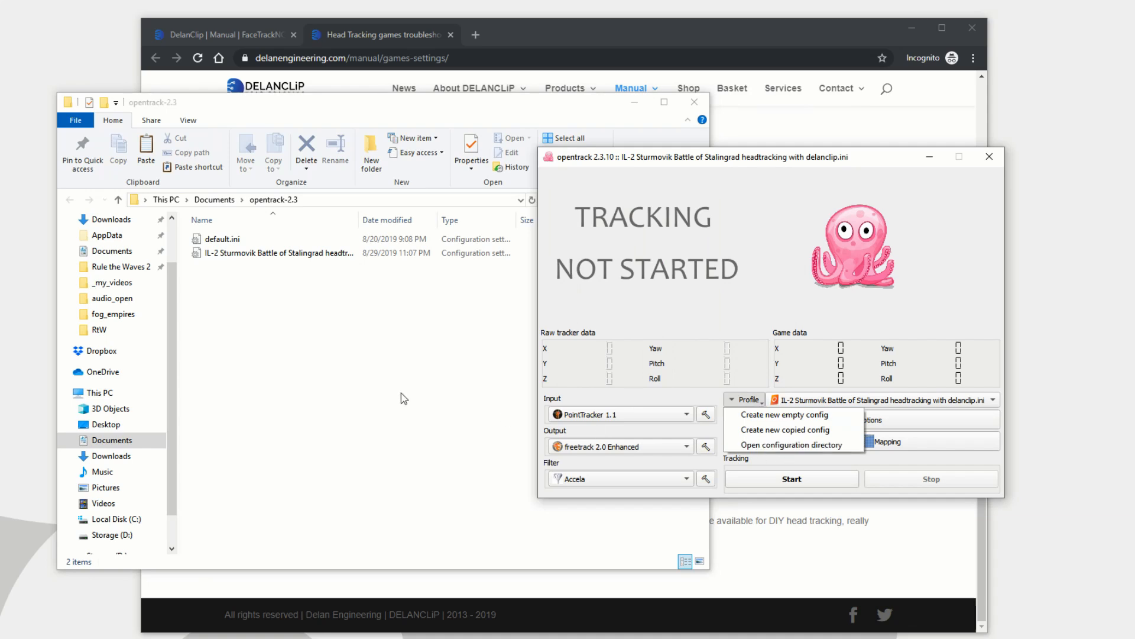
click(267, 252)
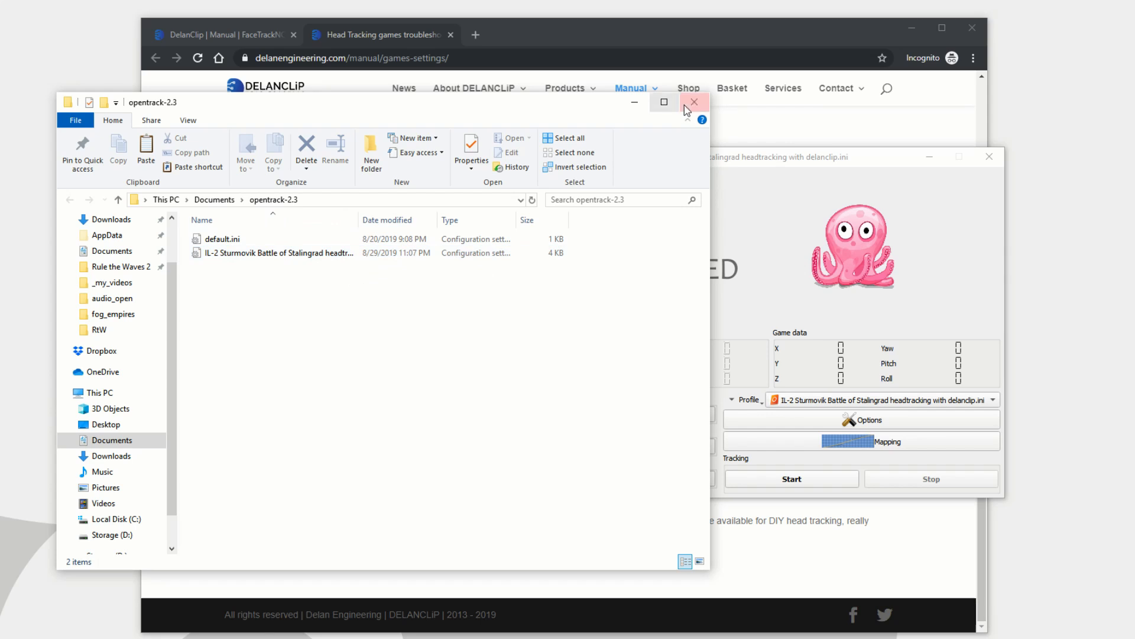
click(694, 102)
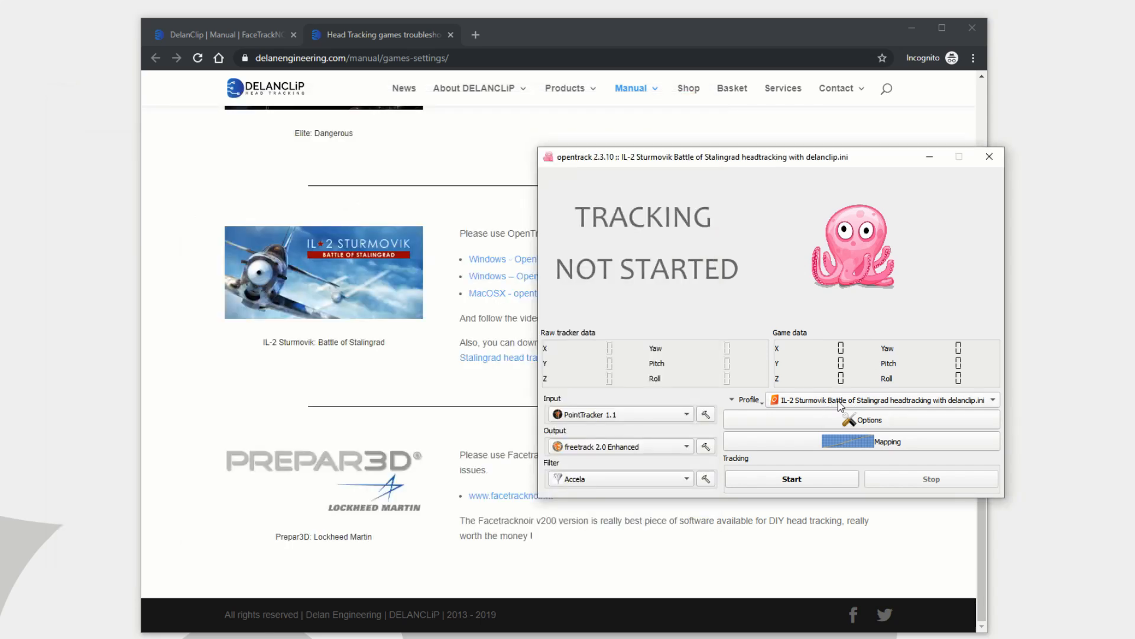
mouse_move(745, 461)
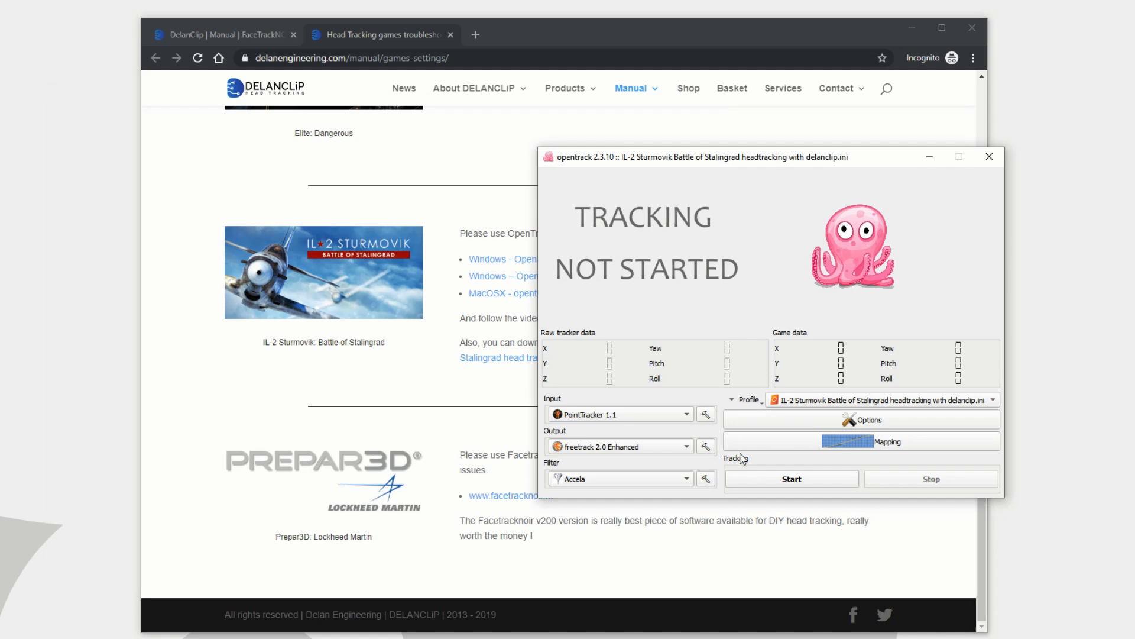
mouse_move(772, 448)
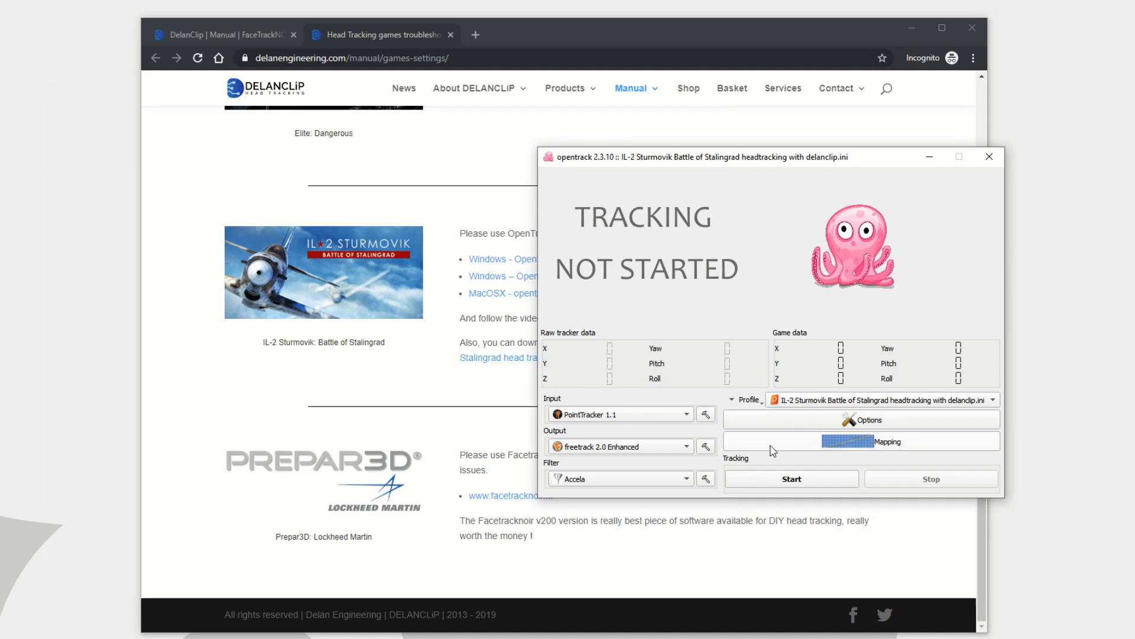
mouse_move(797, 442)
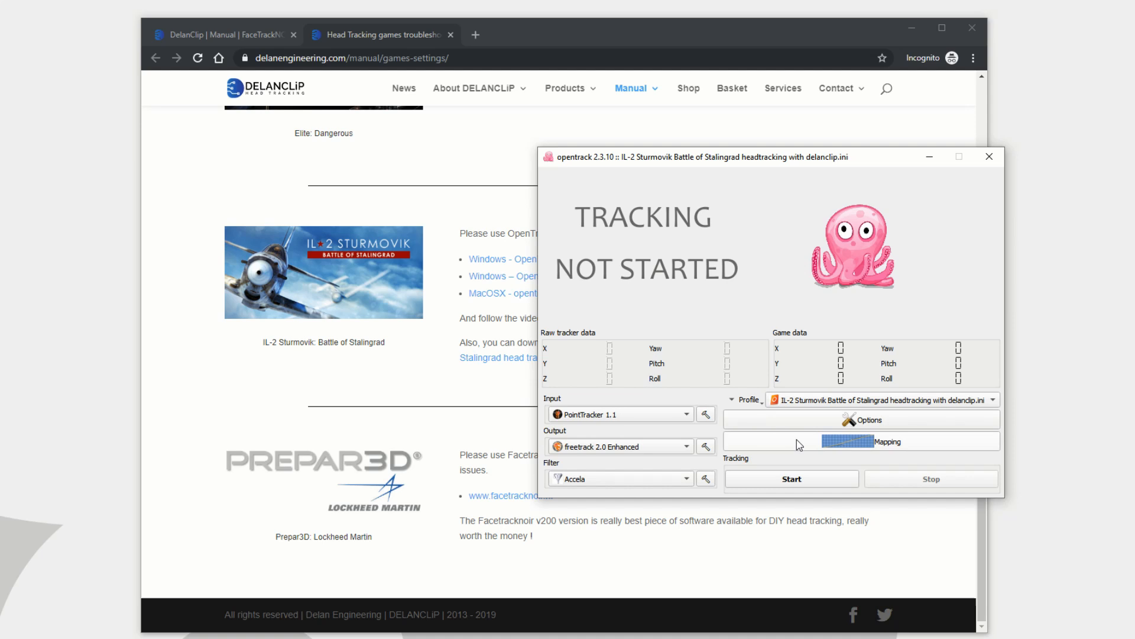
click(860, 441)
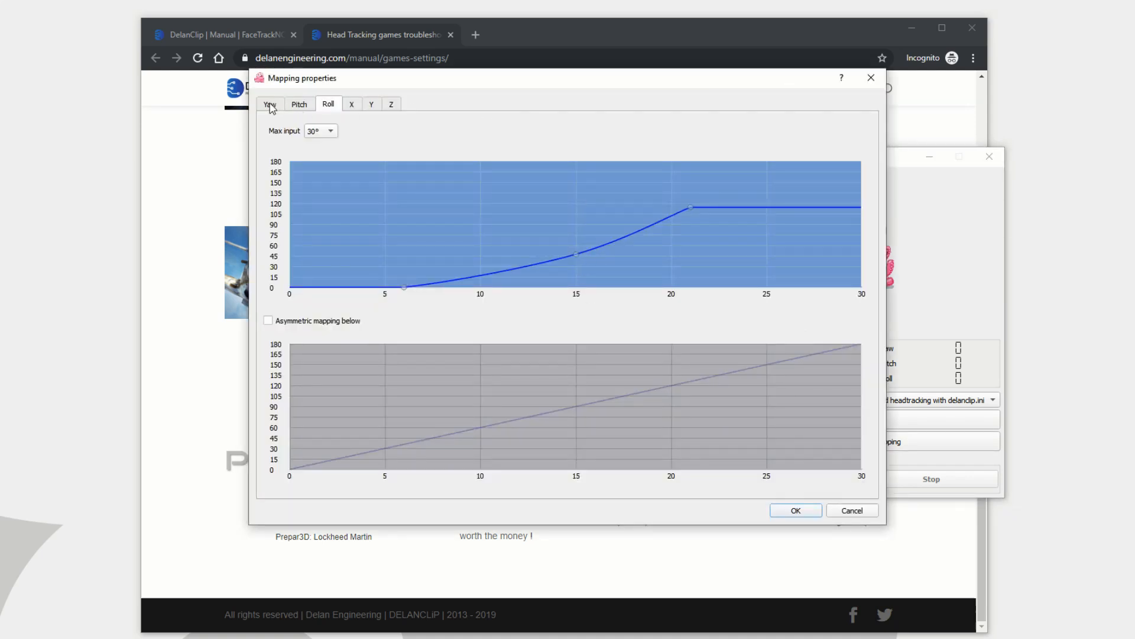
click(352, 104)
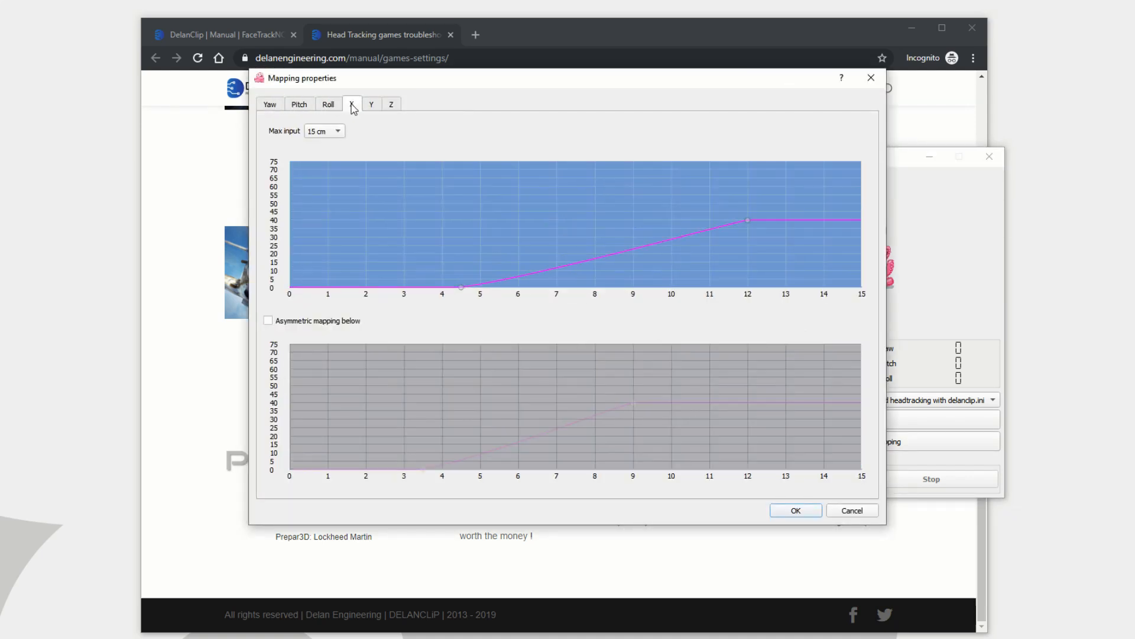
click(270, 104)
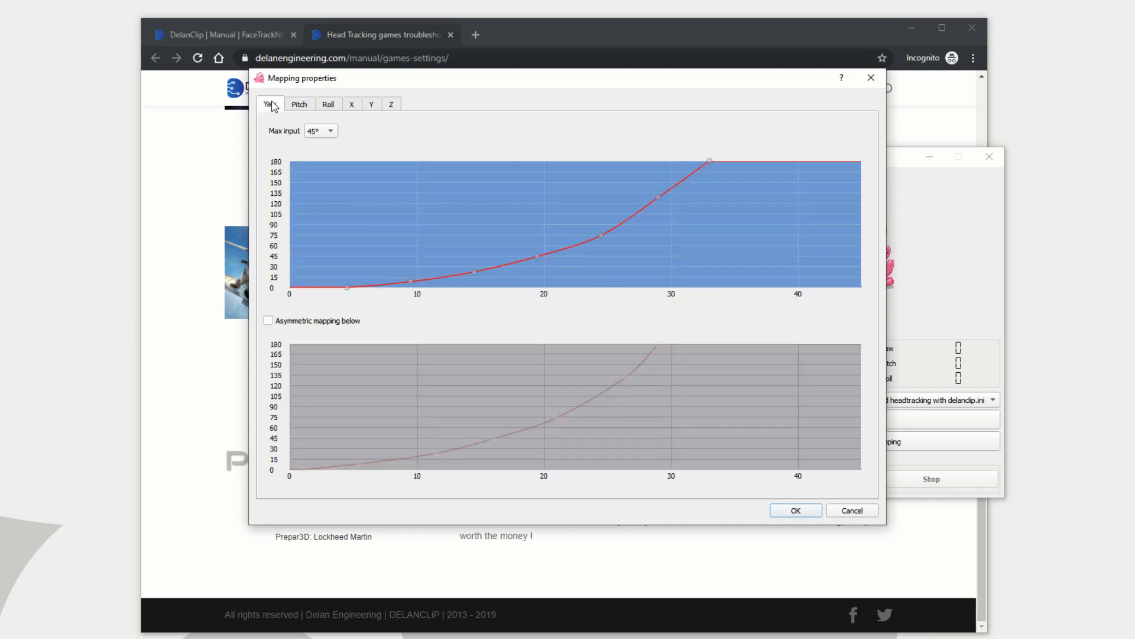
mouse_move(589, 427)
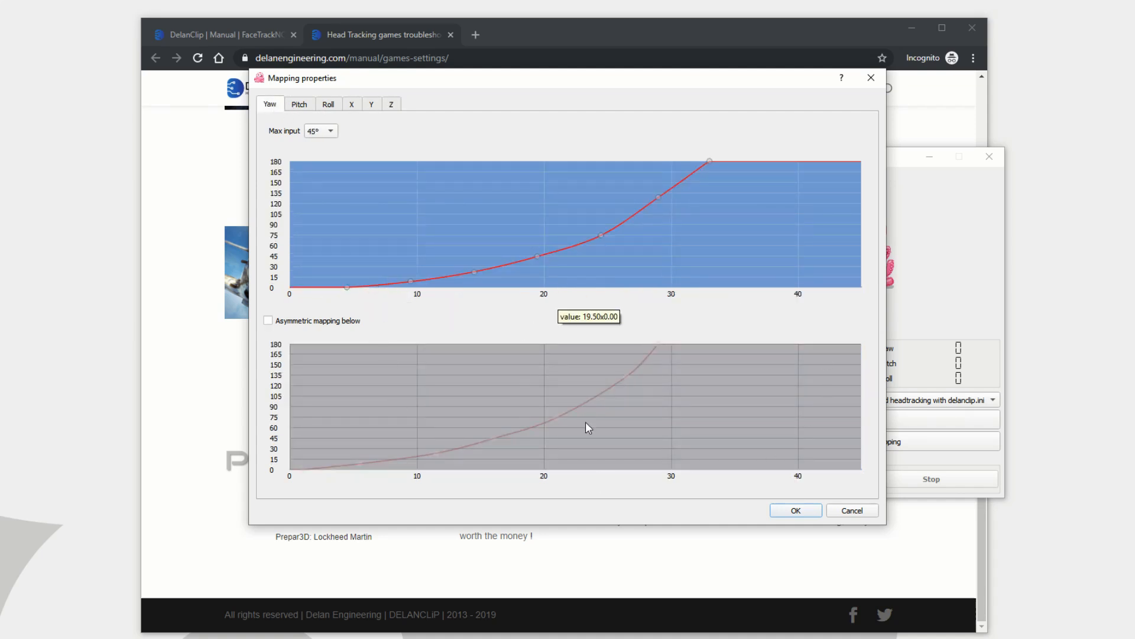
mouse_move(728, 312)
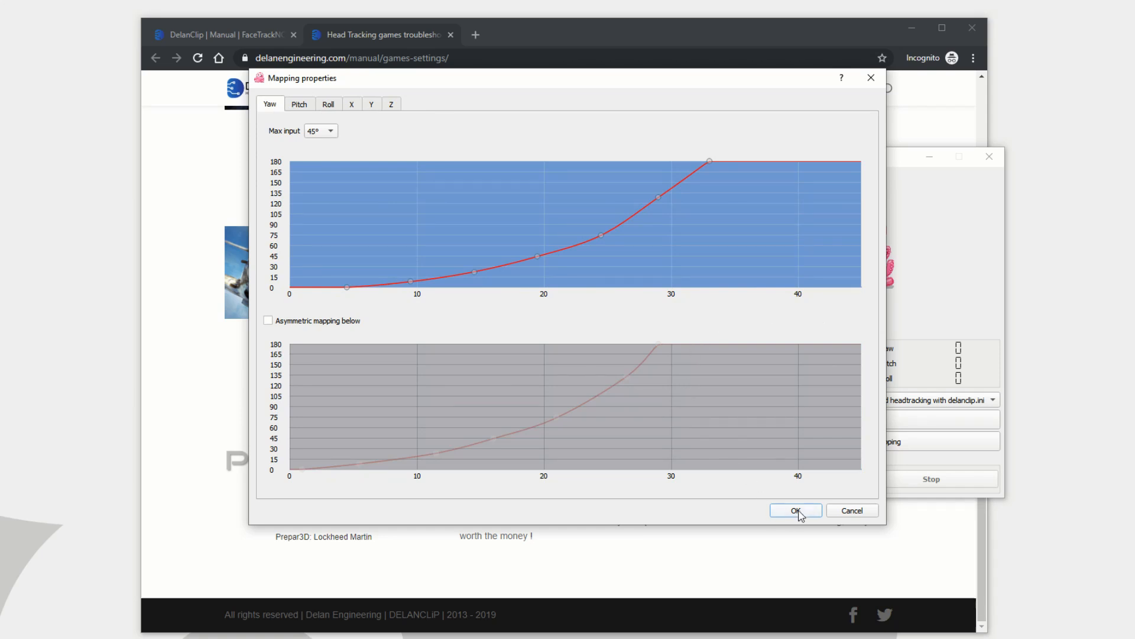
click(795, 509)
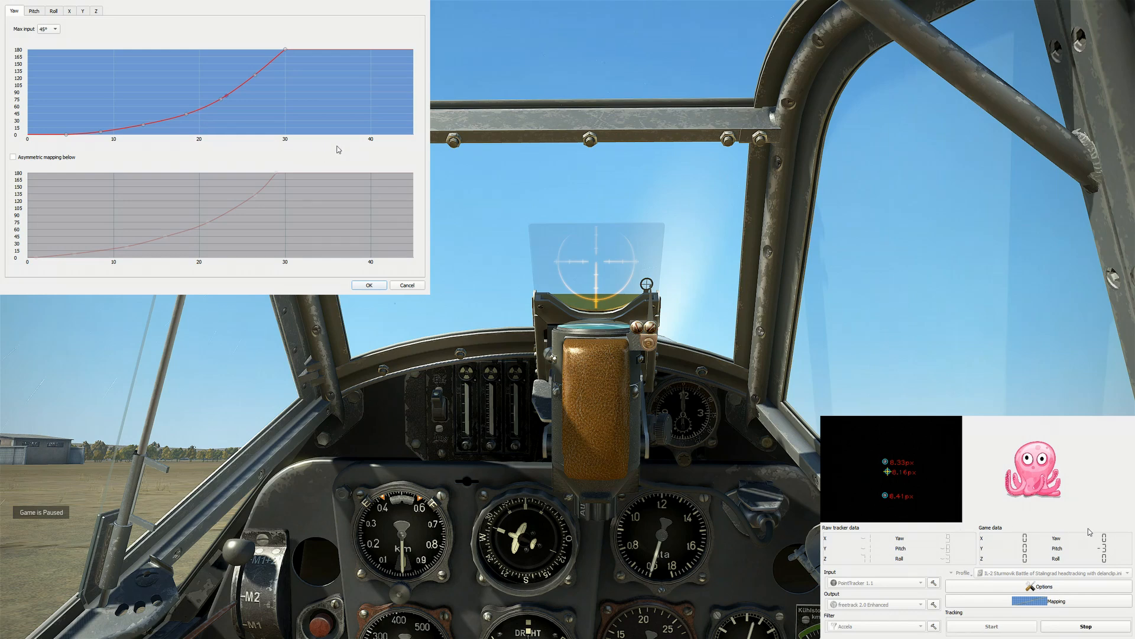
mouse_move(48, 22)
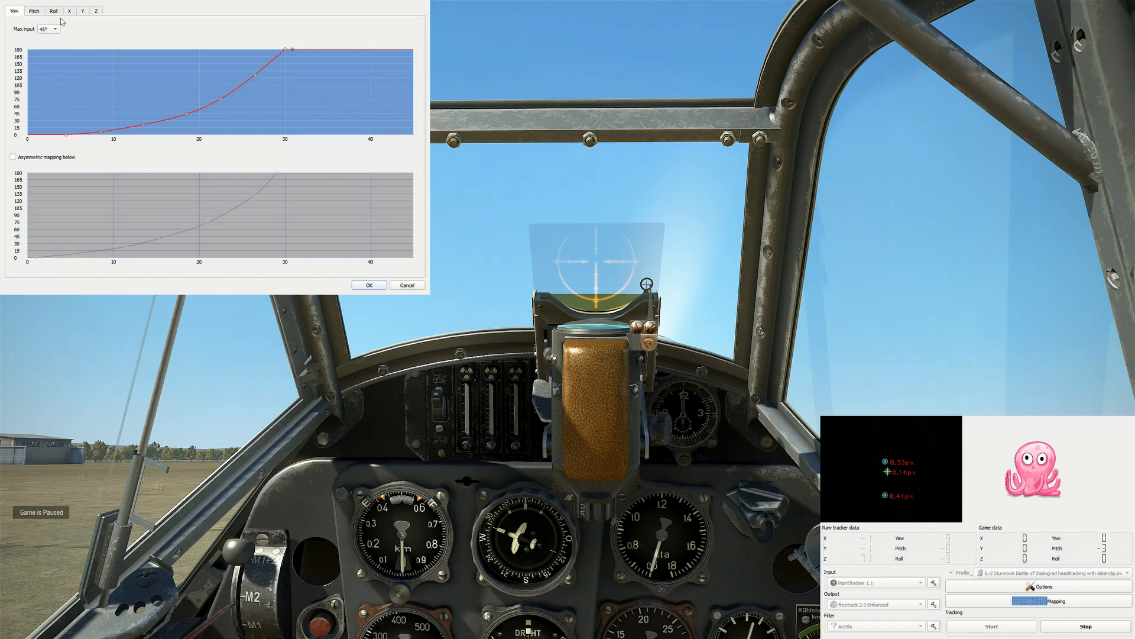
- Review the Pitch, Roll, X and Y mapping curves in turn over the IL-2 cockpit
click(33, 10)
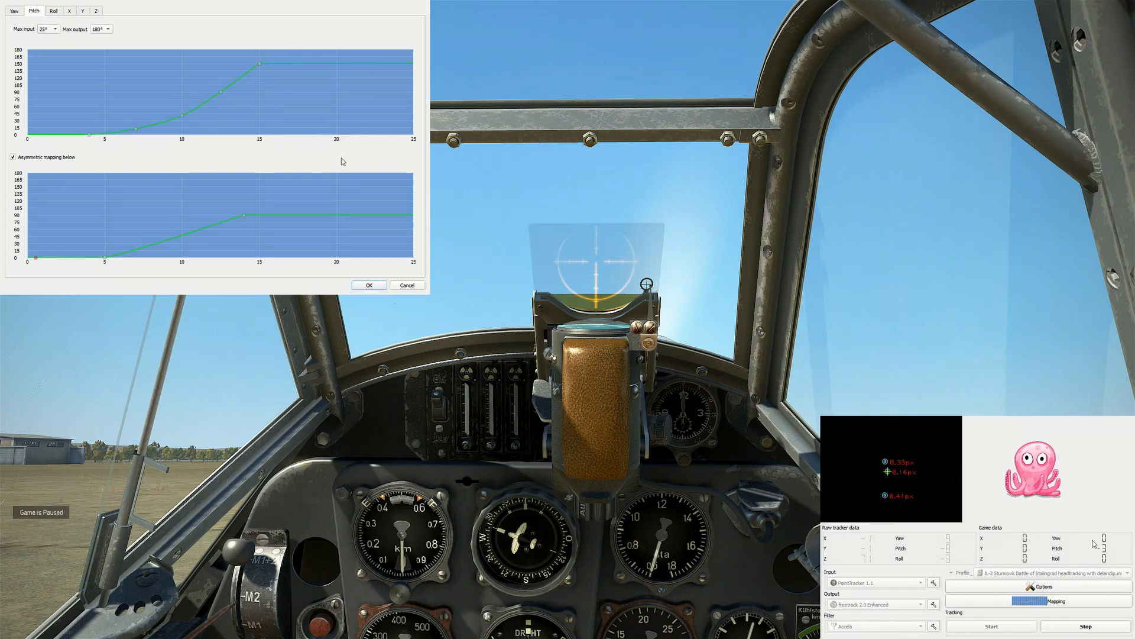
mouse_move(900, 479)
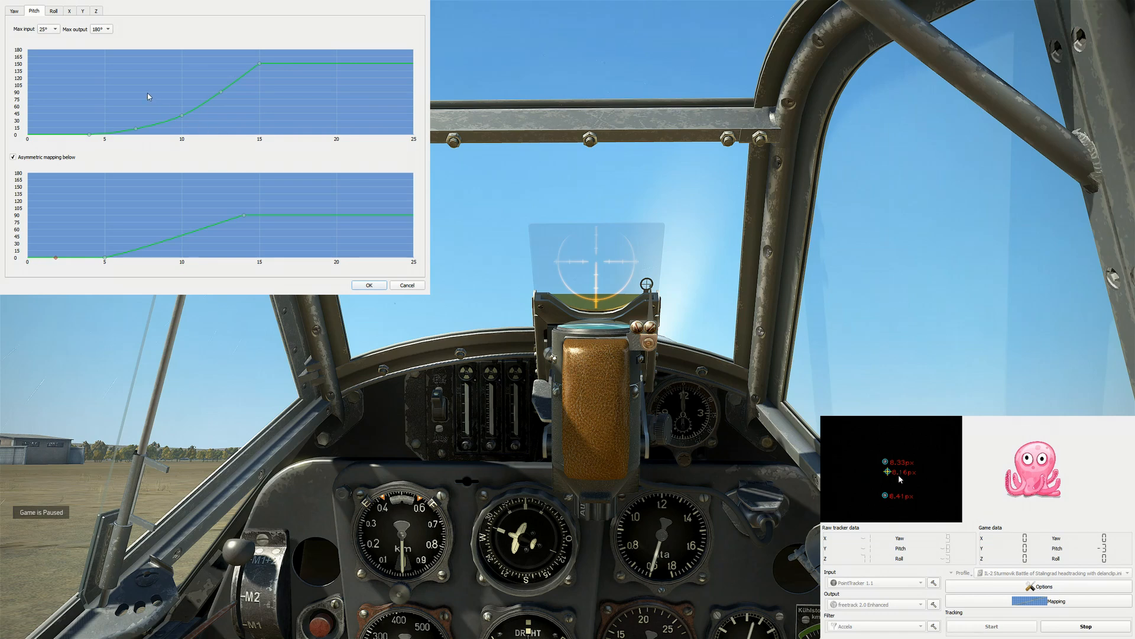
mouse_move(46, 12)
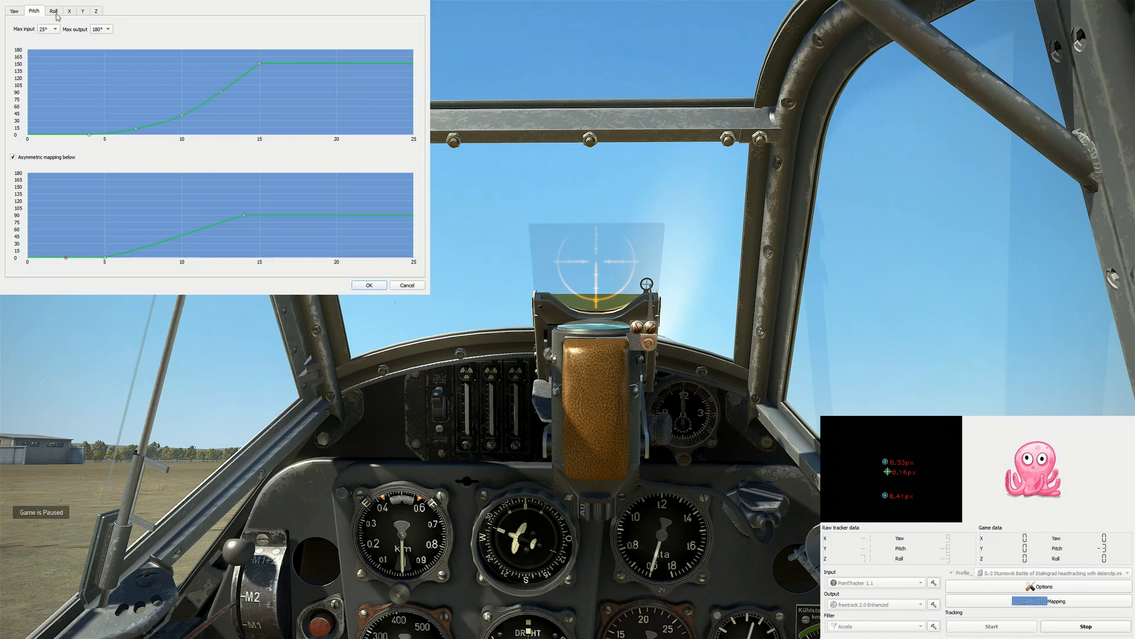
click(55, 11)
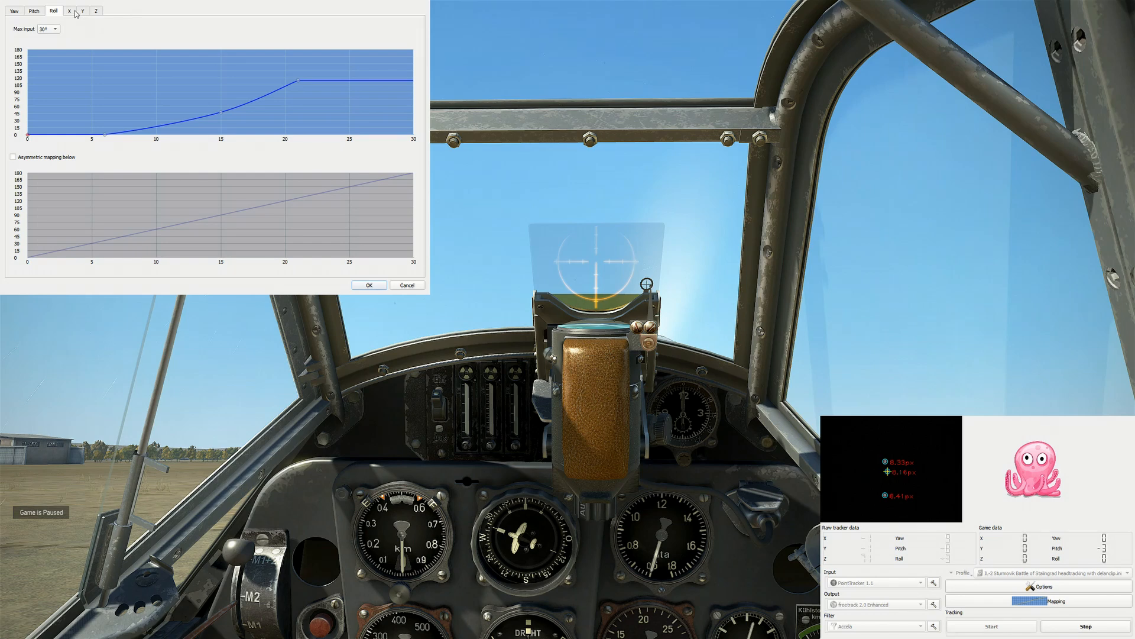
mouse_move(246, 77)
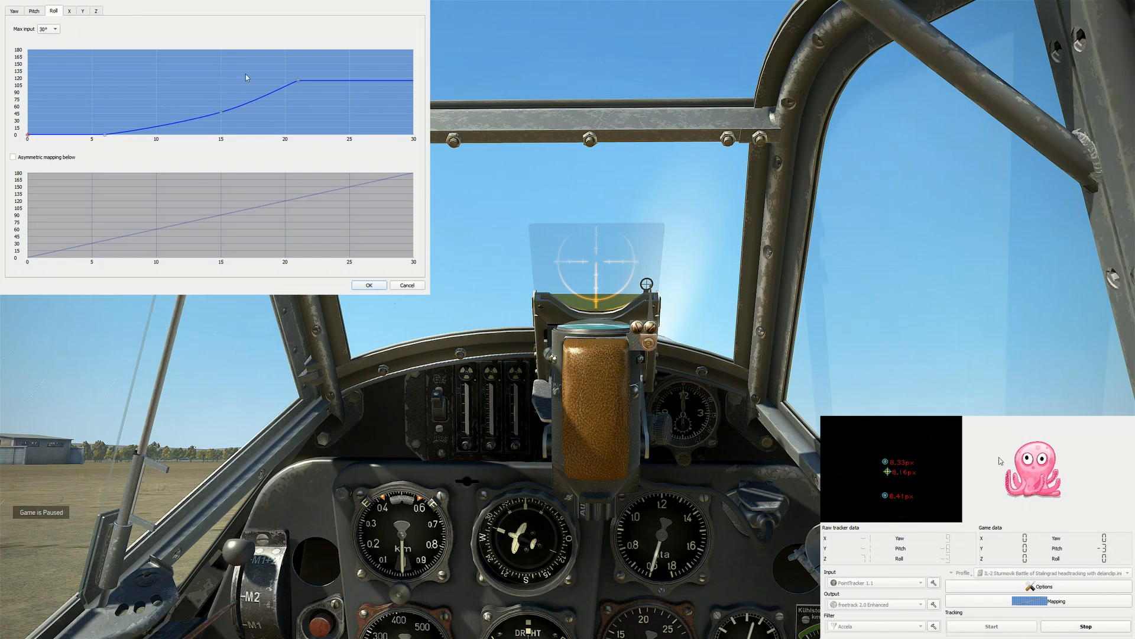
click(69, 12)
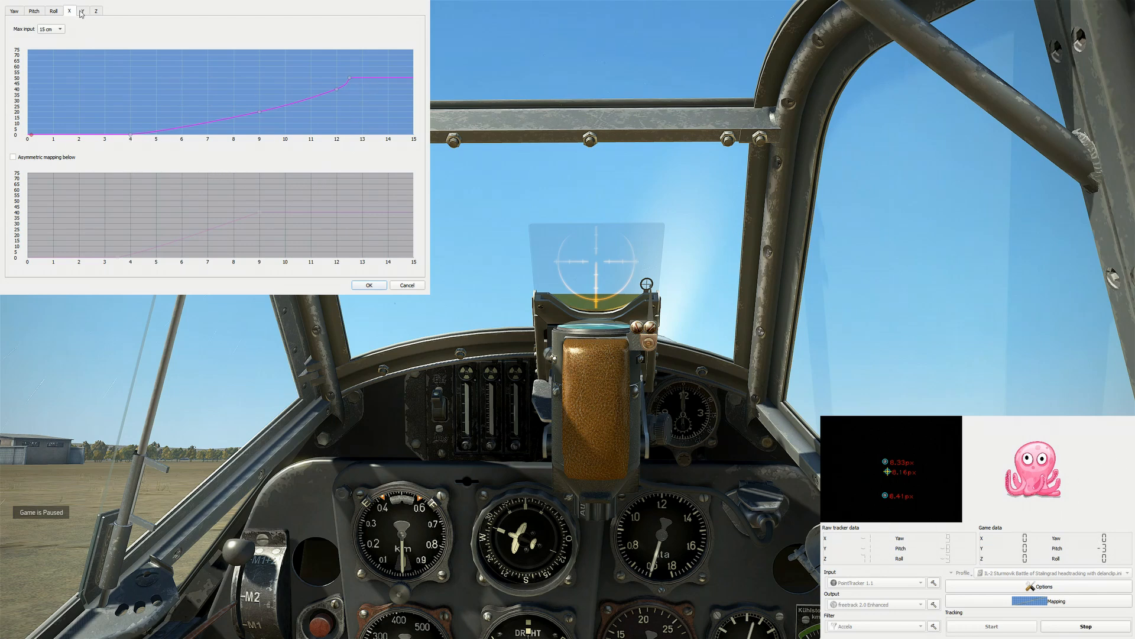
click(77, 10)
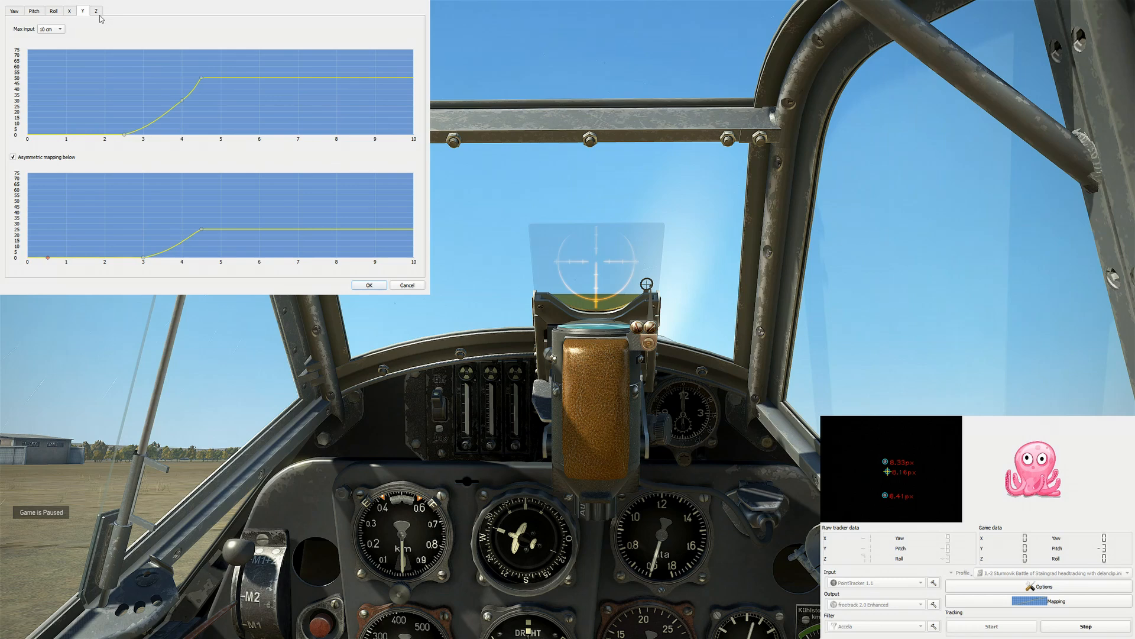